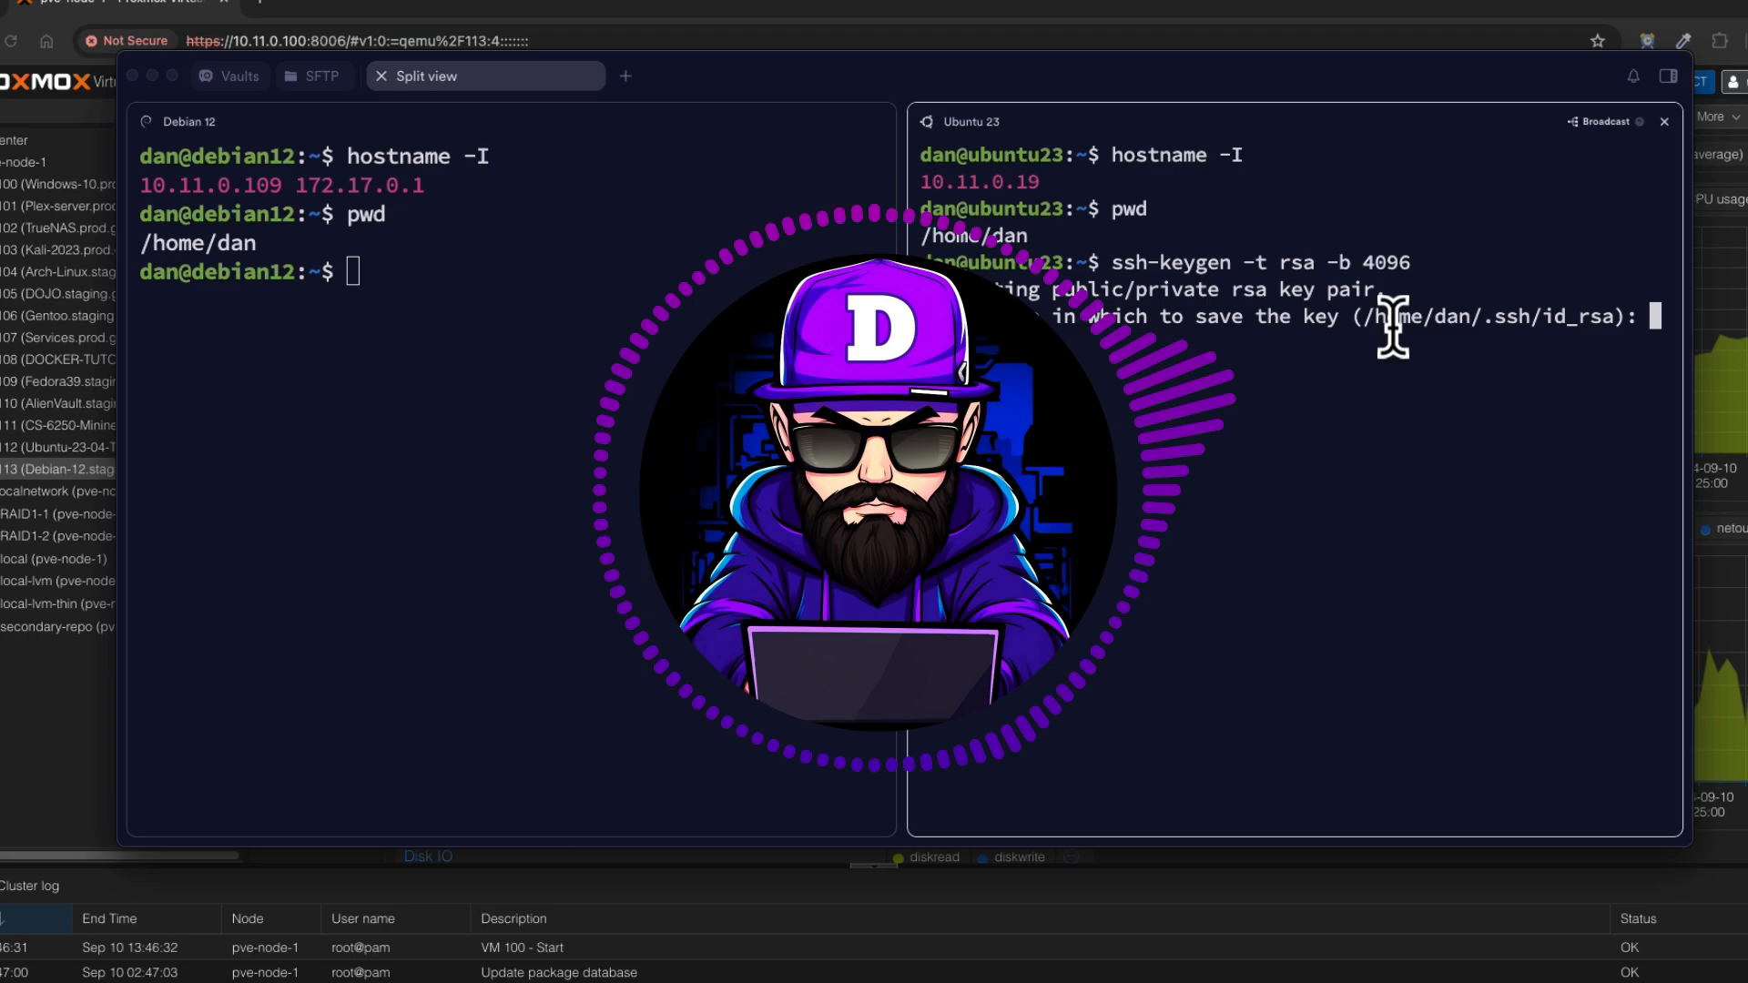
# Load openssh.com in Chrome, then switch to the Proxmox Debian 12 VM summary
pyautogui.press('Return')
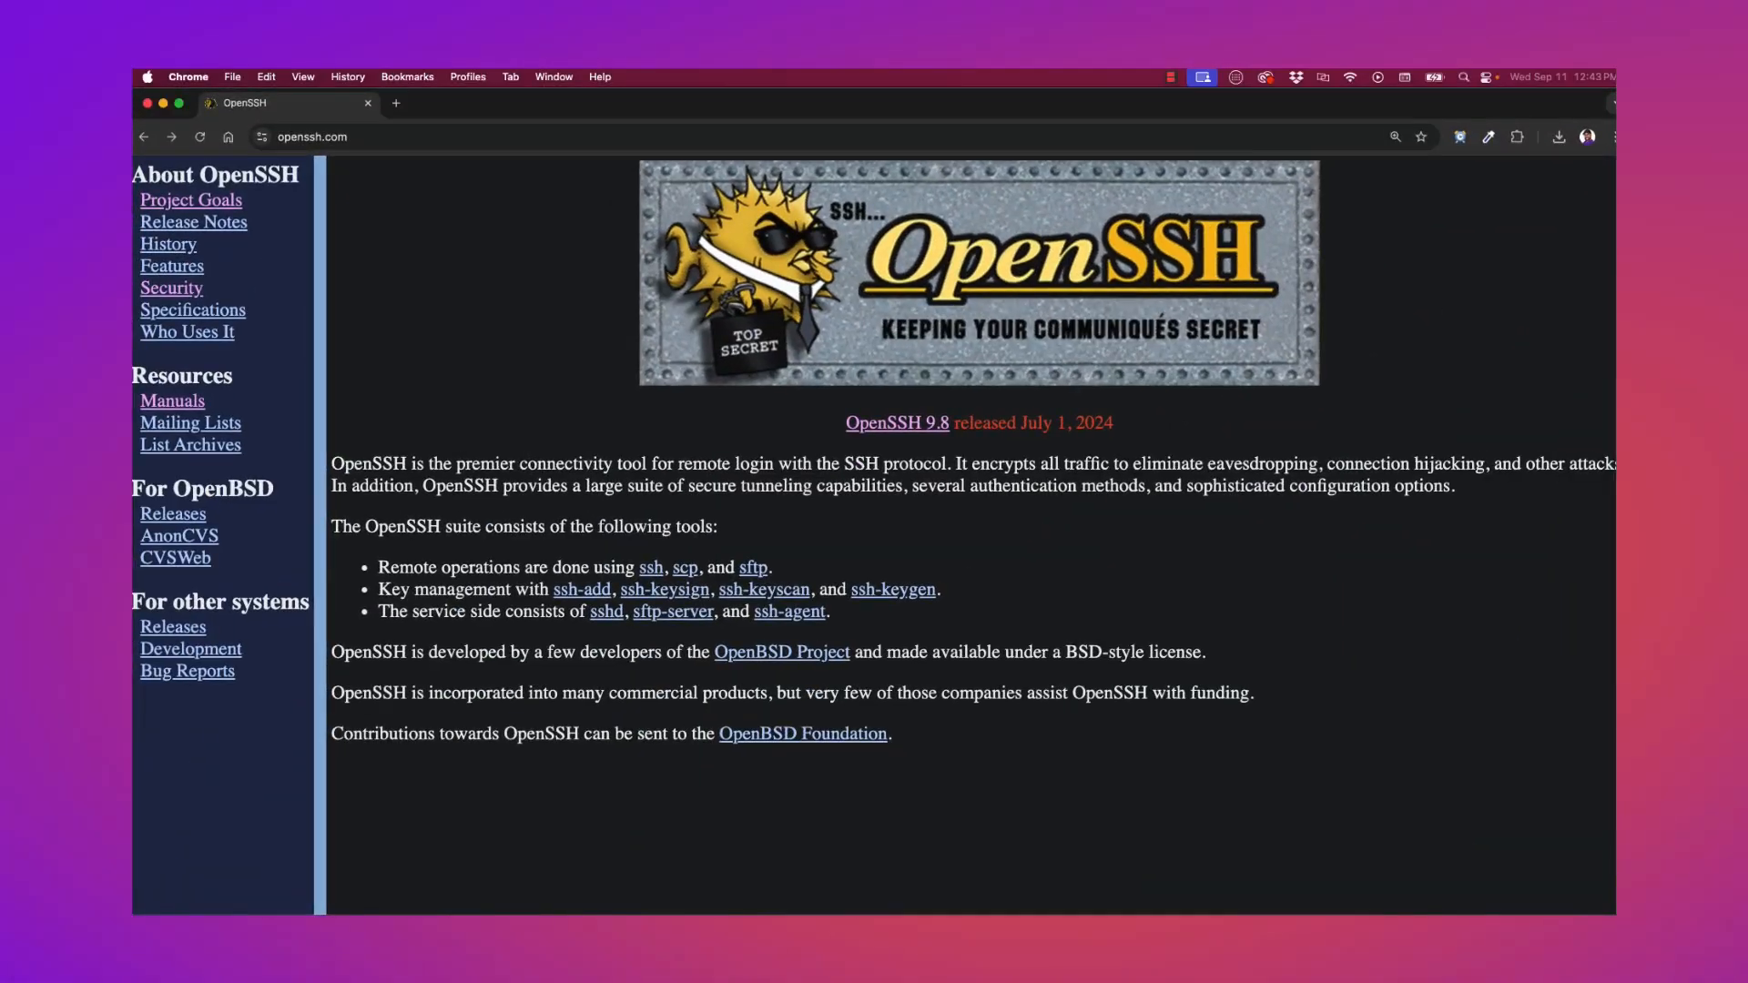
pyautogui.moveTo(885, 464)
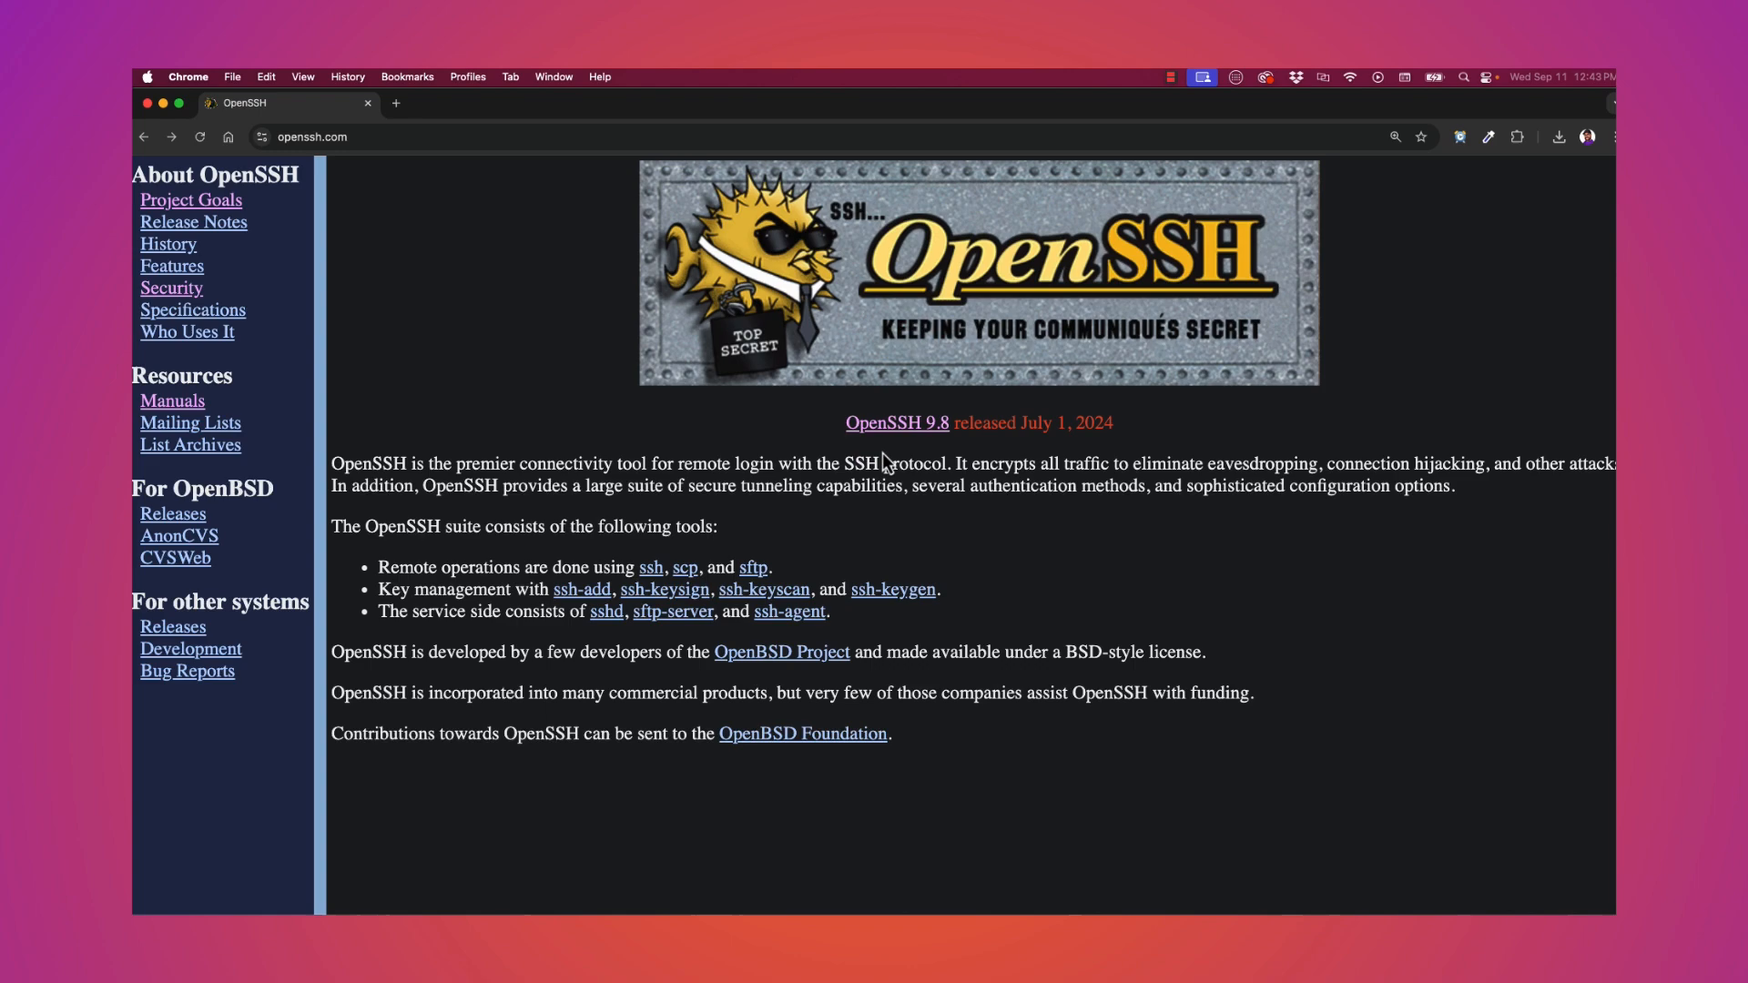
pyautogui.click(895, 422)
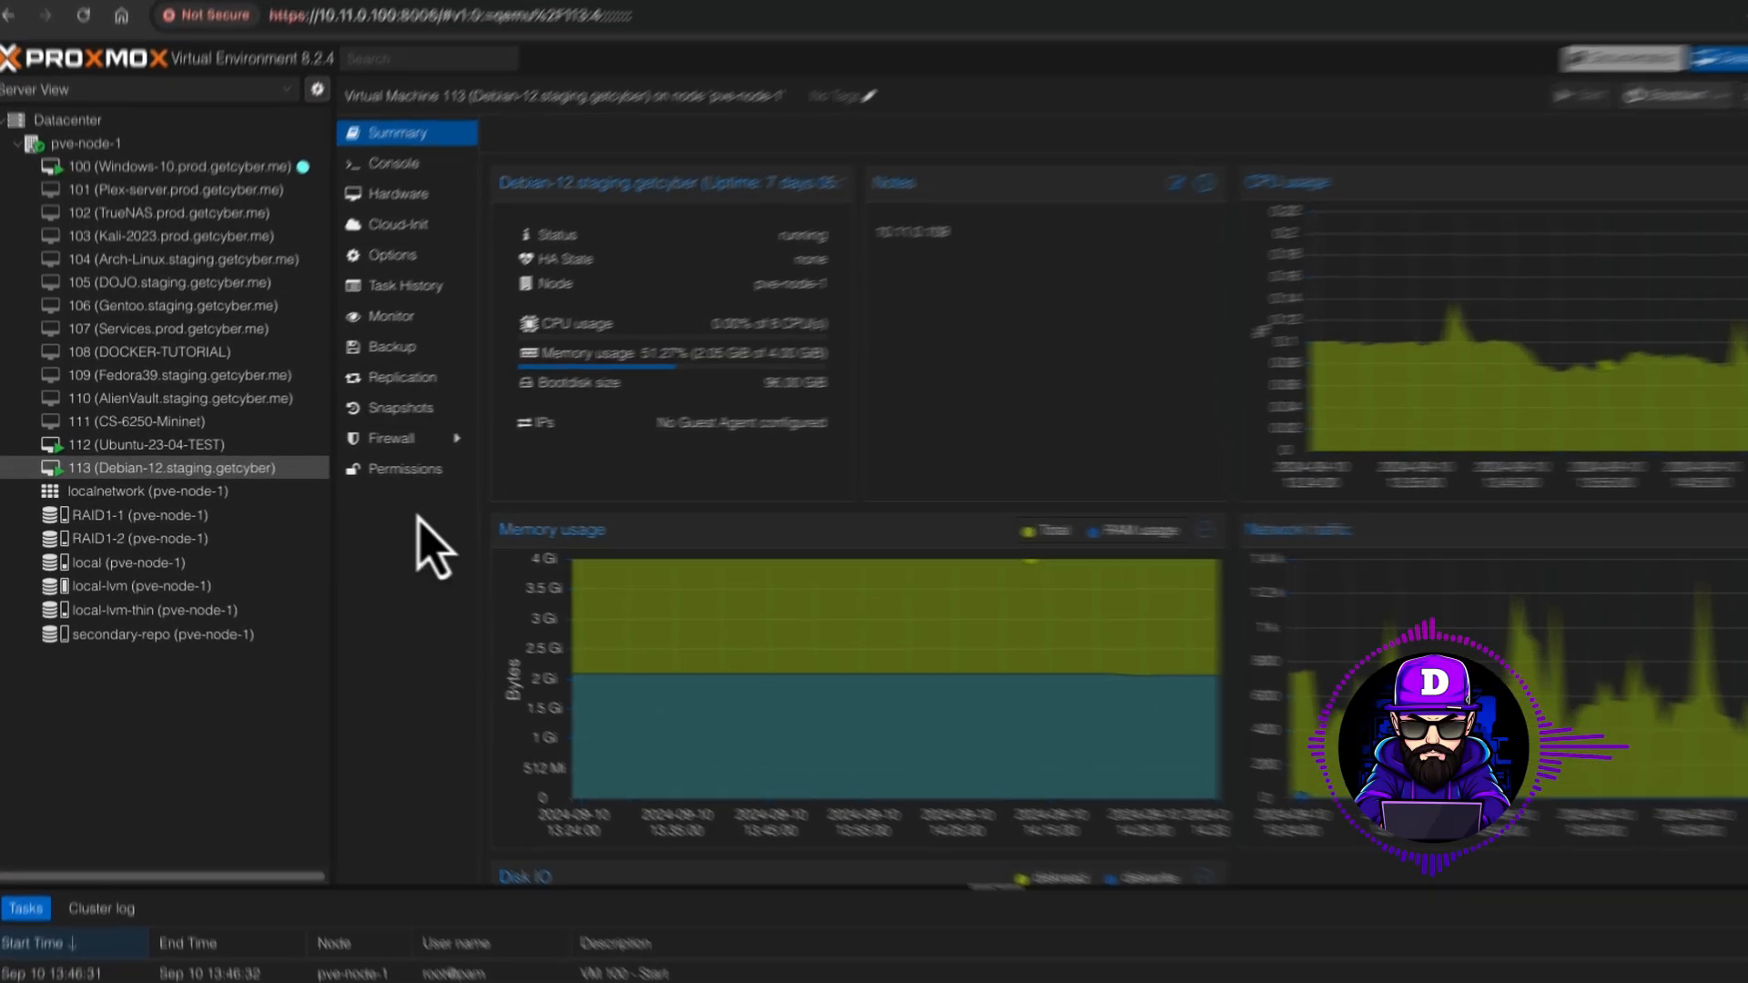
# Select VM 112 (Ubuntu-23-04-TEST) in the Proxmox tree to show its Summary panel
pyautogui.click(156, 444)
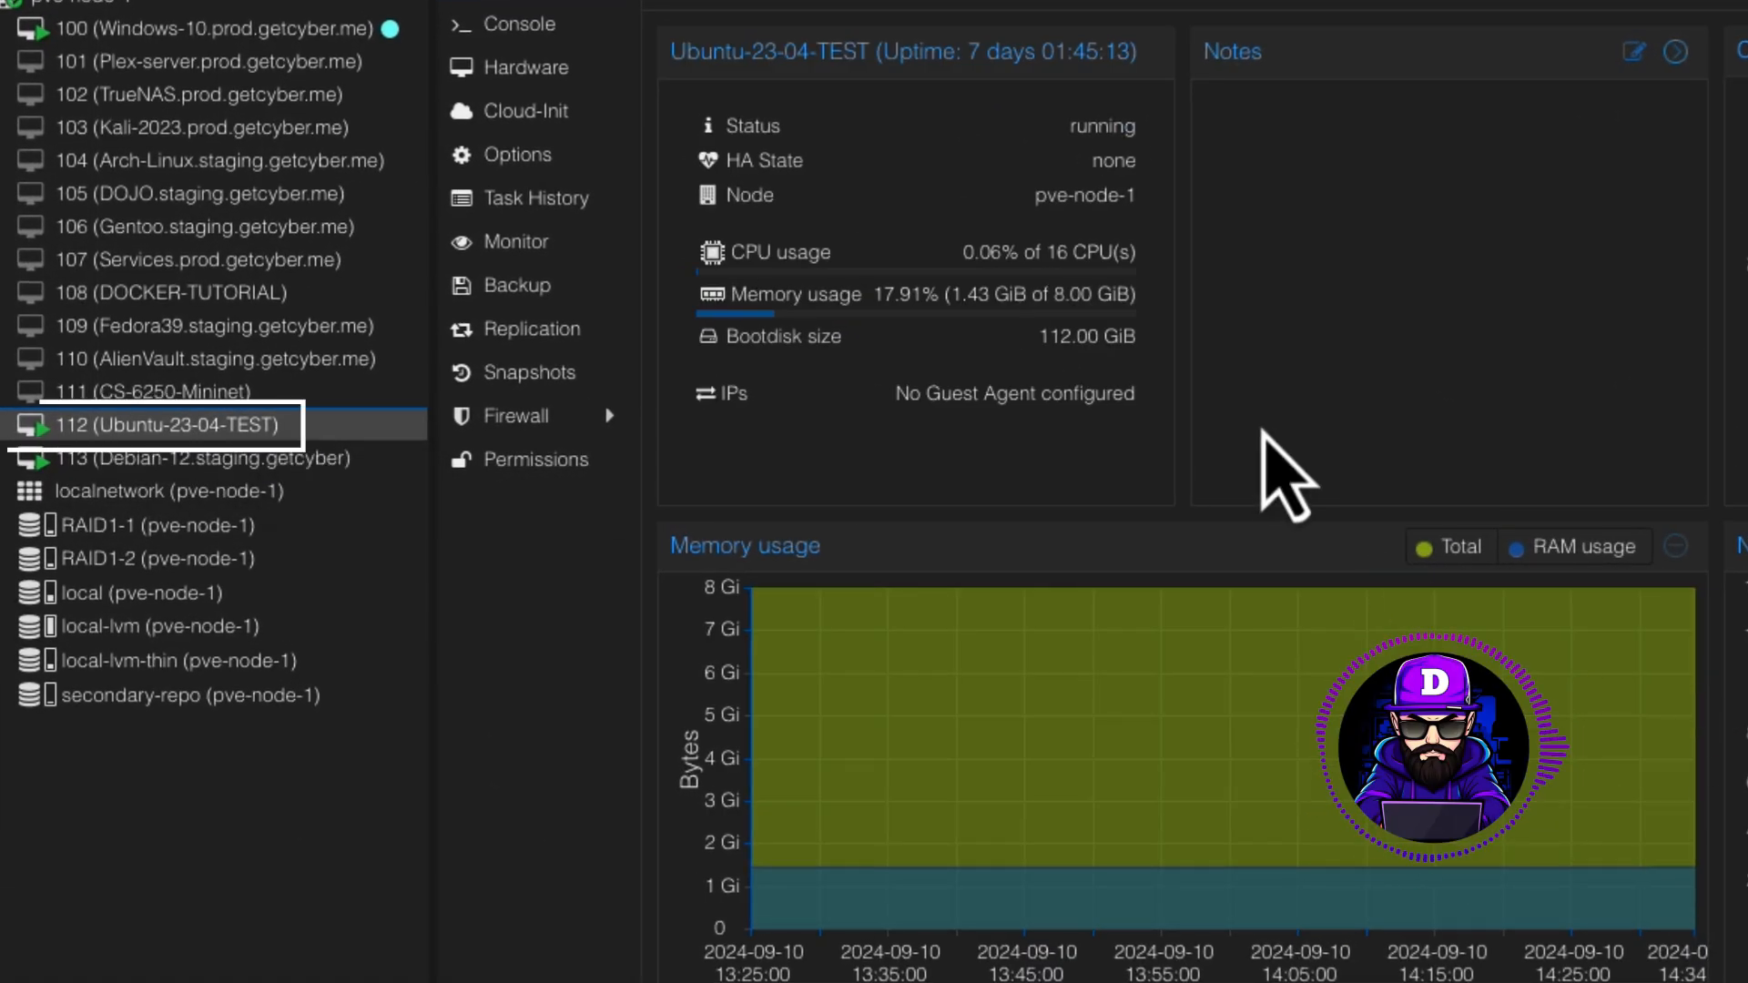
pyautogui.click(194, 458)
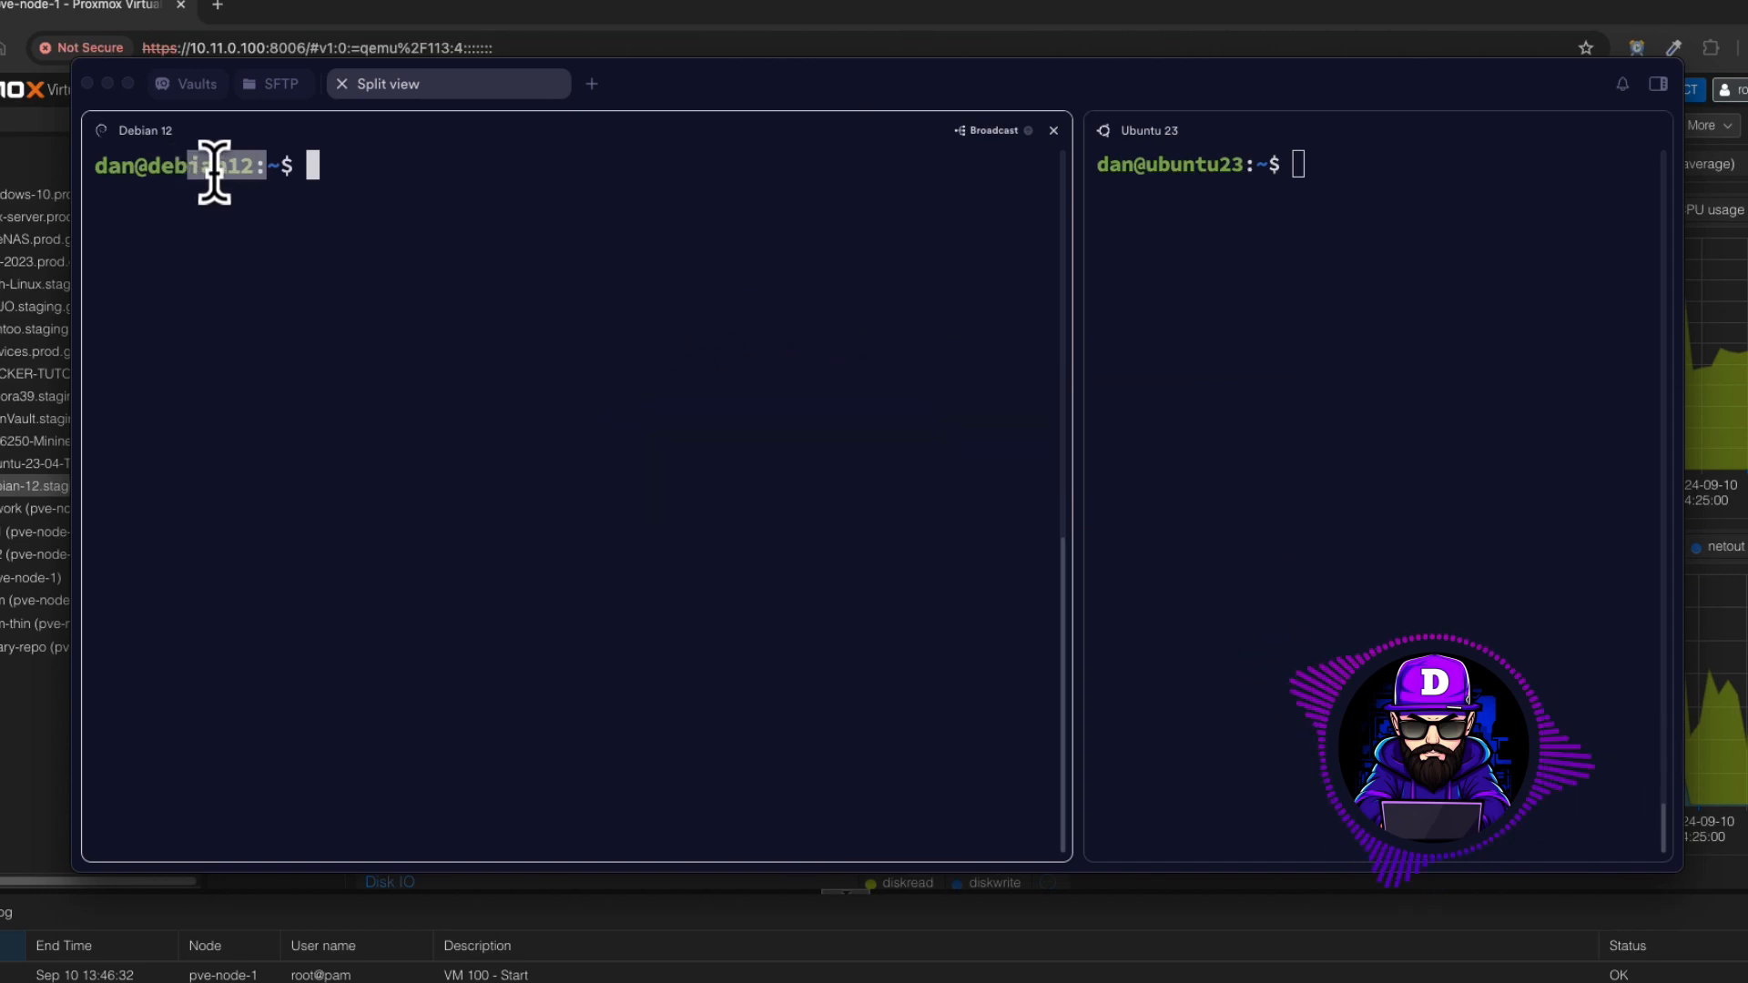
pyautogui.moveTo(440, 173)
pyautogui.write('hostname -I')
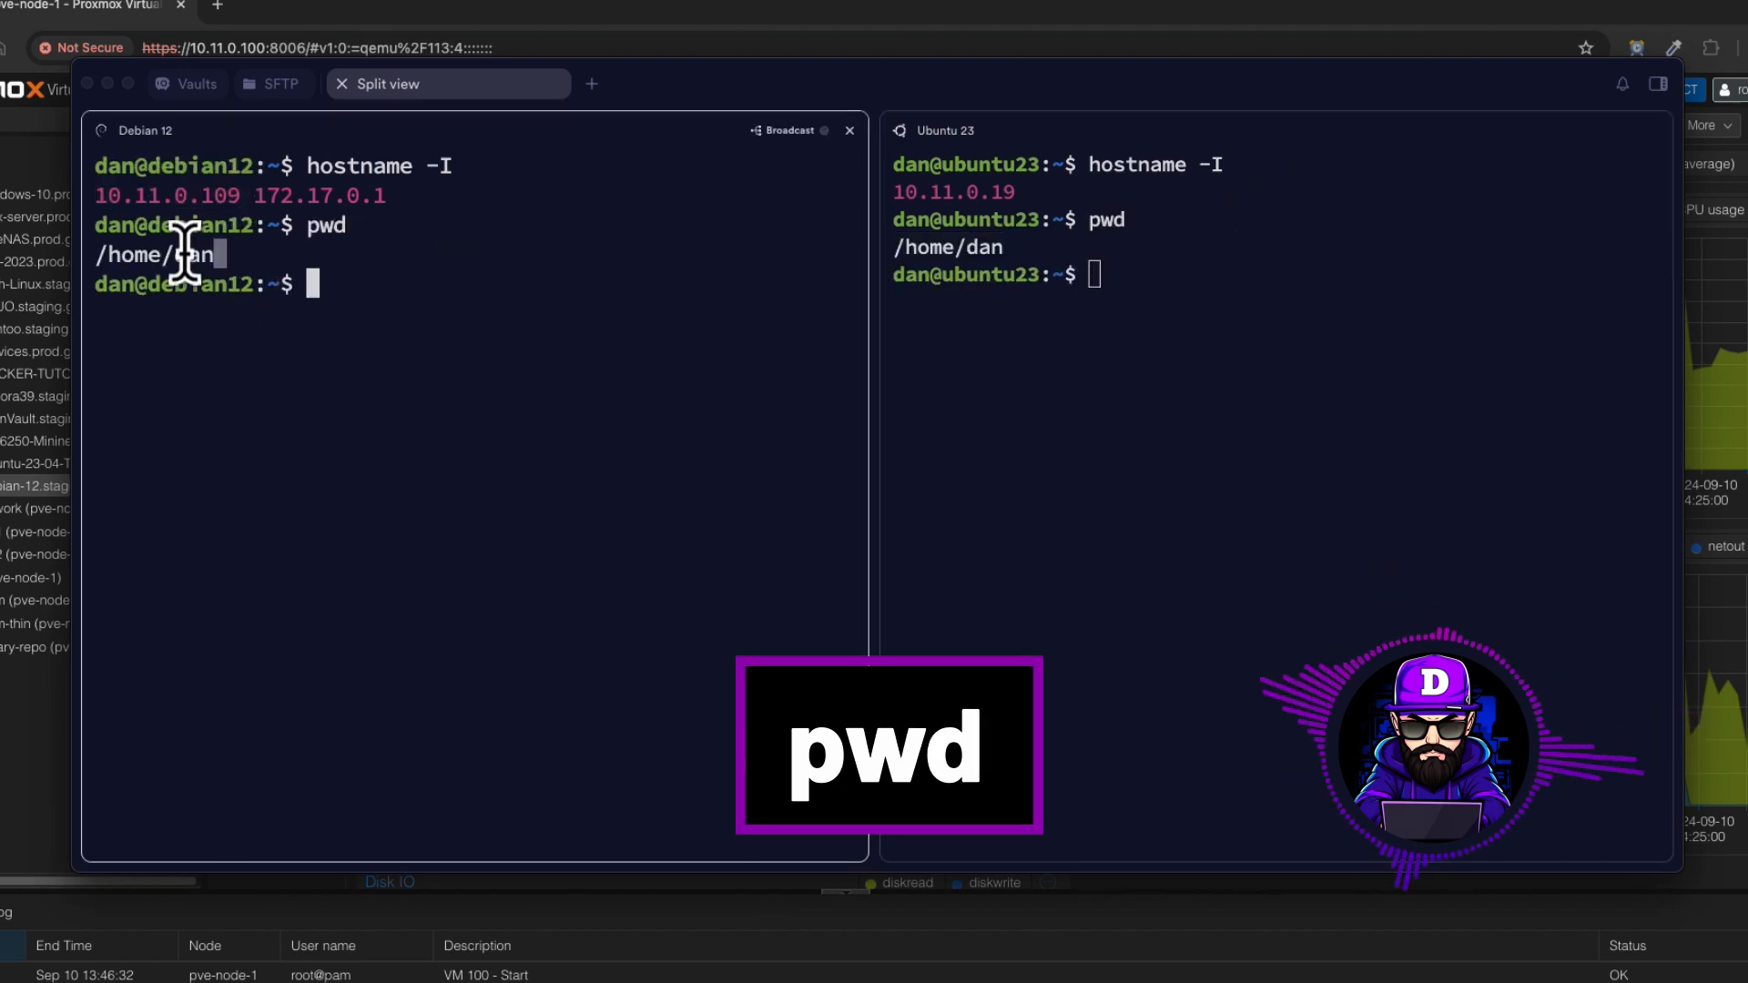
# Enter ssh-keygen -t rsa -b 4096 at the Ubuntu 23 prompt
pyautogui.write('ssh-keygen -t rsa -b 4096')
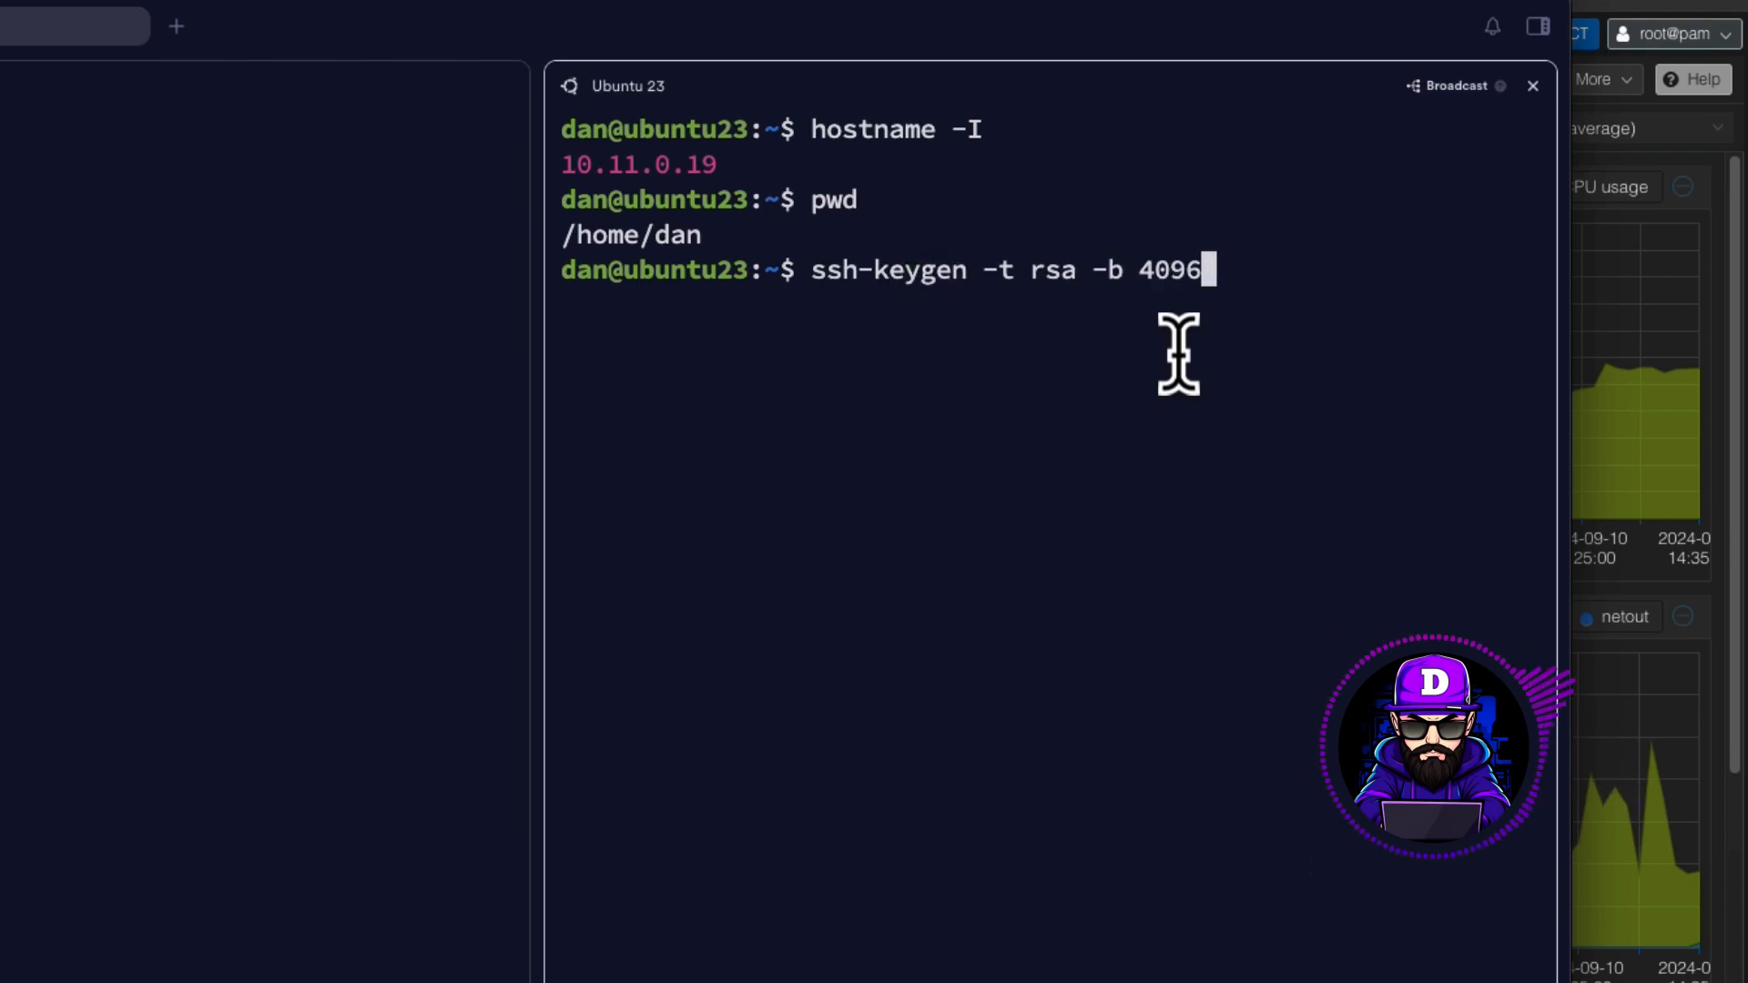
# Run ssh-keygen, saving the key as /home/dan/.ssh/test_key with an empty passphrase
pyautogui.press('Return')
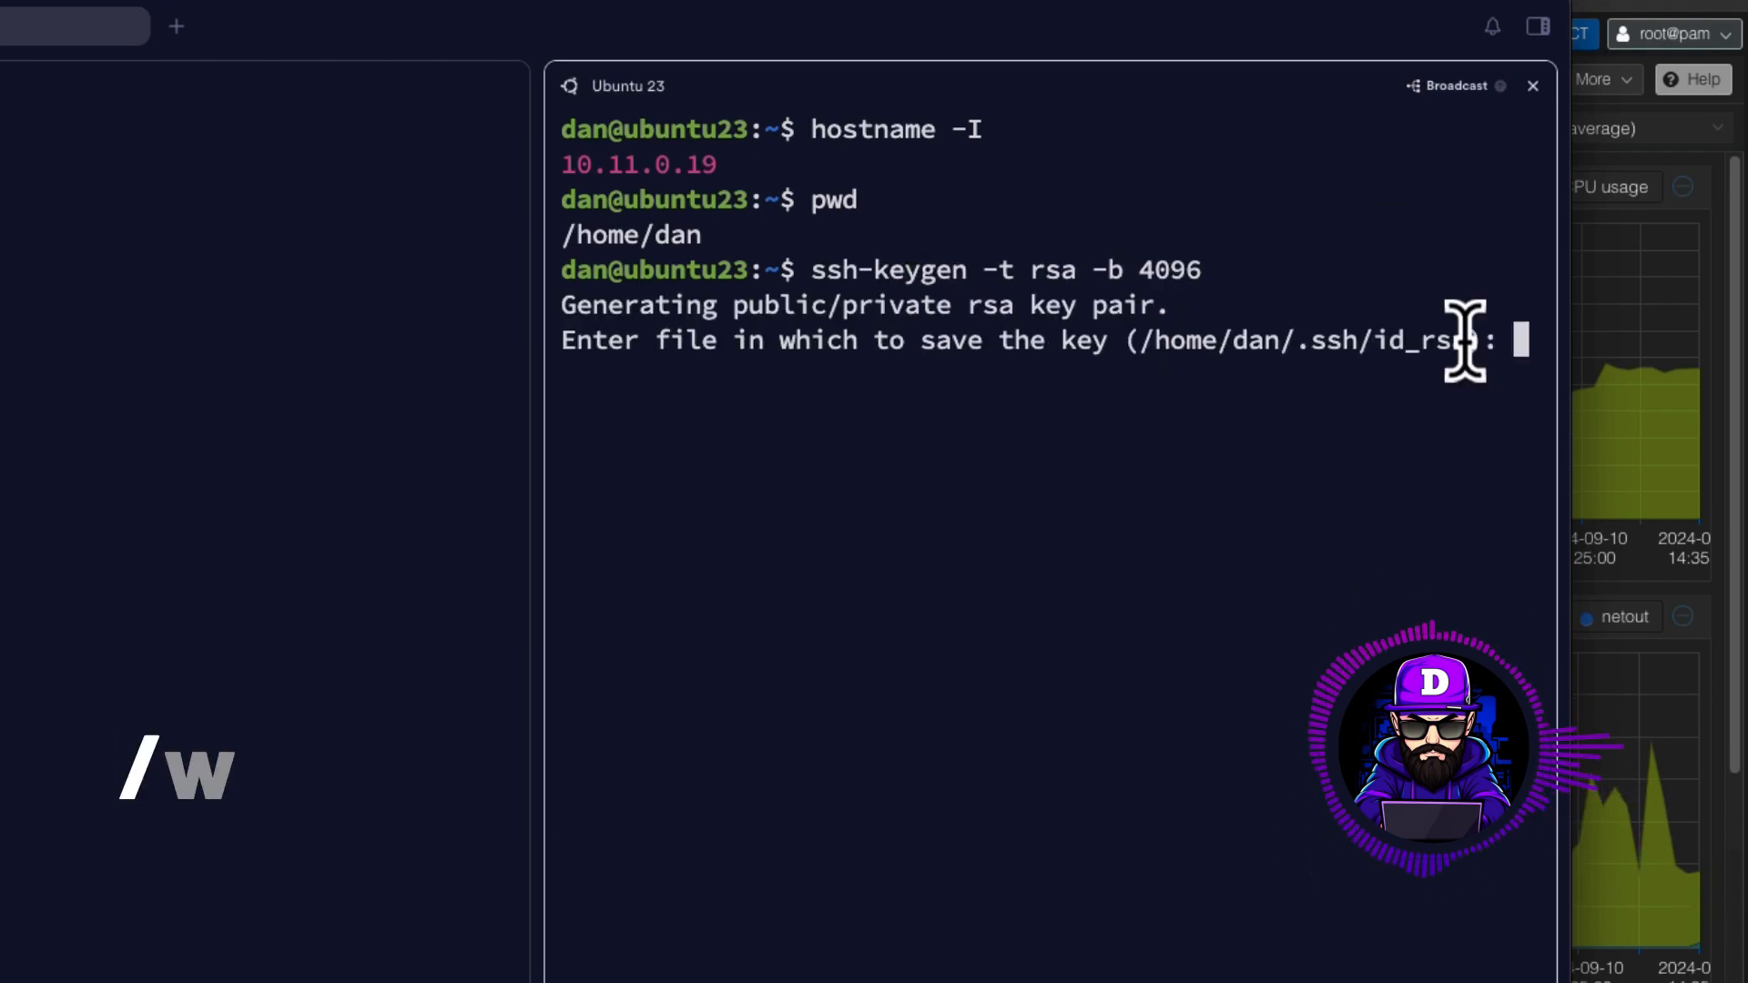
pyautogui.write('home/dan/.ssh/test_key')
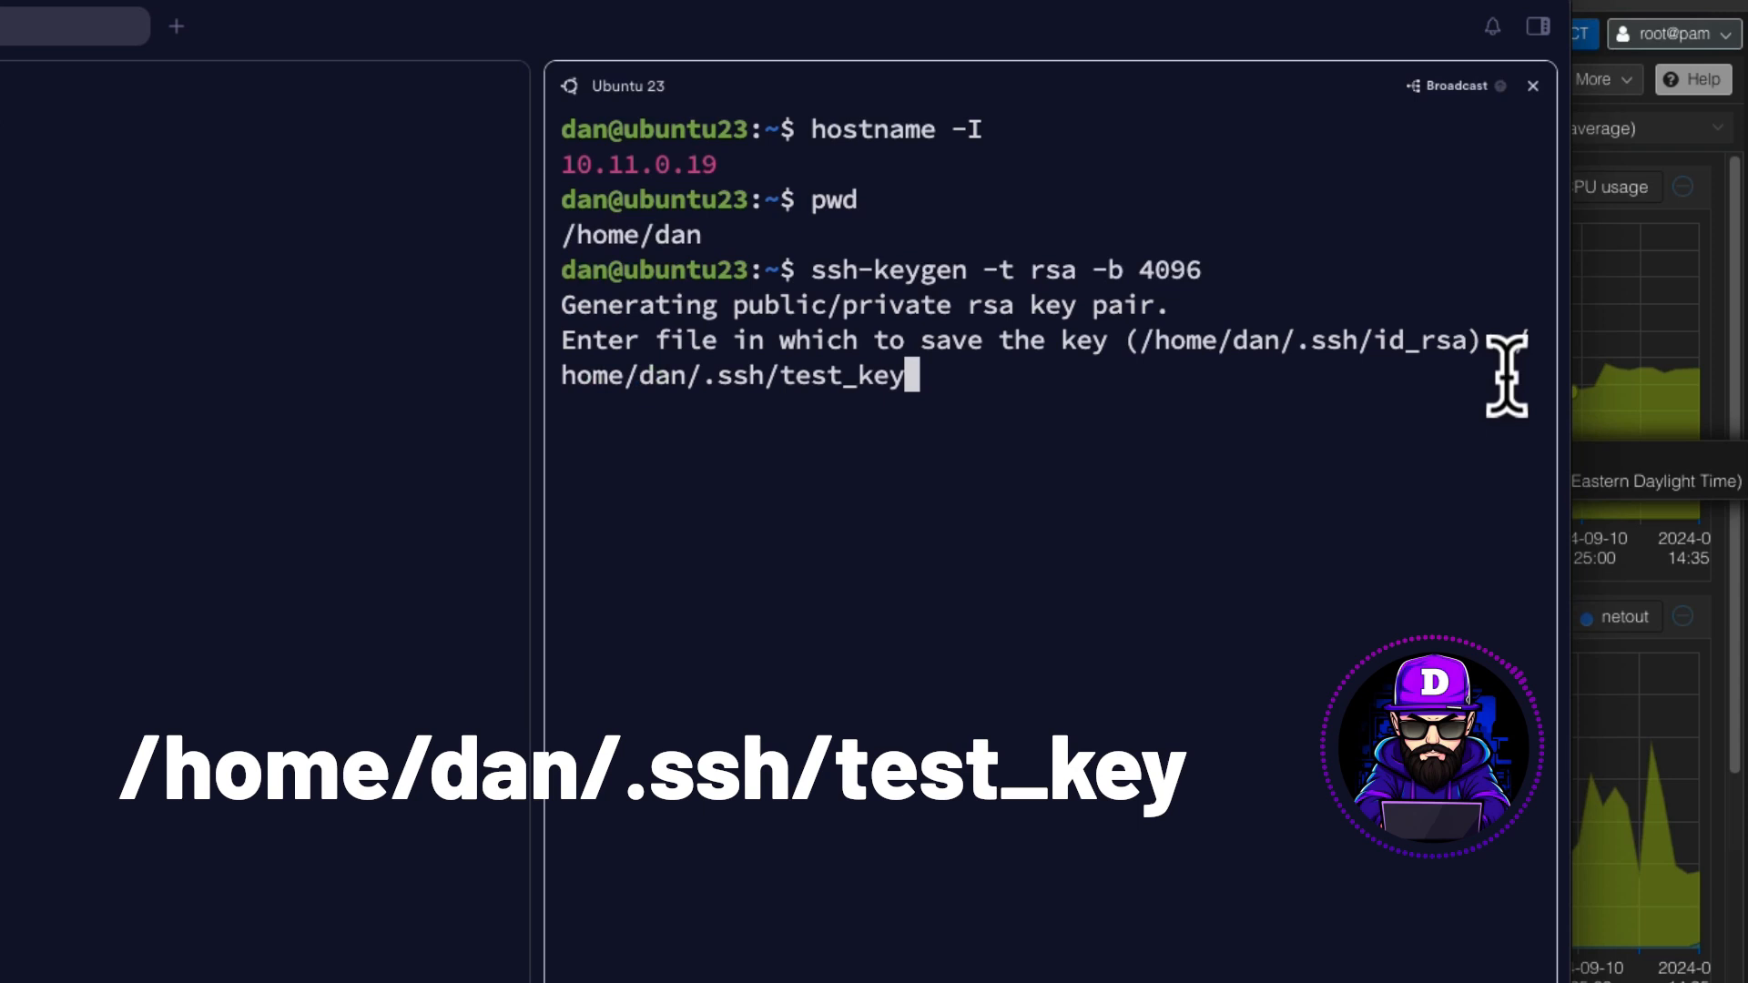
pyautogui.press('Return')
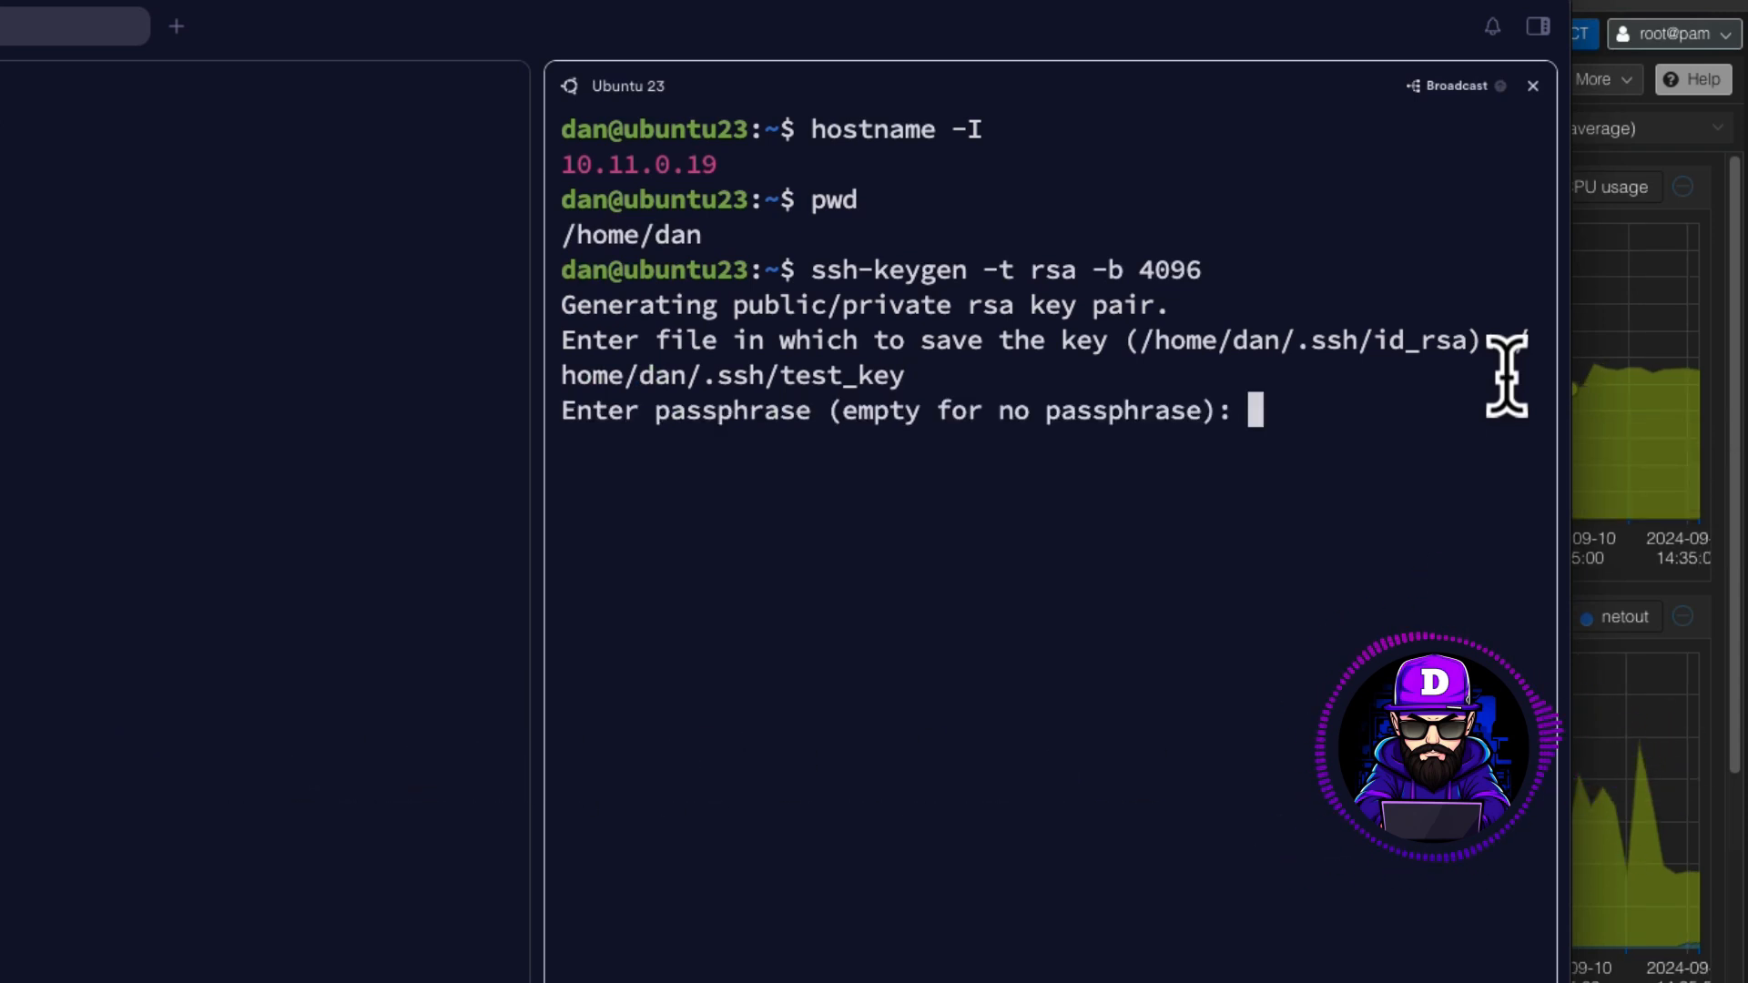
pyautogui.press('Return')
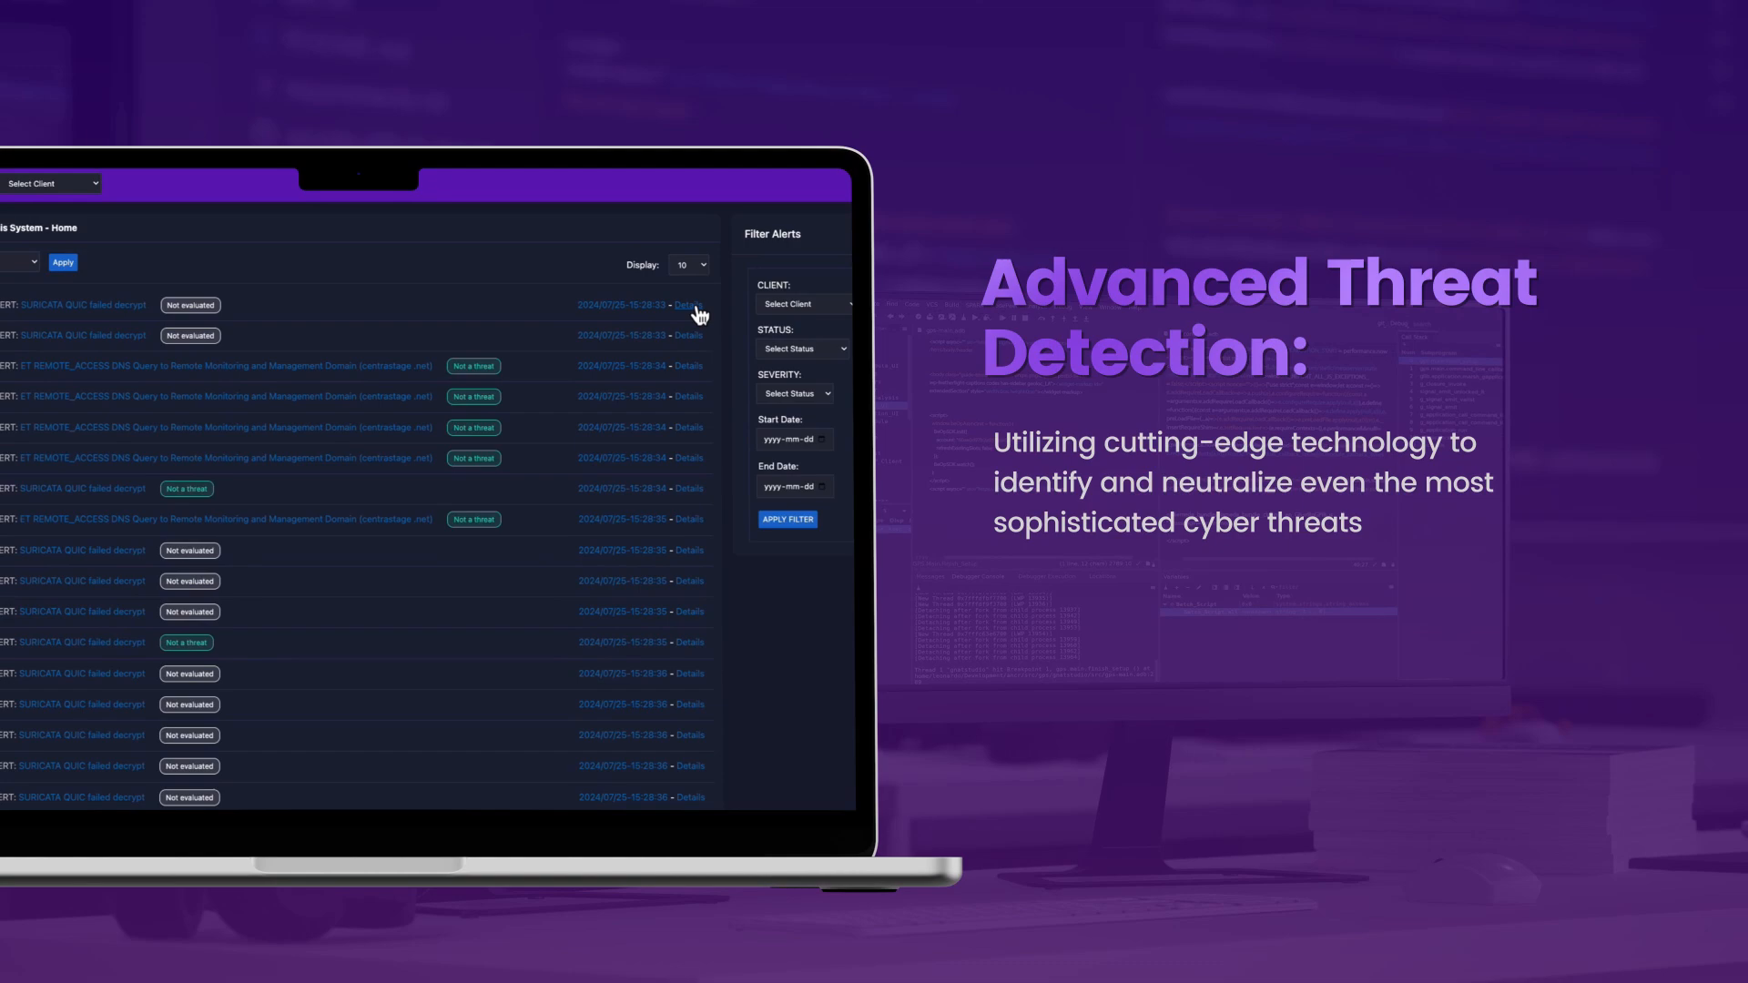
# Review the saved test_key pair's fingerprint and randomart output on Ubuntu
pyautogui.click(690, 304)
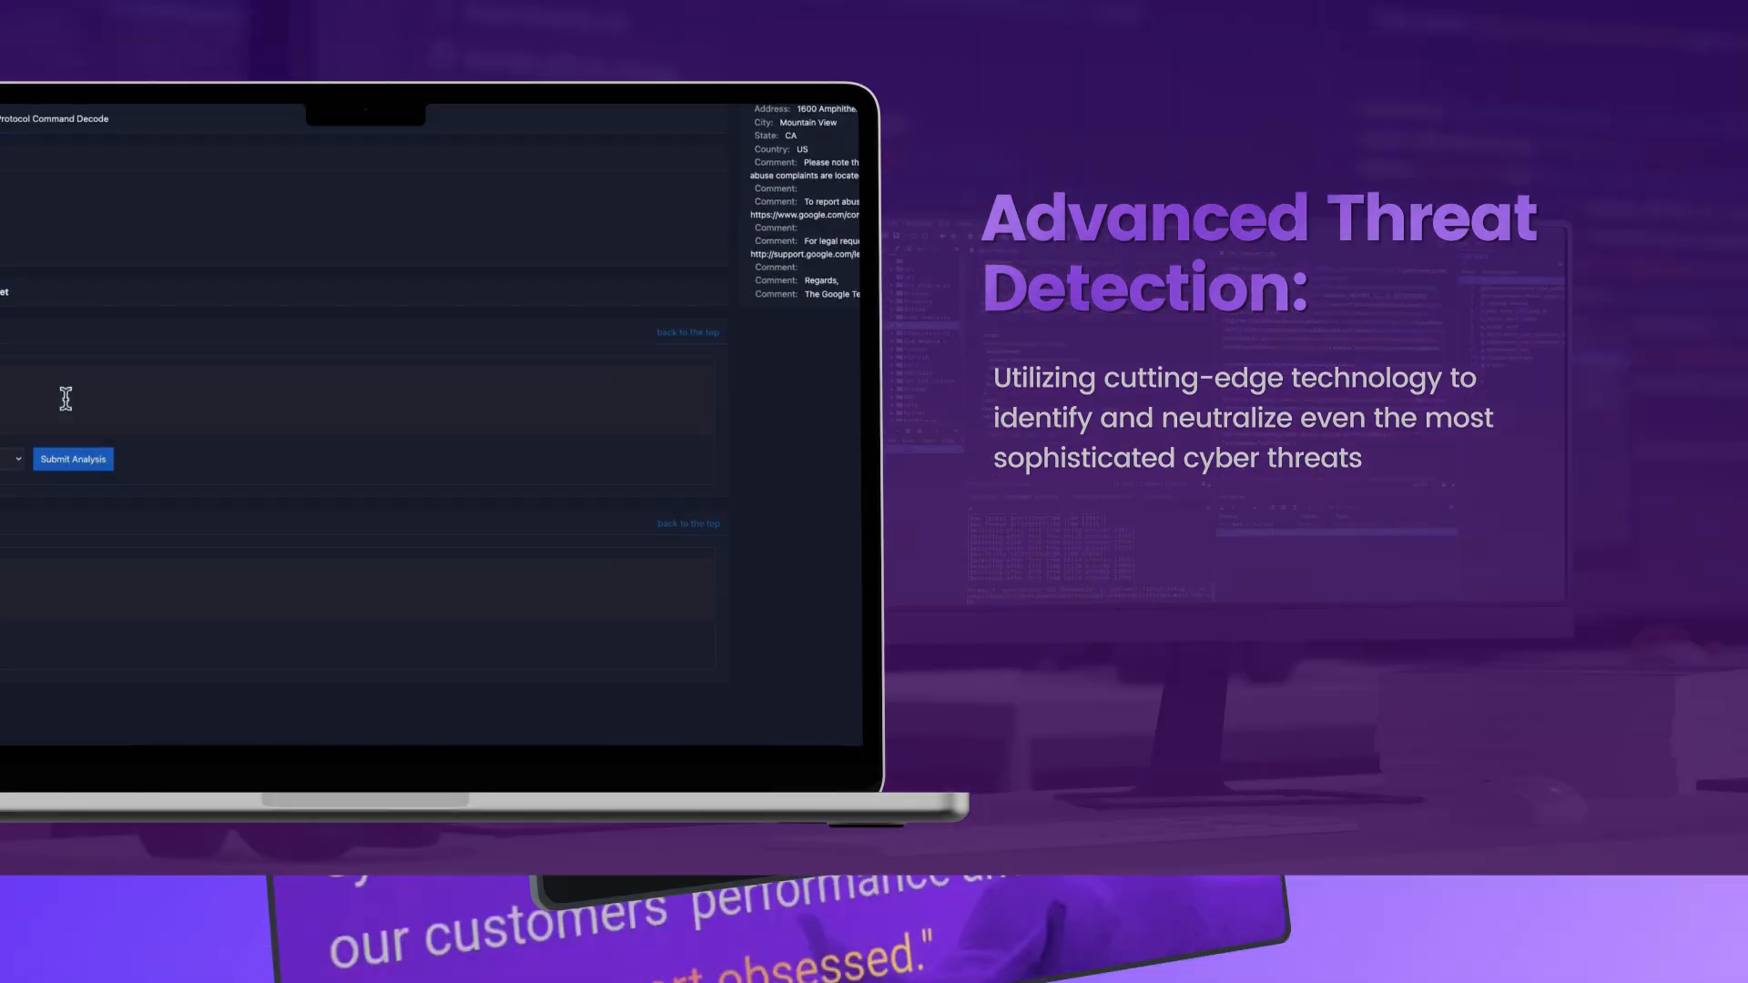
pyautogui.scroll(-3)
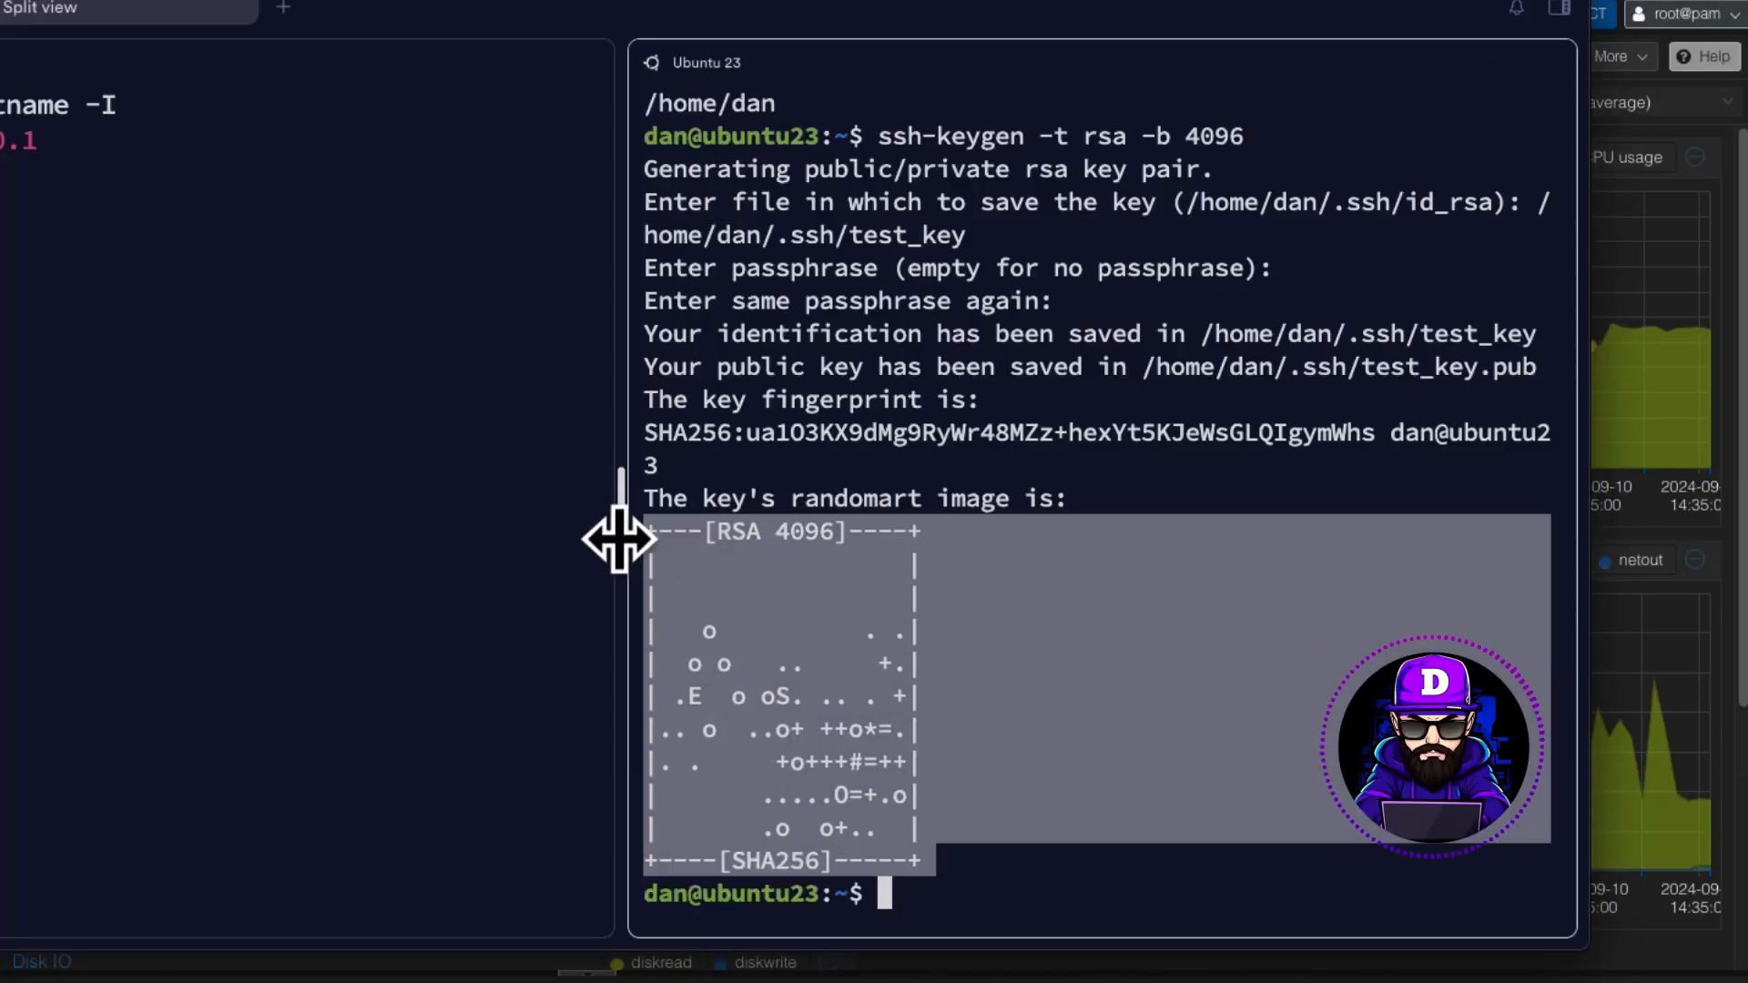
# Change into Ubuntu's .ssh folder and cat test_key and test_key.pub
pyautogui.write('cd')
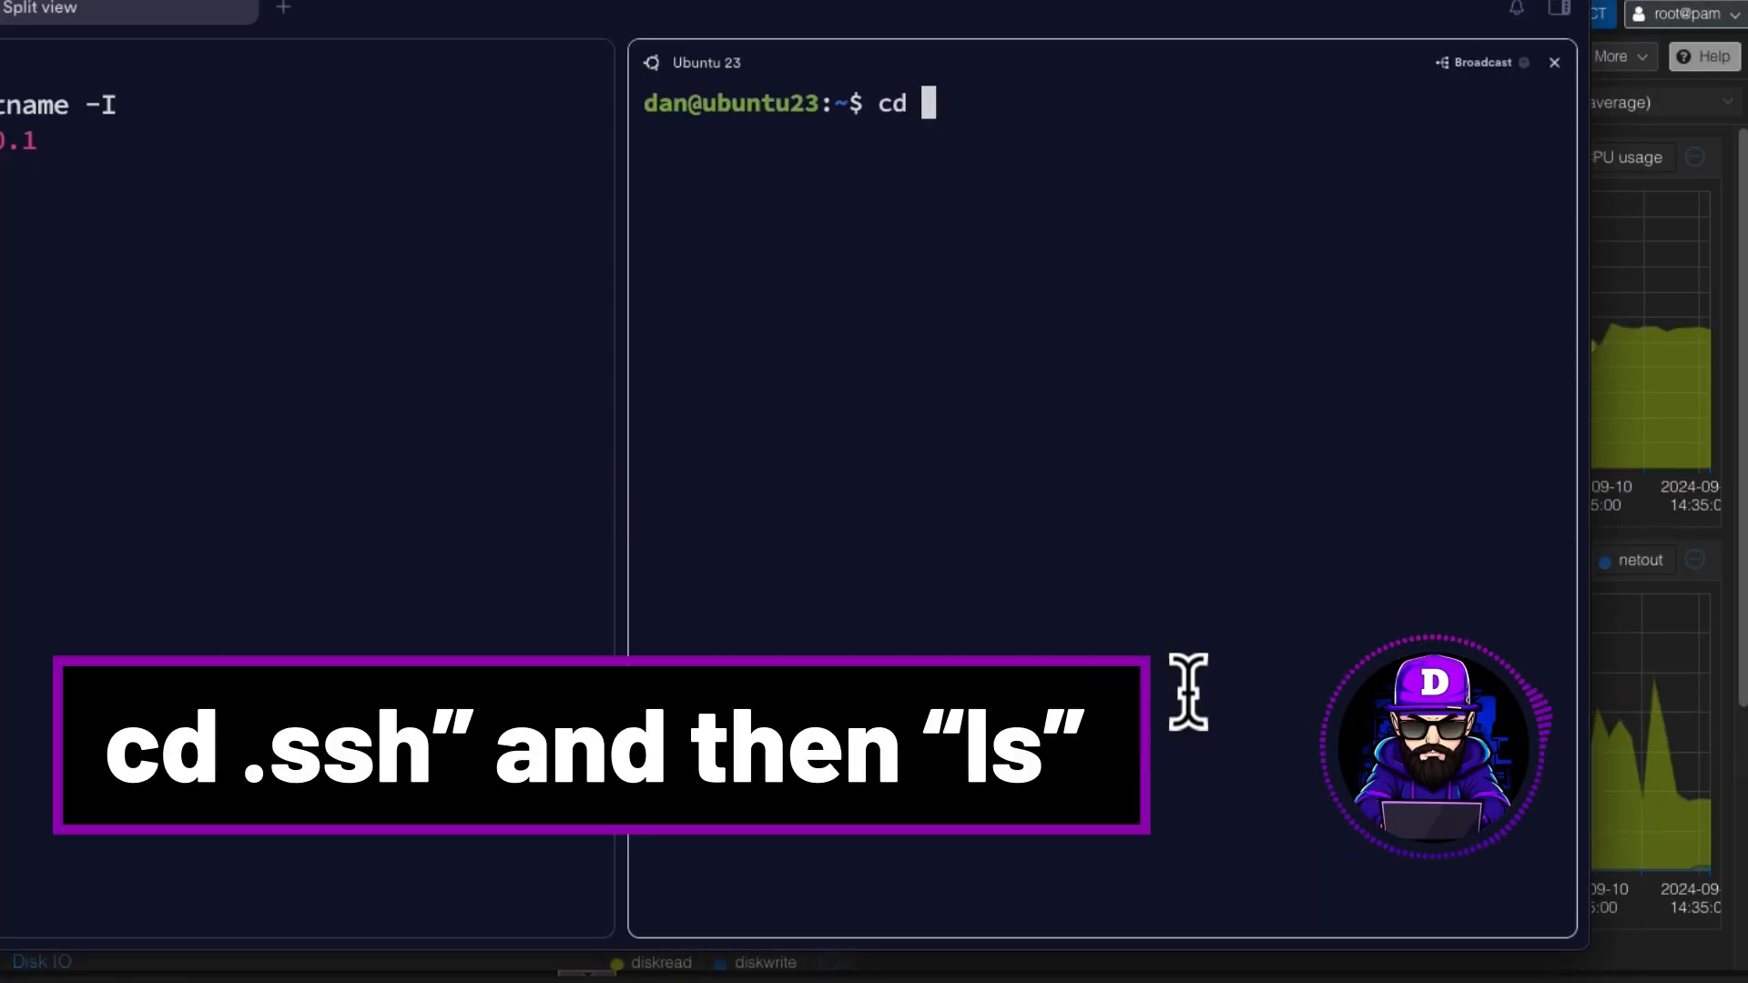
pyautogui.write('.ssh/')
pyautogui.write('ls')
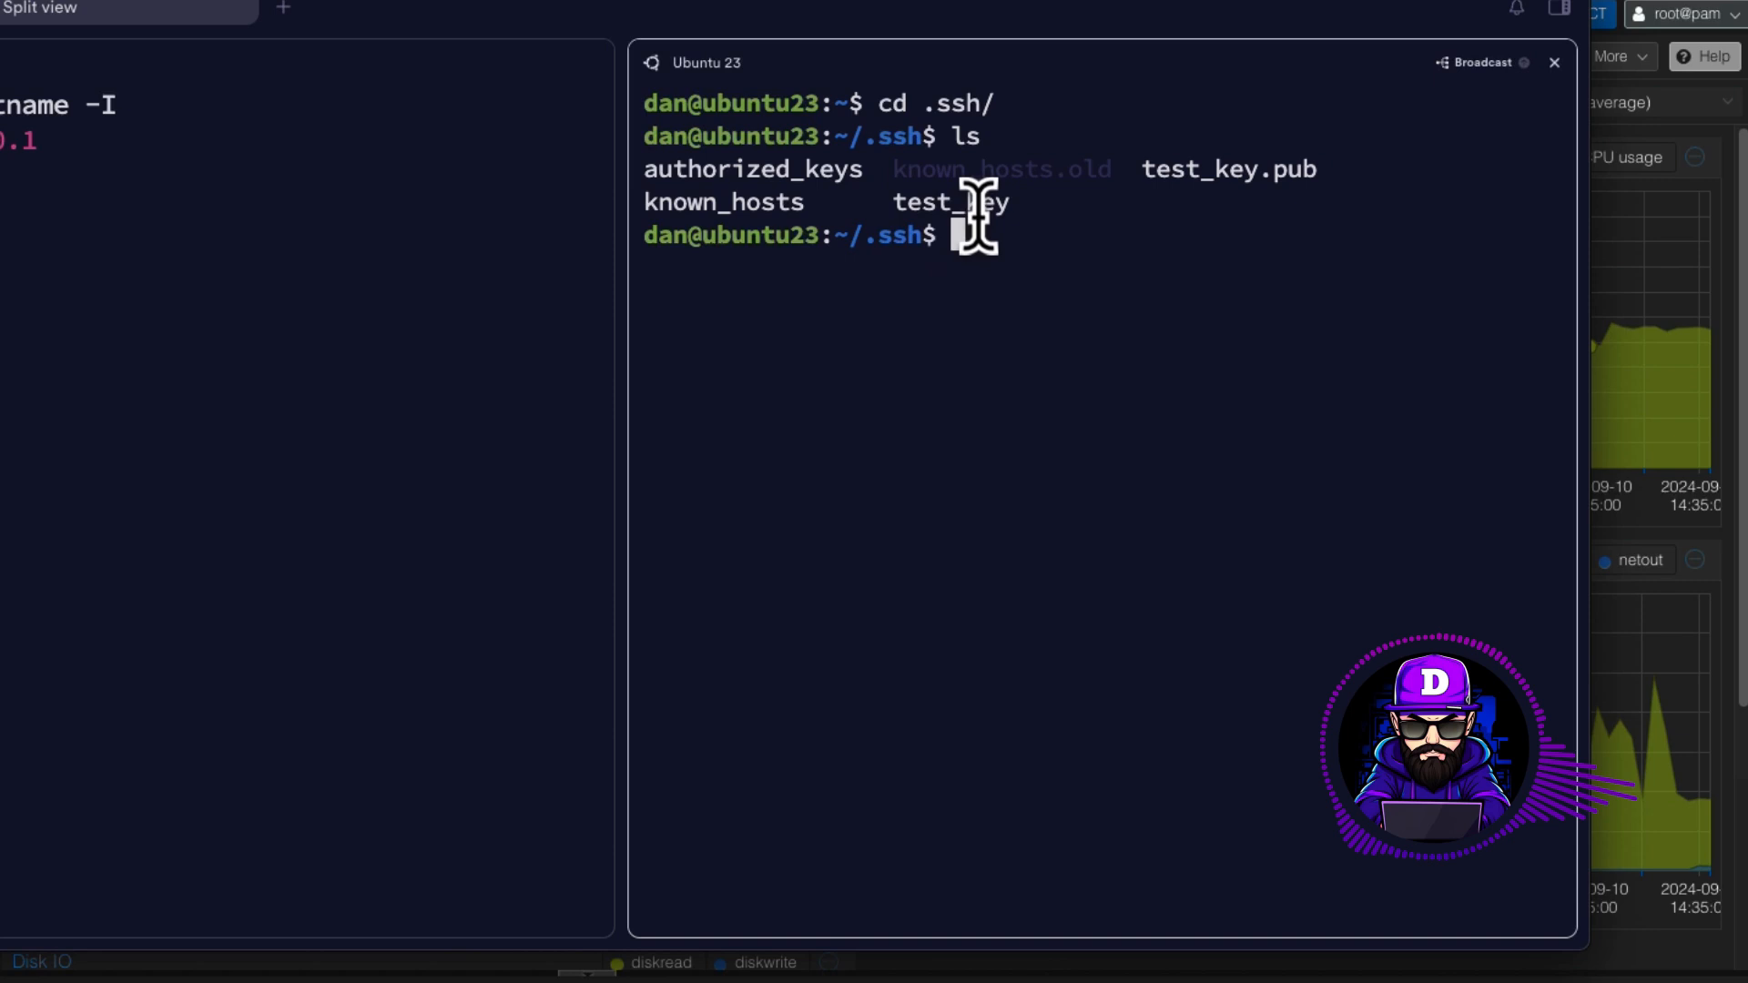
pyautogui.doubleClick(948, 202)
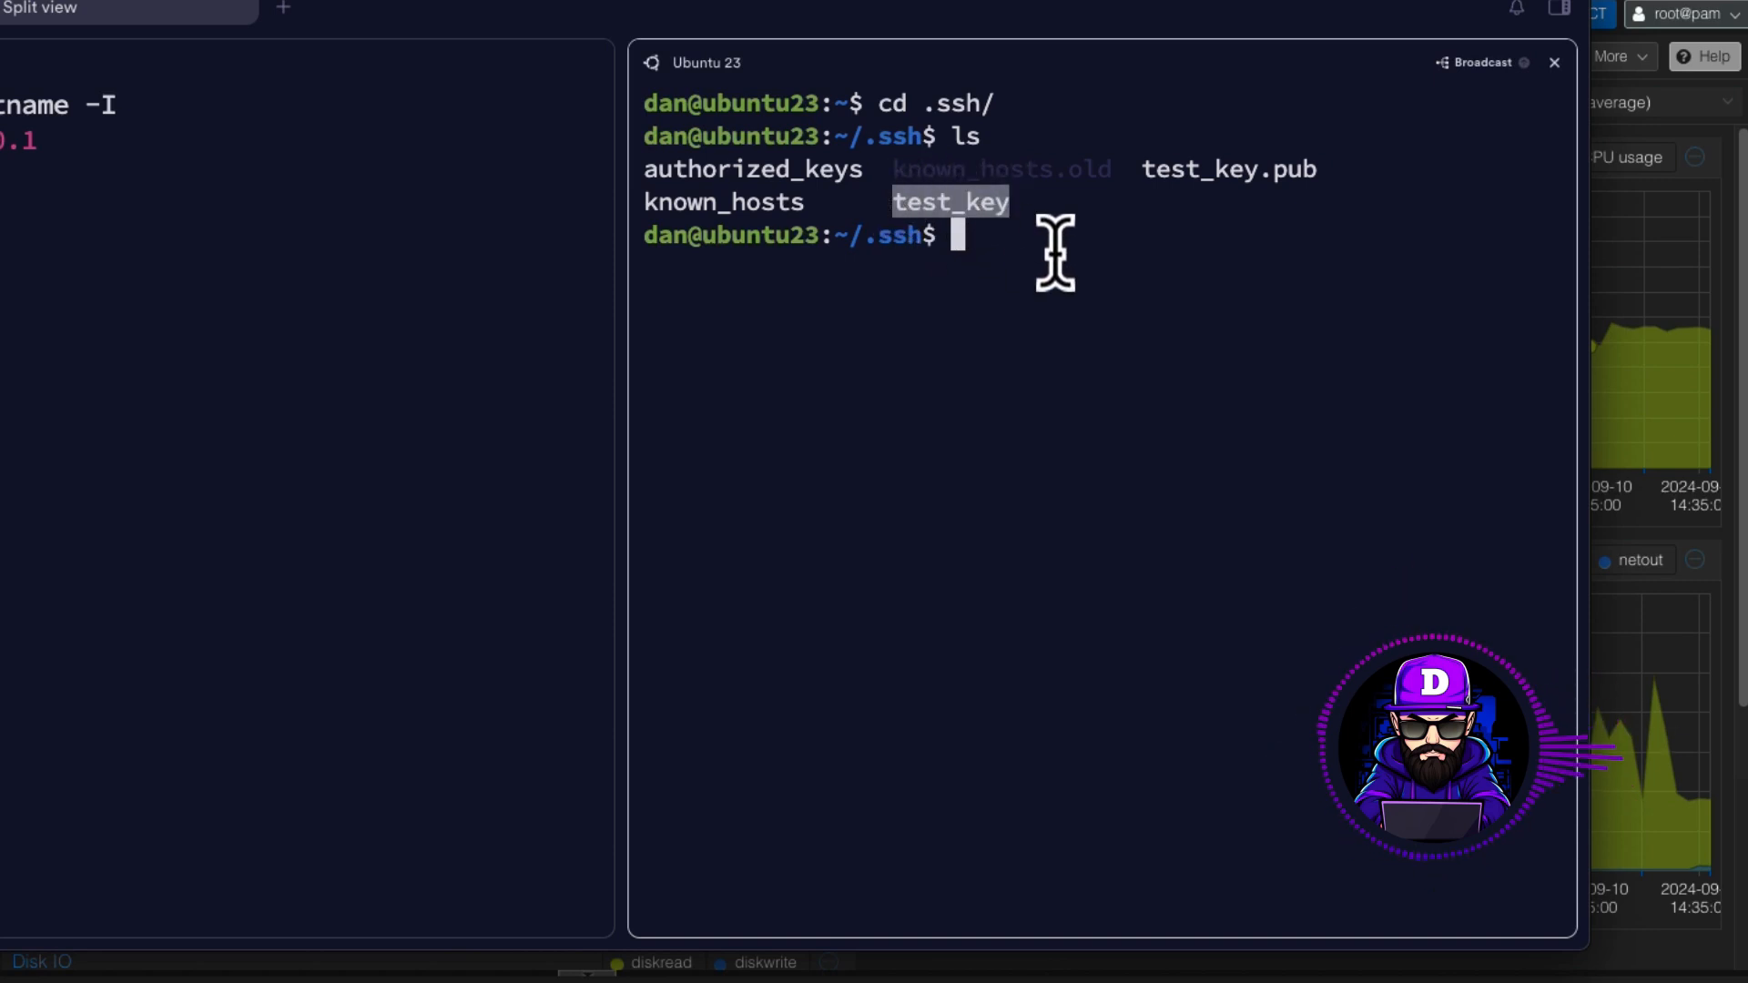
pyautogui.moveTo(979, 246)
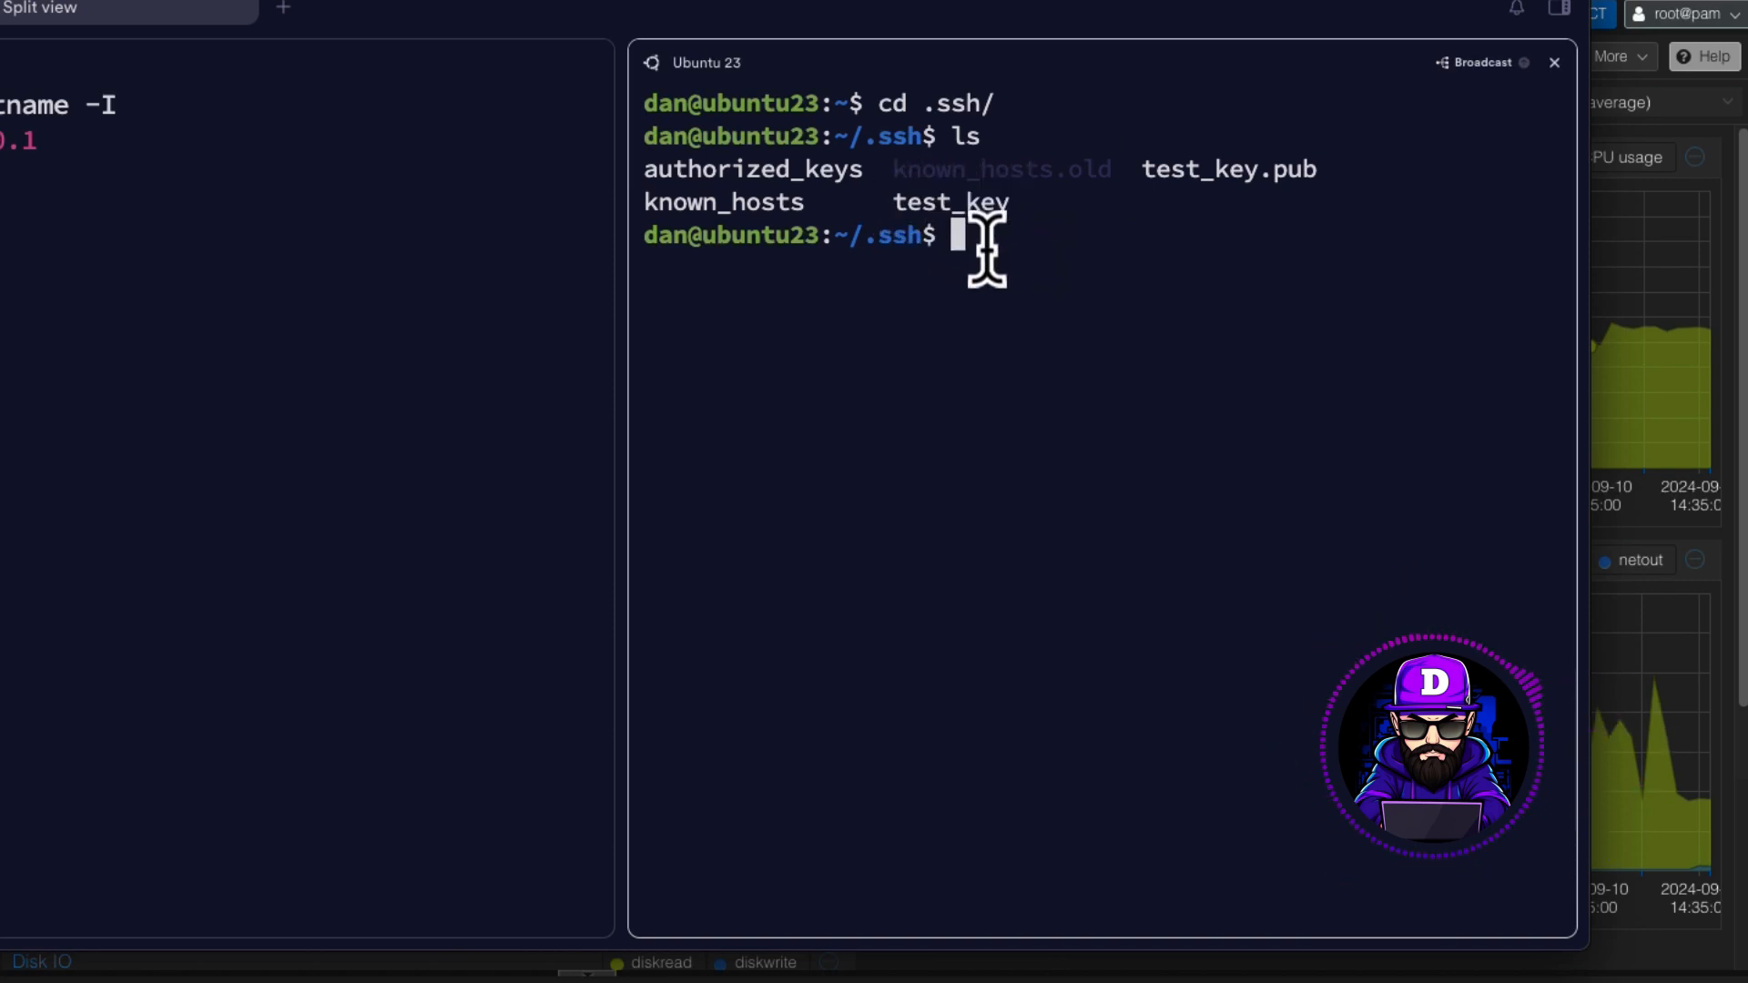
pyautogui.write('cat test_key')
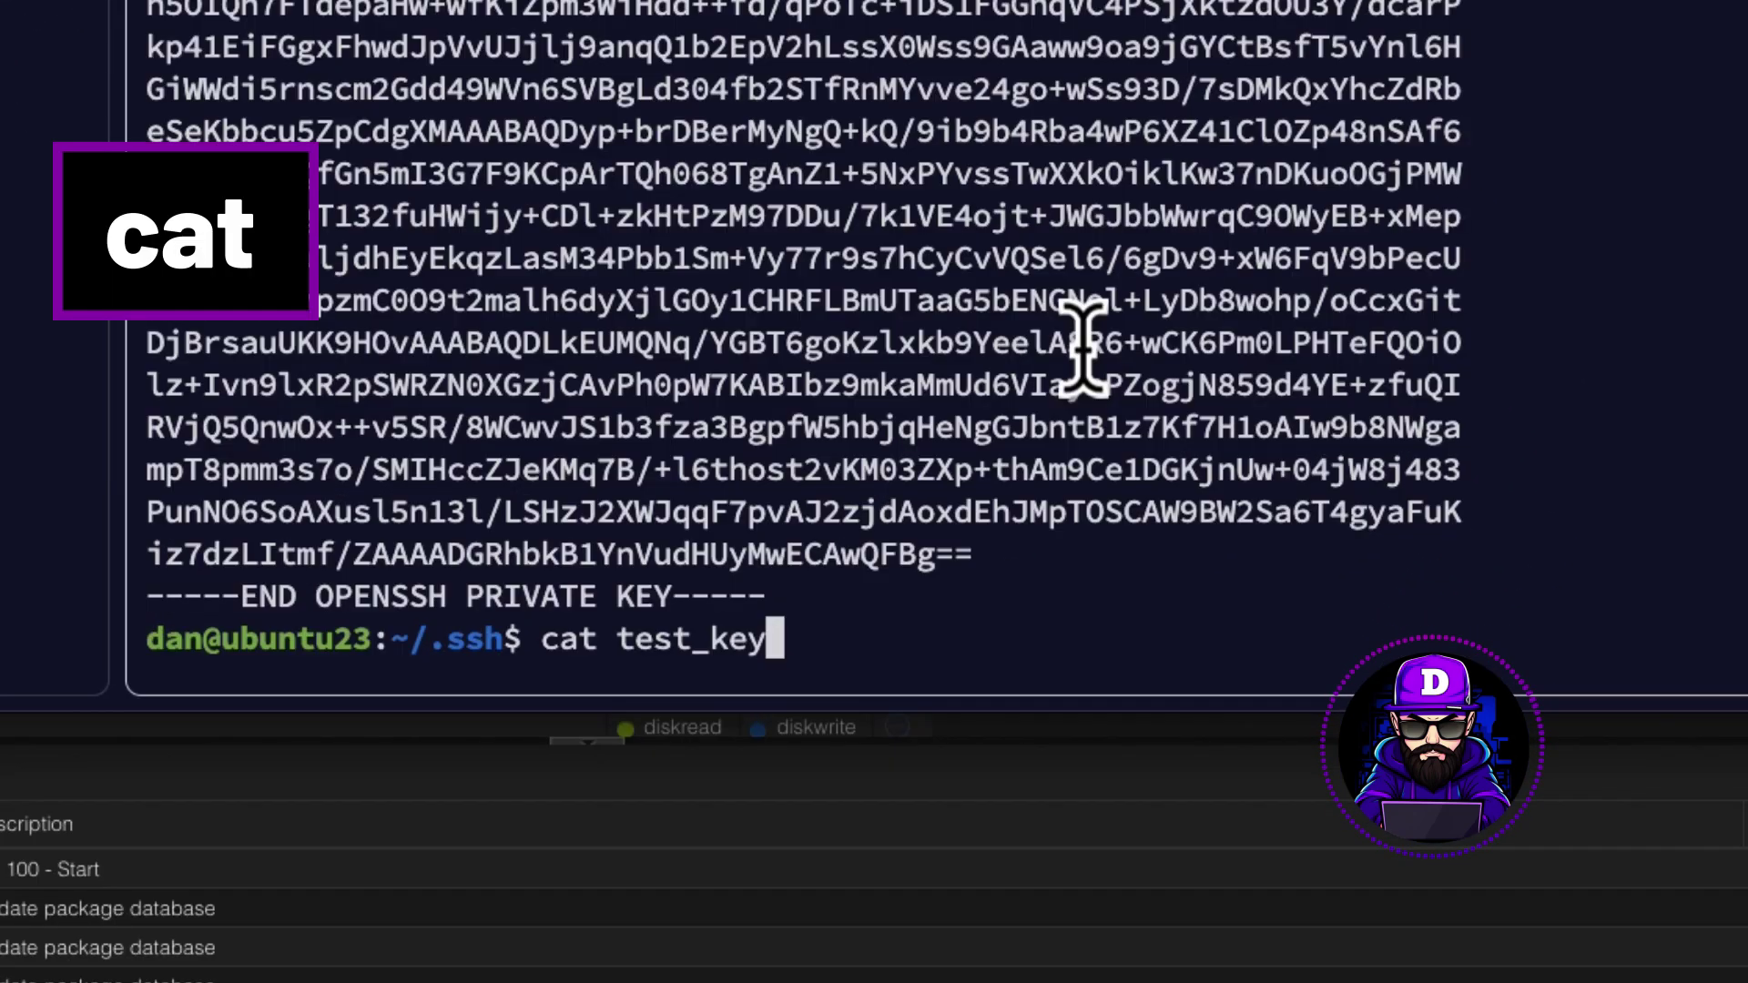
pyautogui.write('.pub')
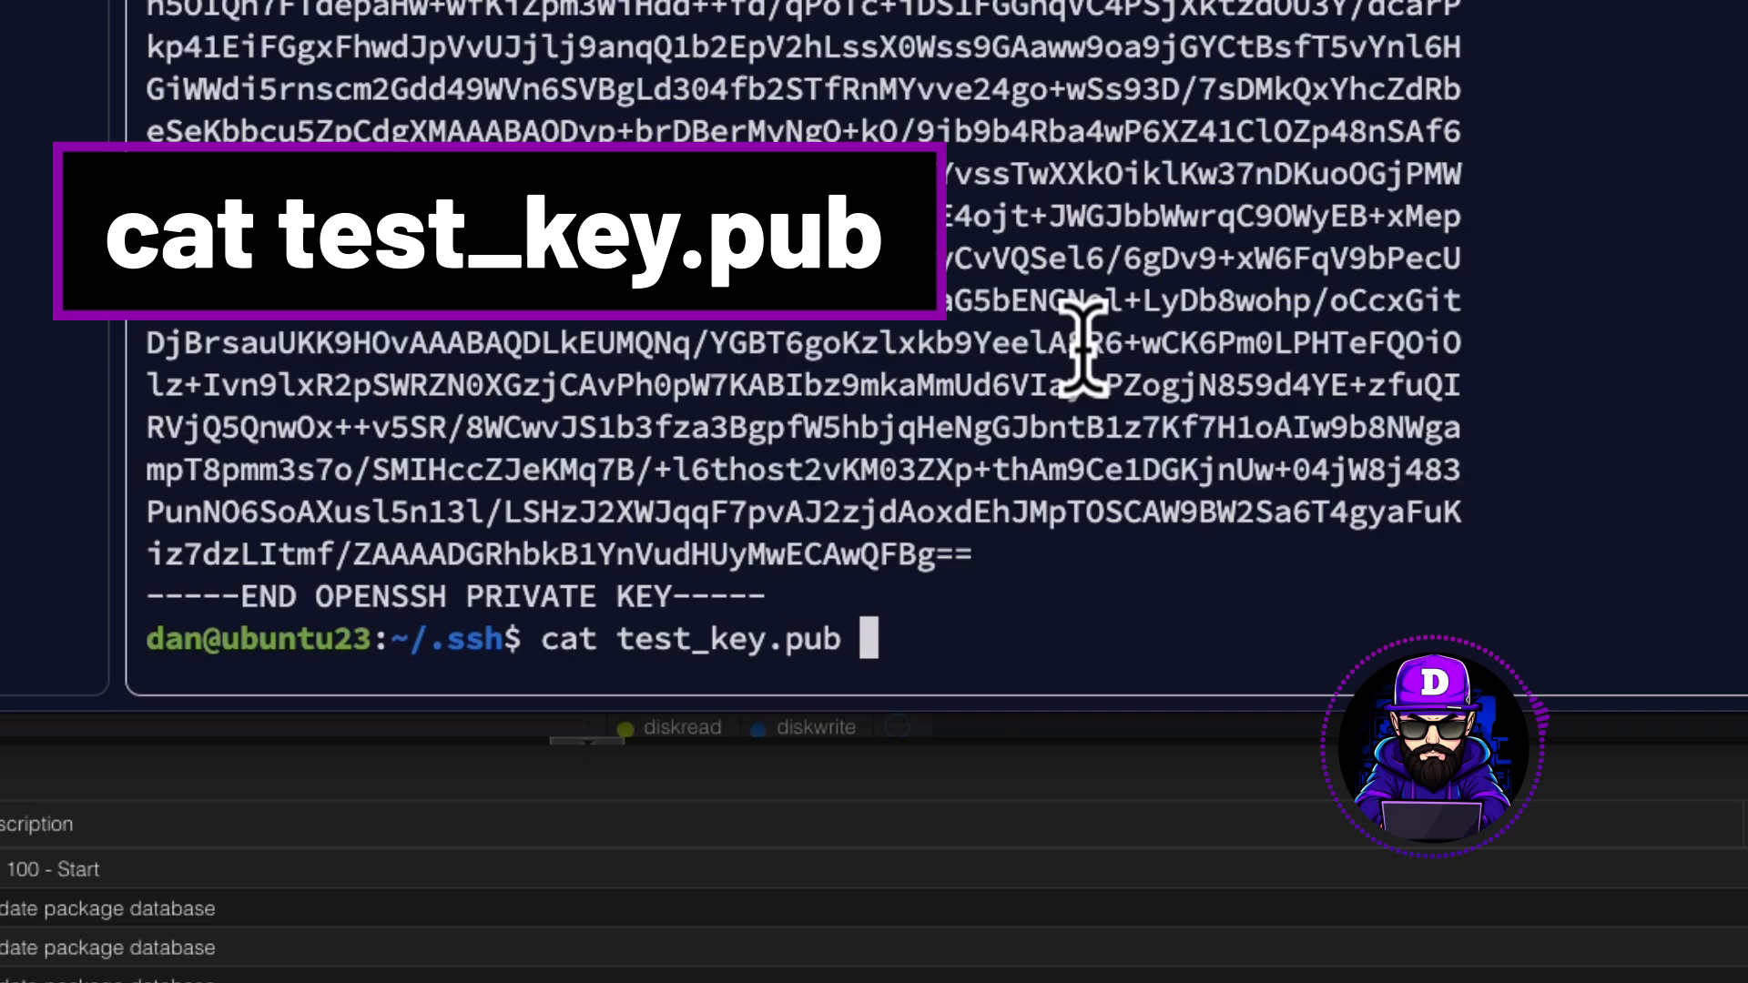
pyautogui.press('Return')
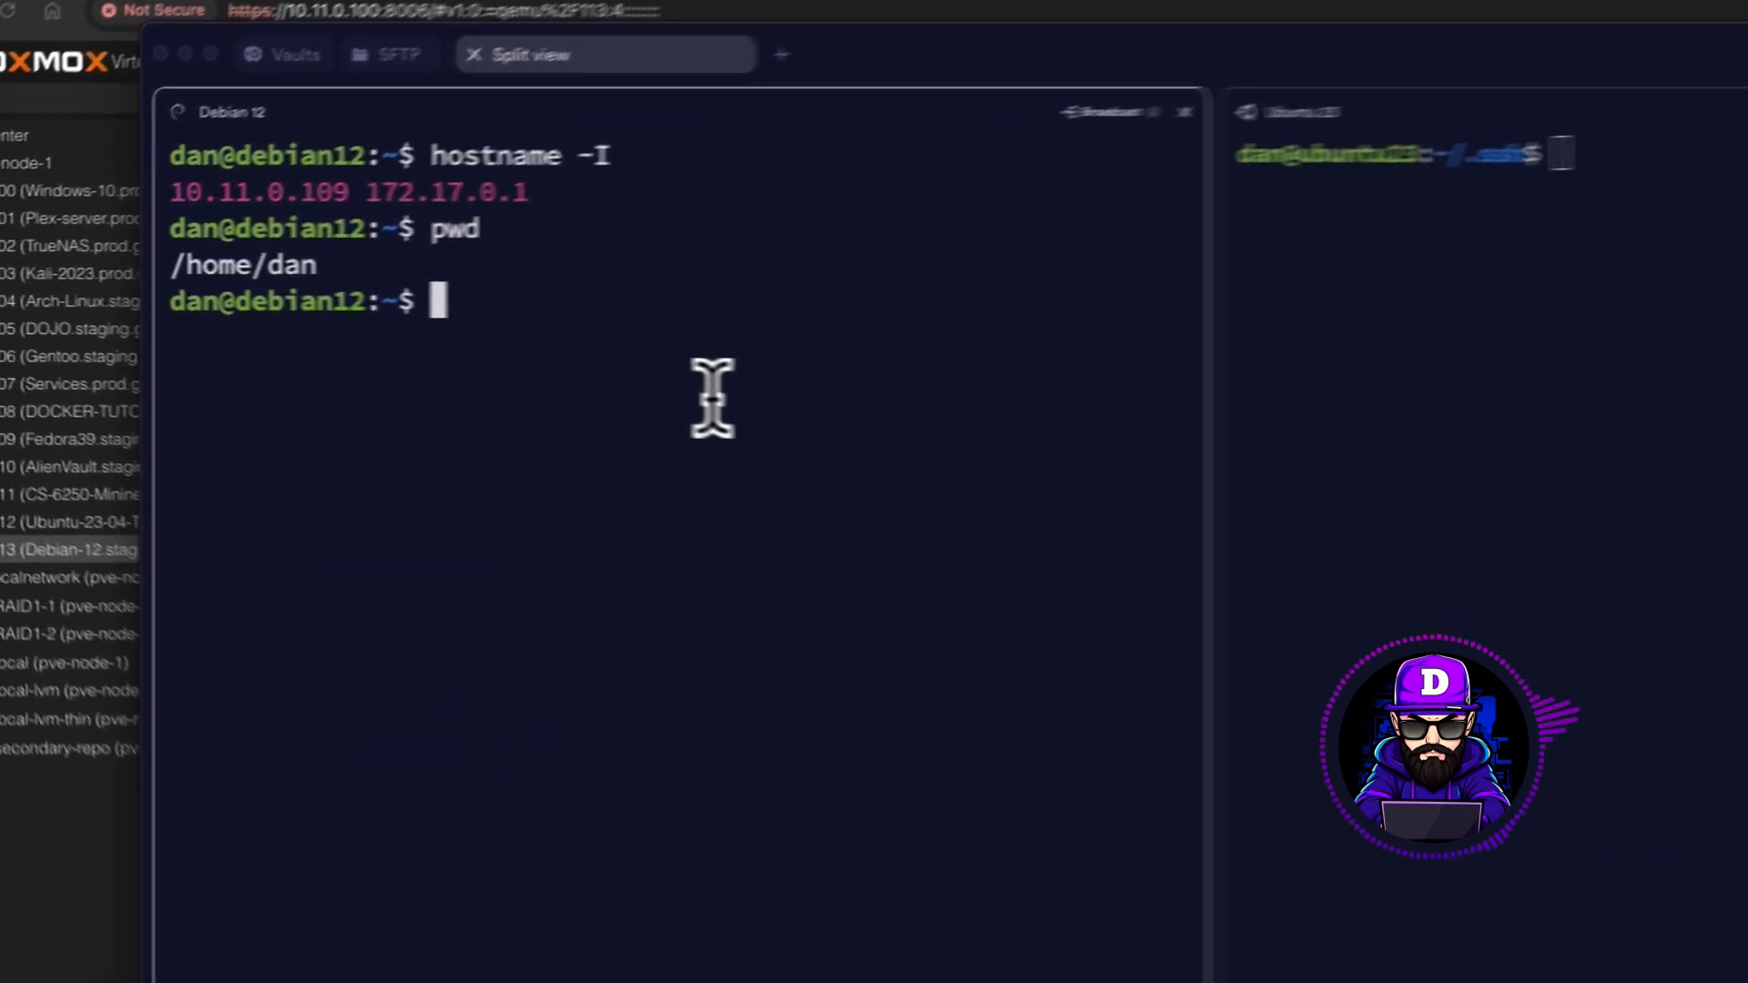
# Paste Ubuntu's test_key.pub into Debian's .ssh/authorized_keys in nano and save it
pyautogui.write('nano .ss')
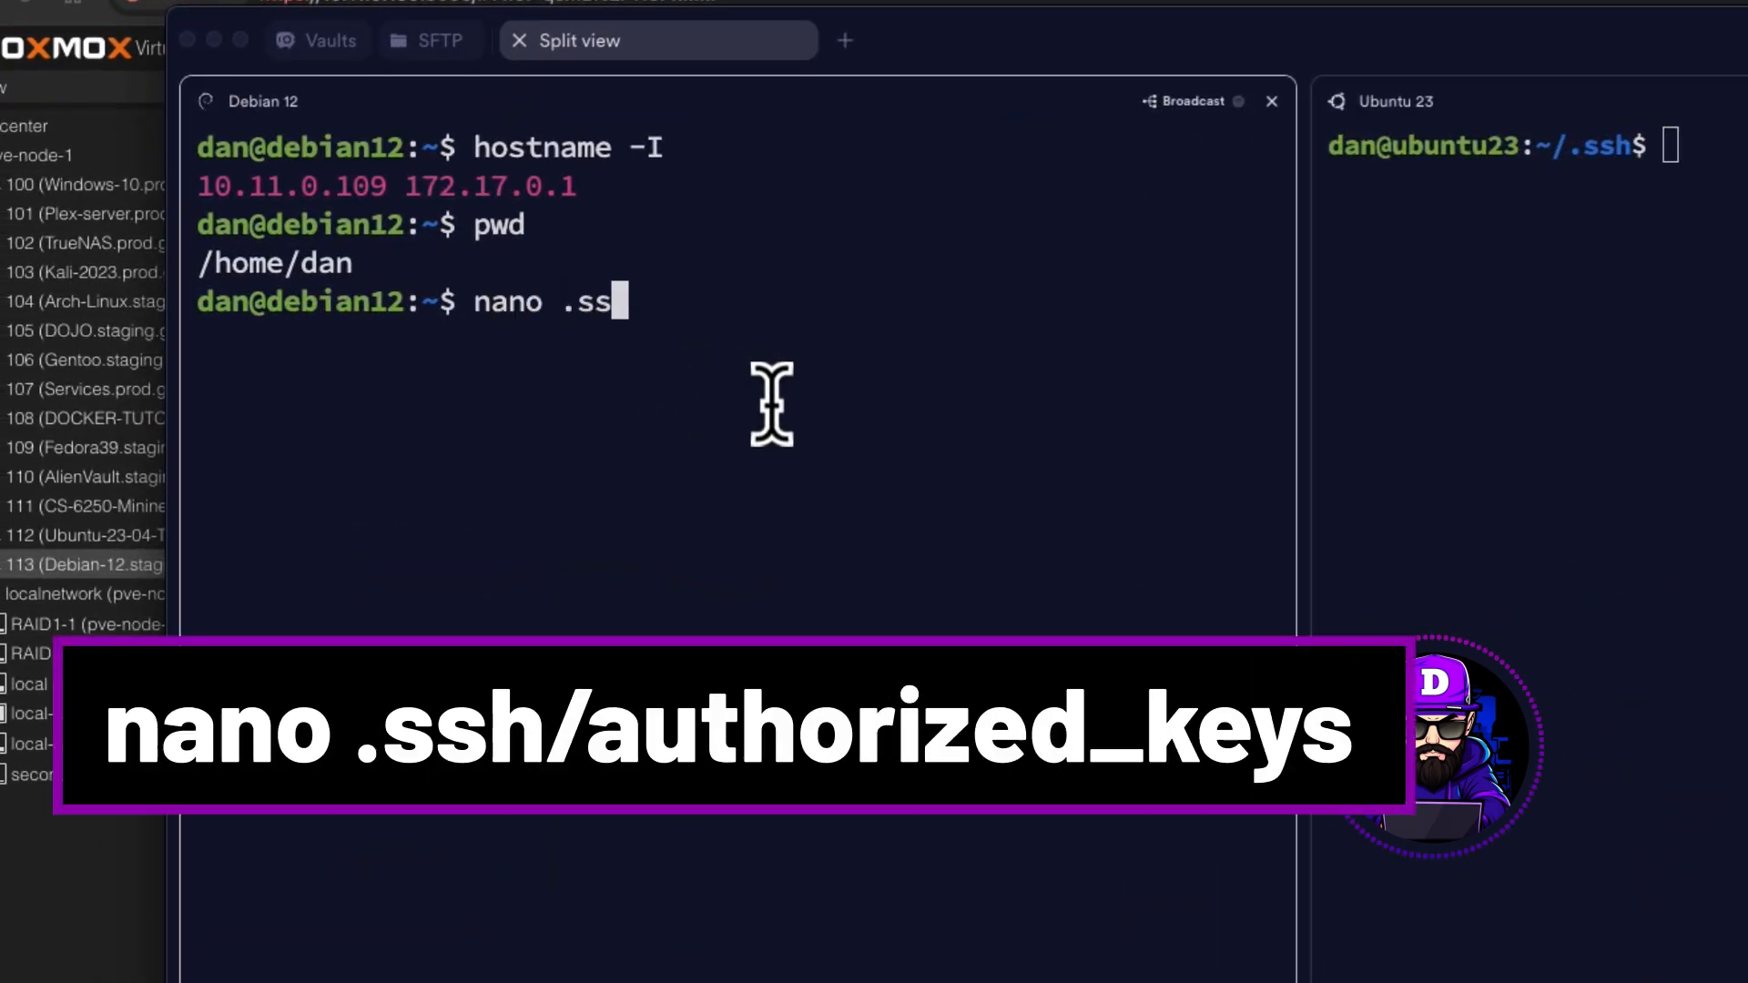
pyautogui.press('Return')
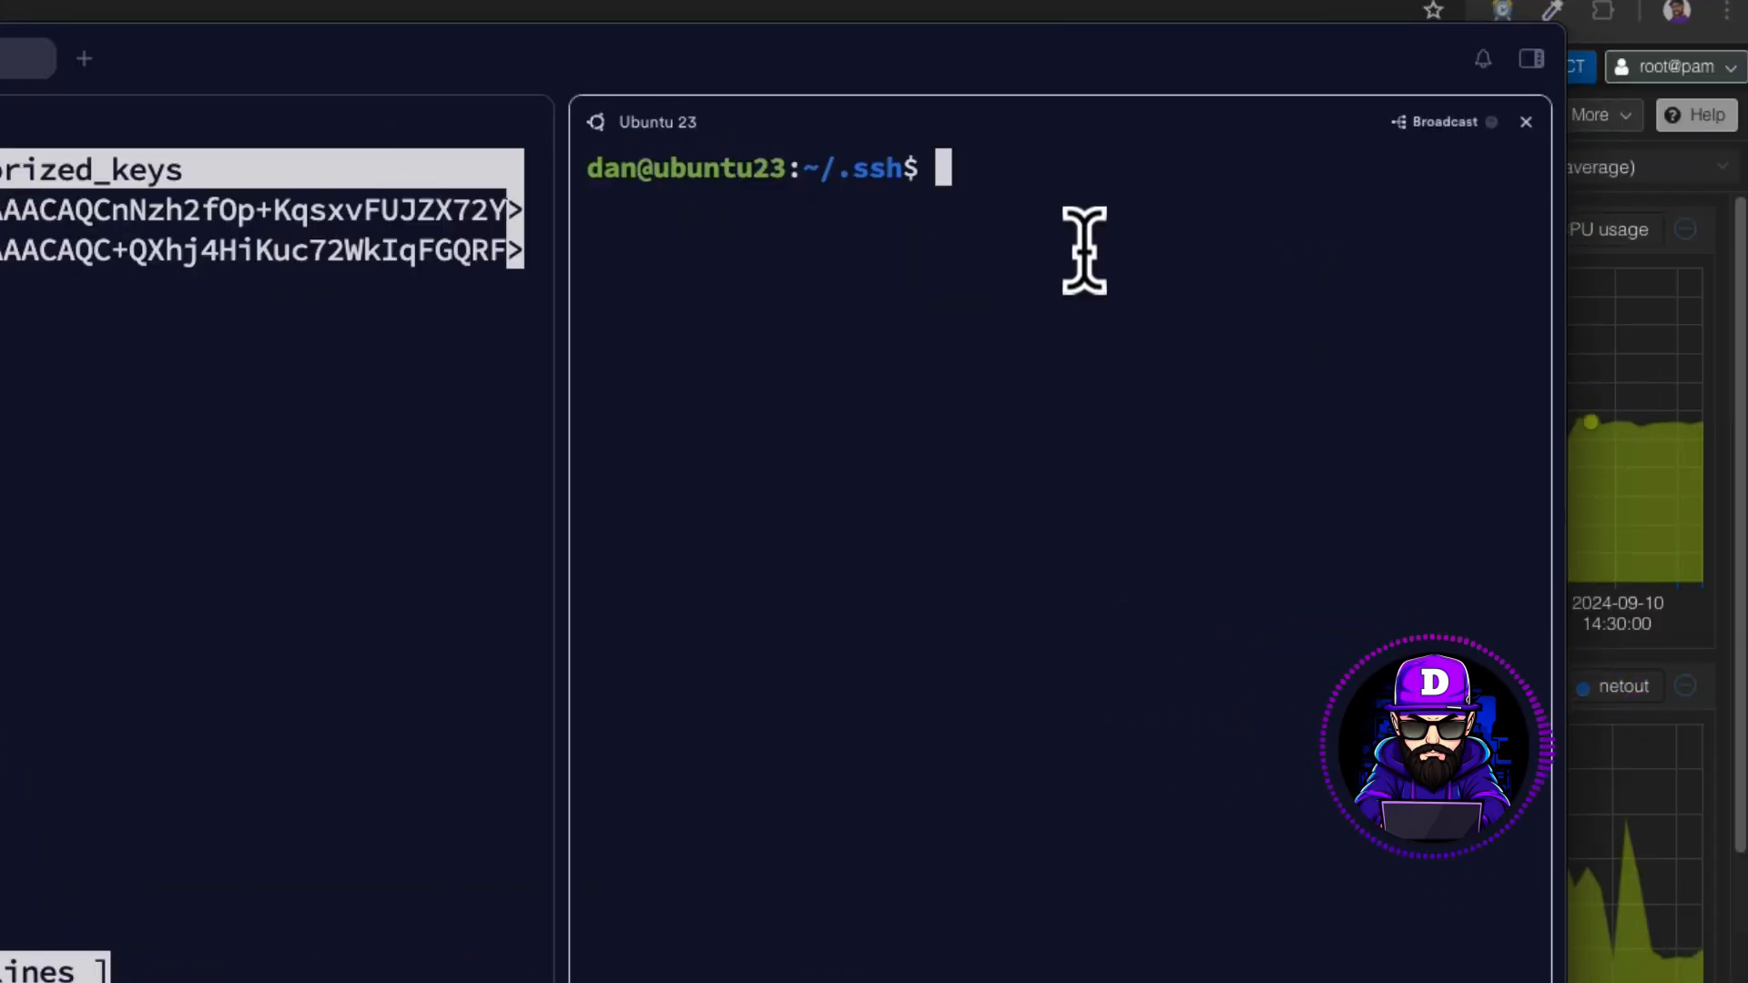
pyautogui.write('cat test_key.pub')
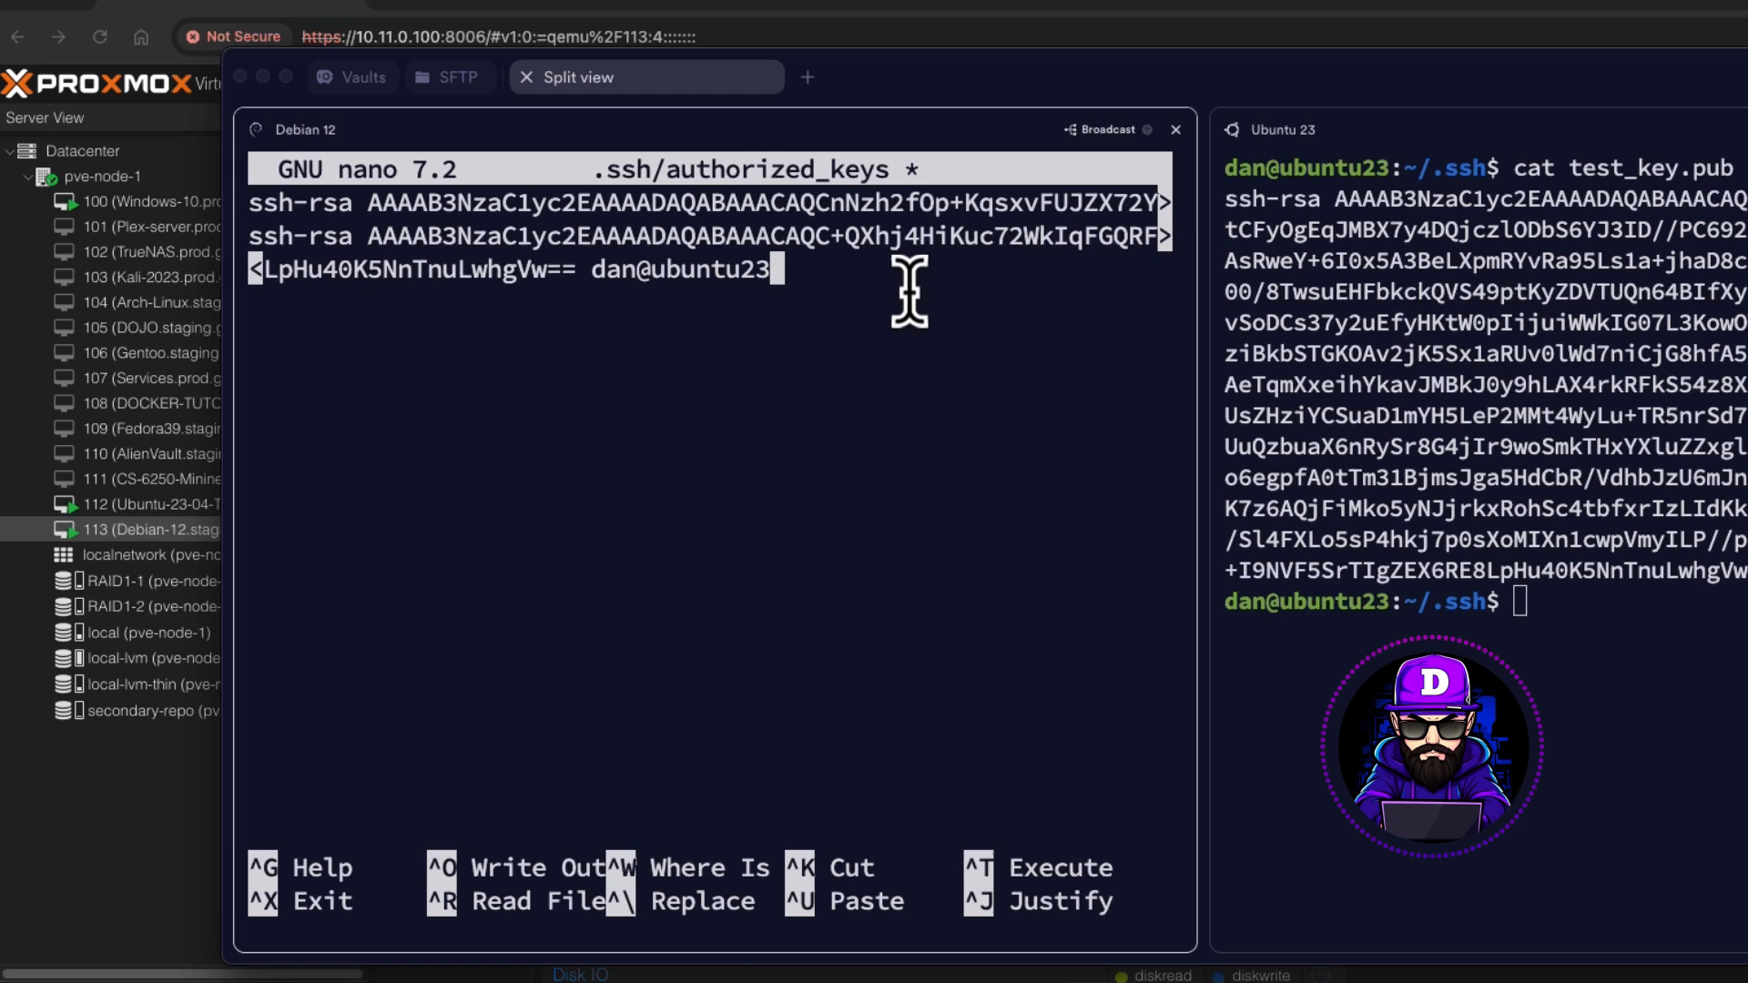
pyautogui.press('ctrl+o')
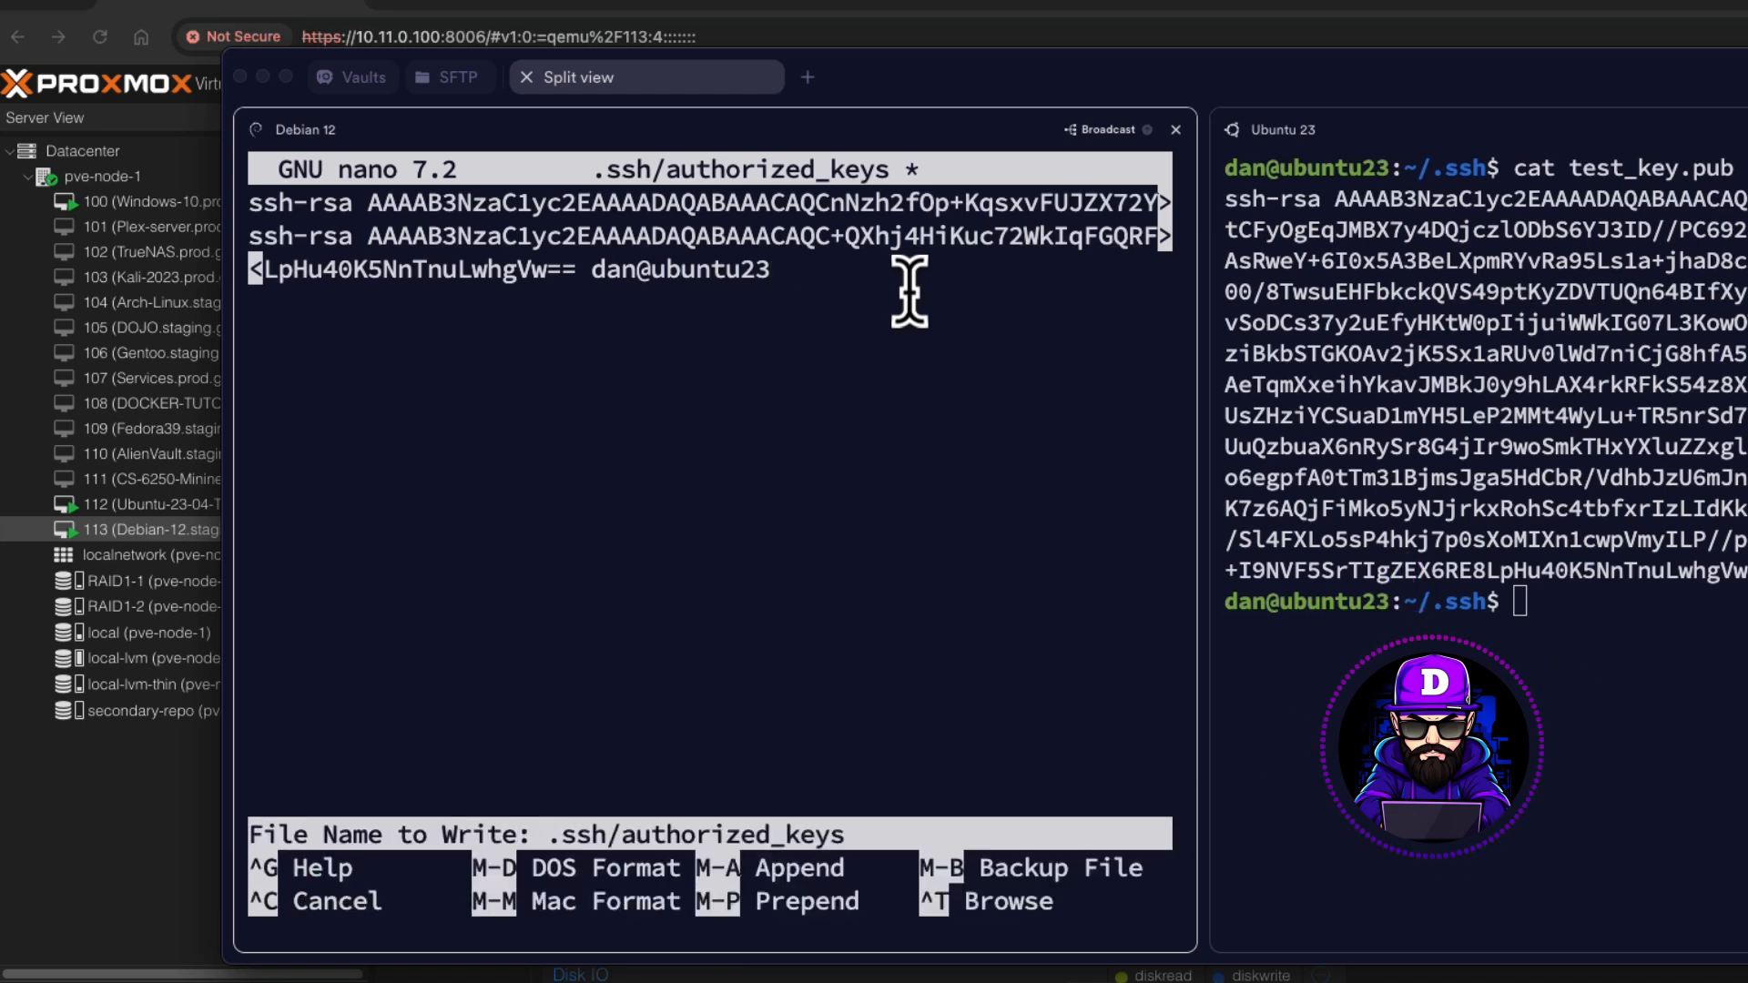
pyautogui.press('Return')
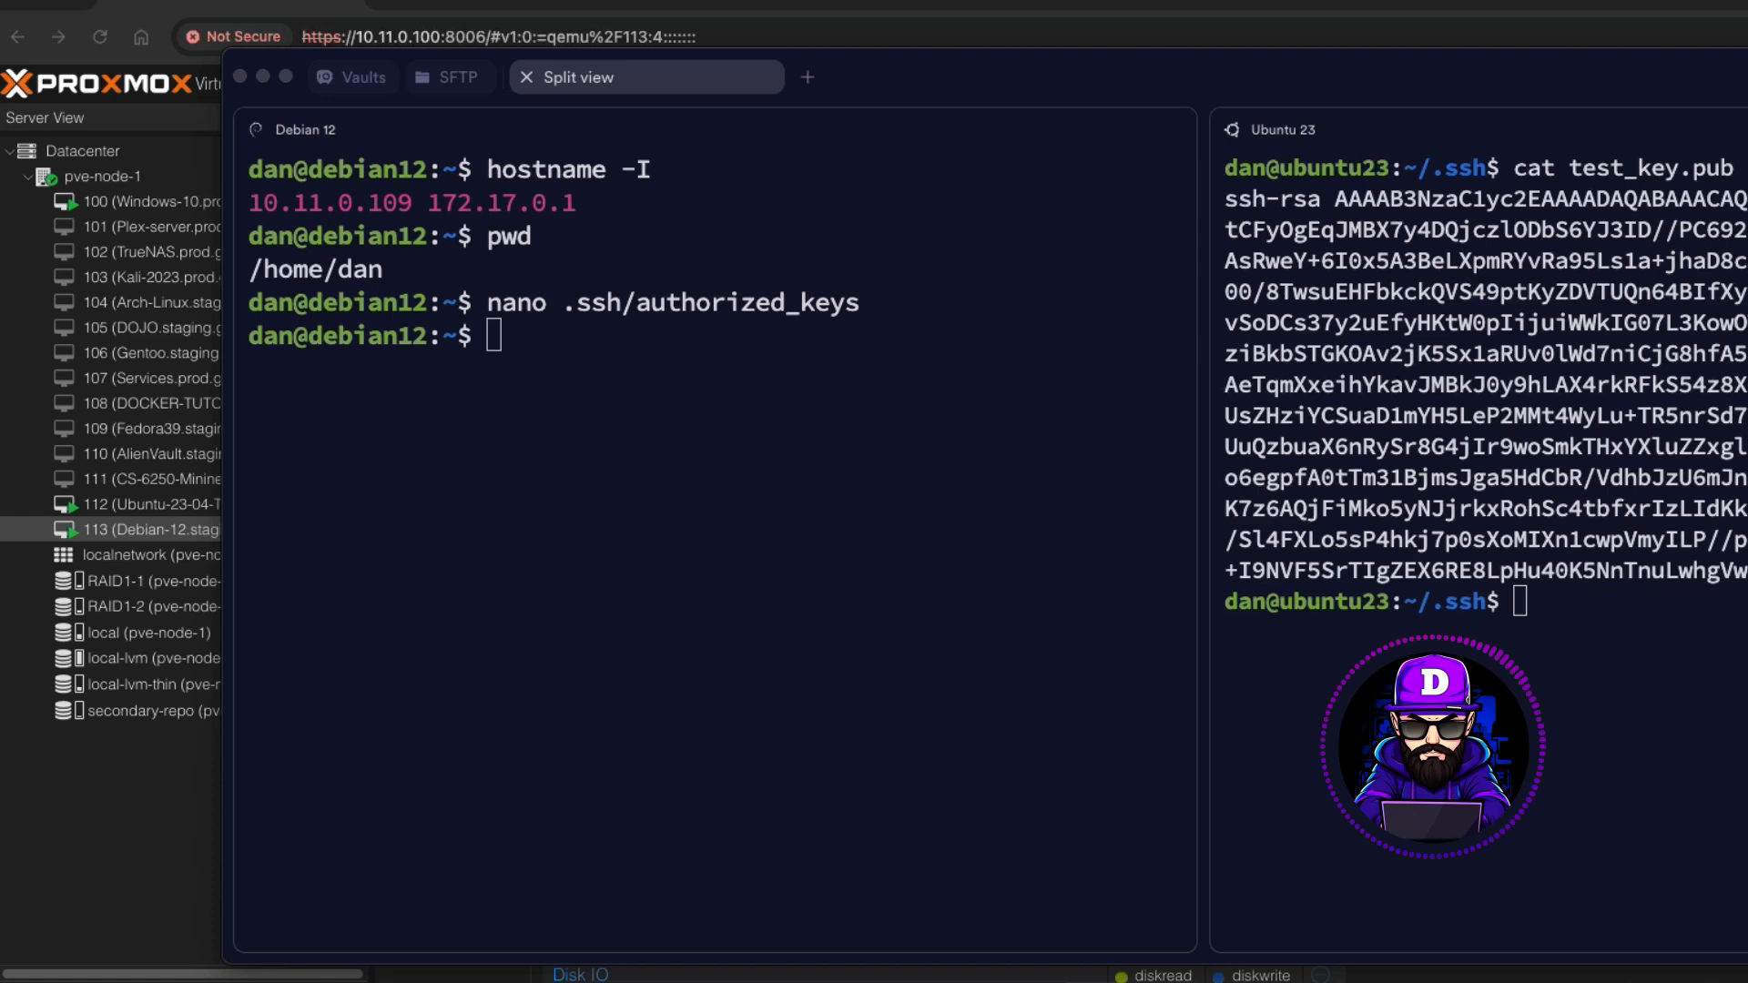
# Edit /etc/ssh/sshd_config as root, setting PasswordAuthentication and PermitRootLogin to no, and save
pyautogui.write('sudo nano /etc/ssh/sshd_config')
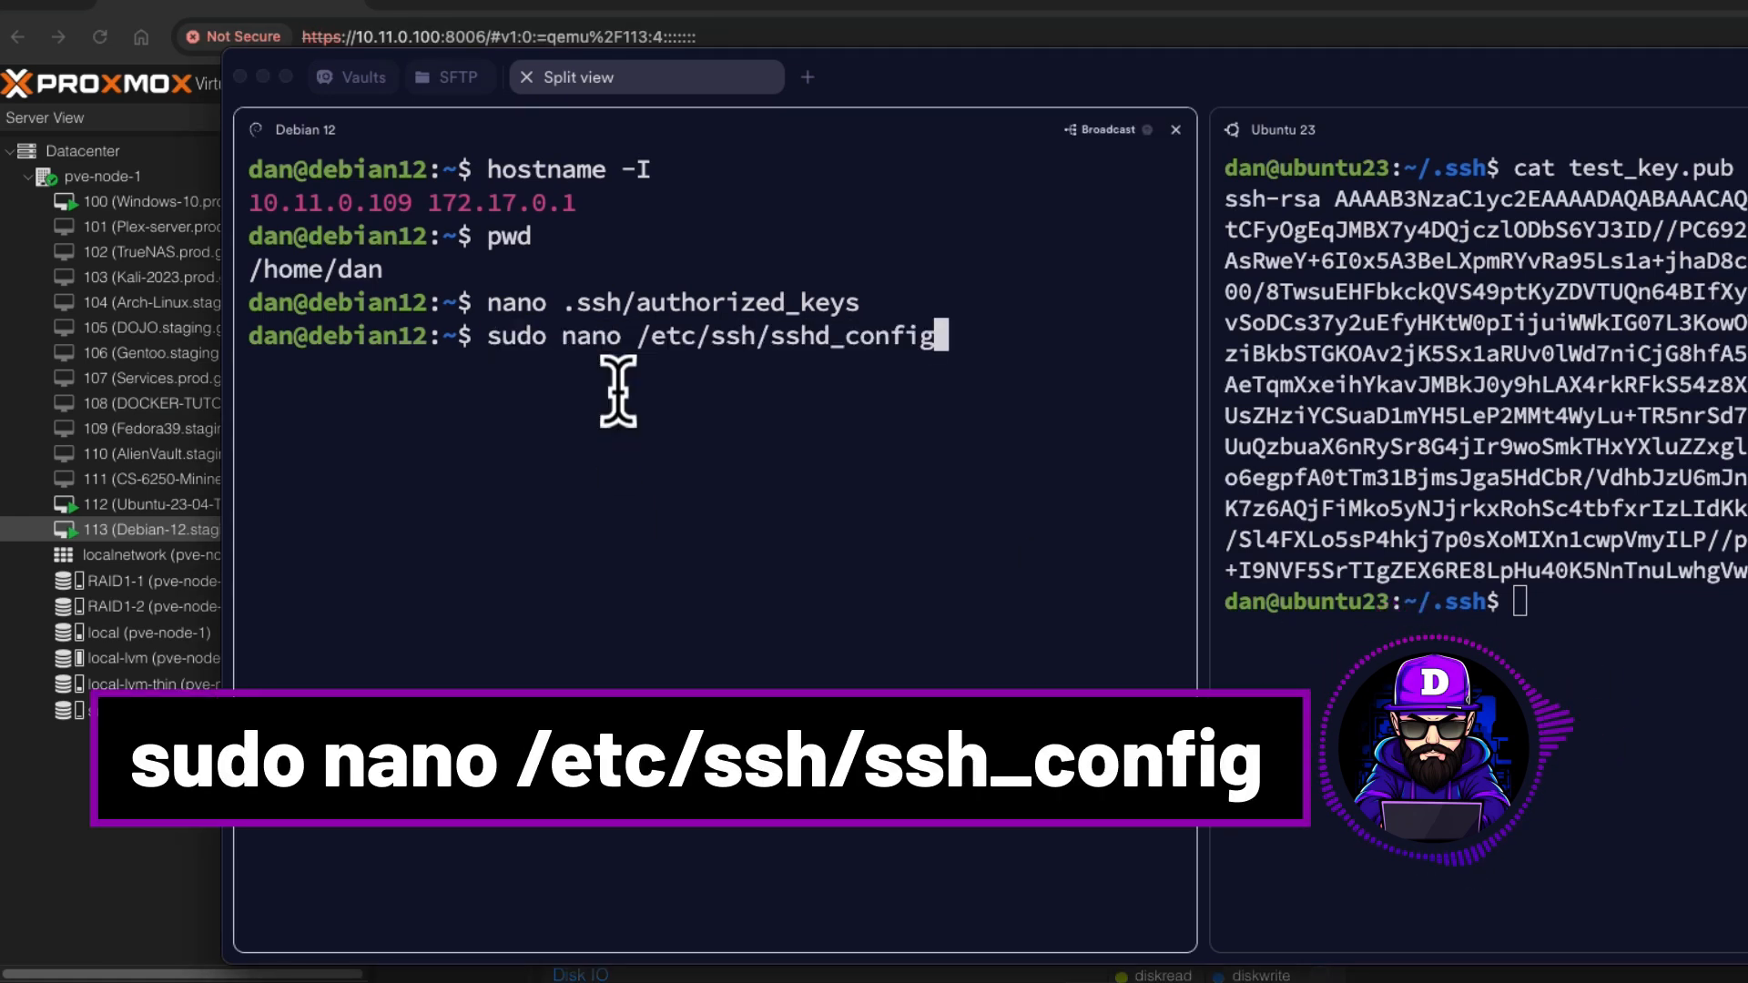
pyautogui.press('Return')
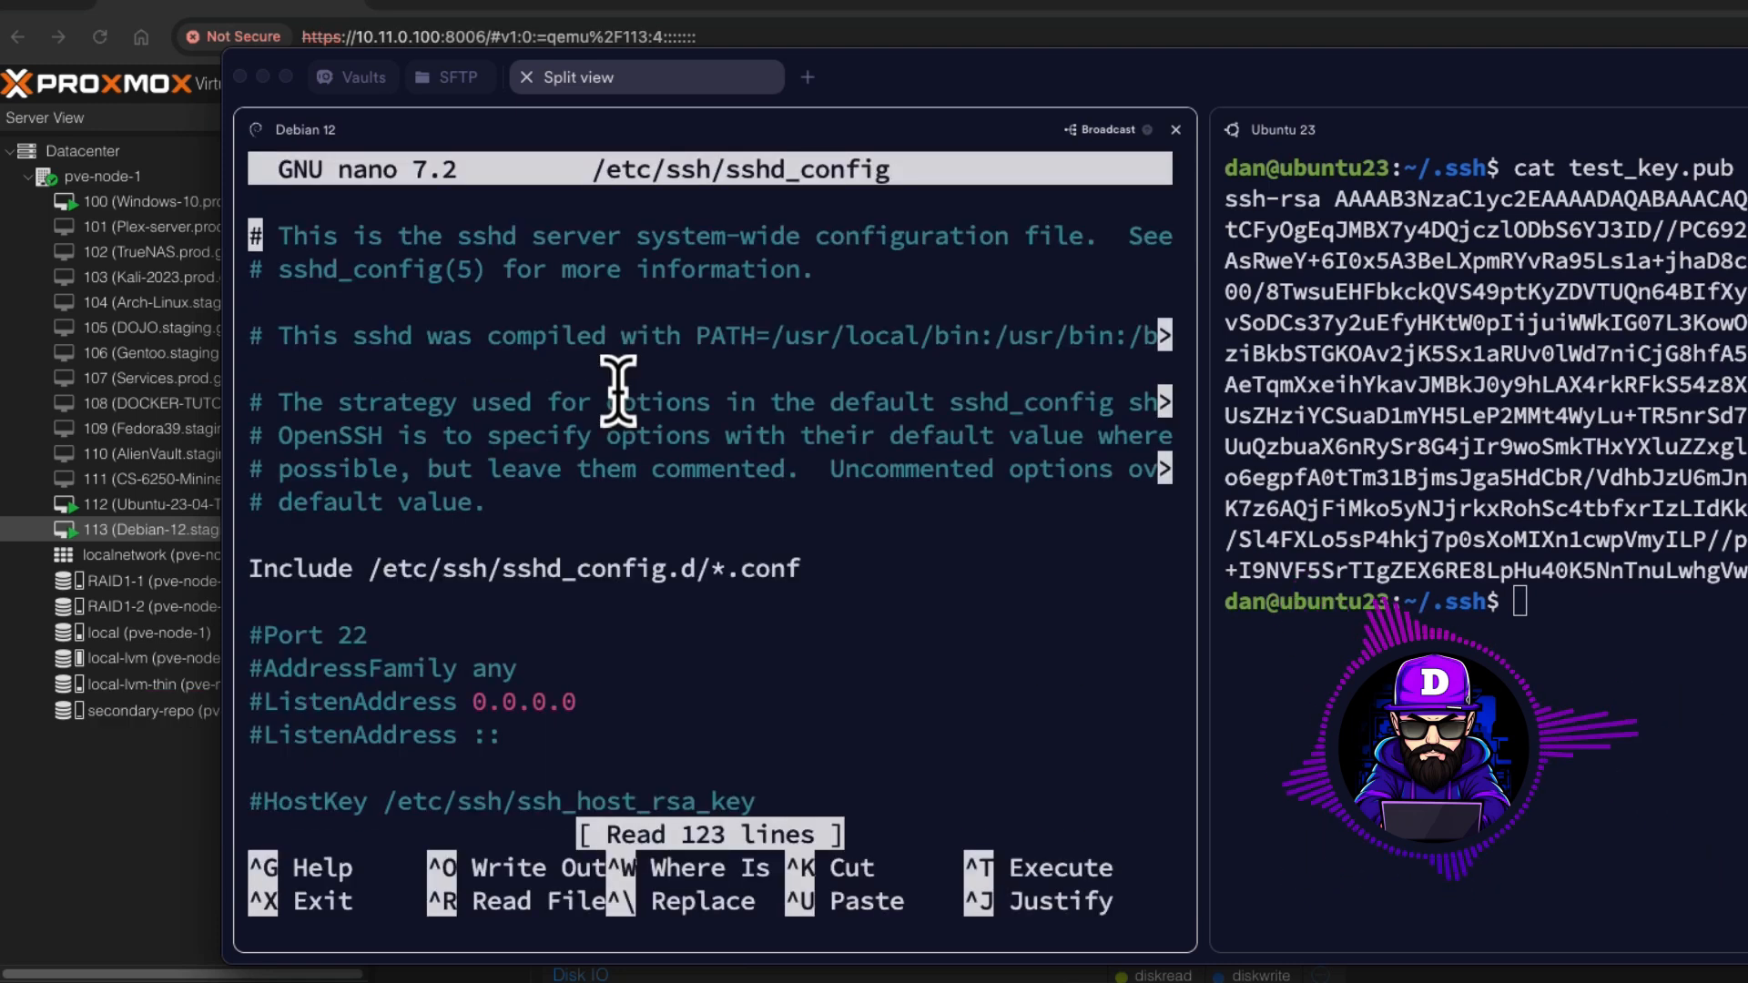
pyautogui.moveTo(757, 429)
pyautogui.write('PermitRootLogin no')
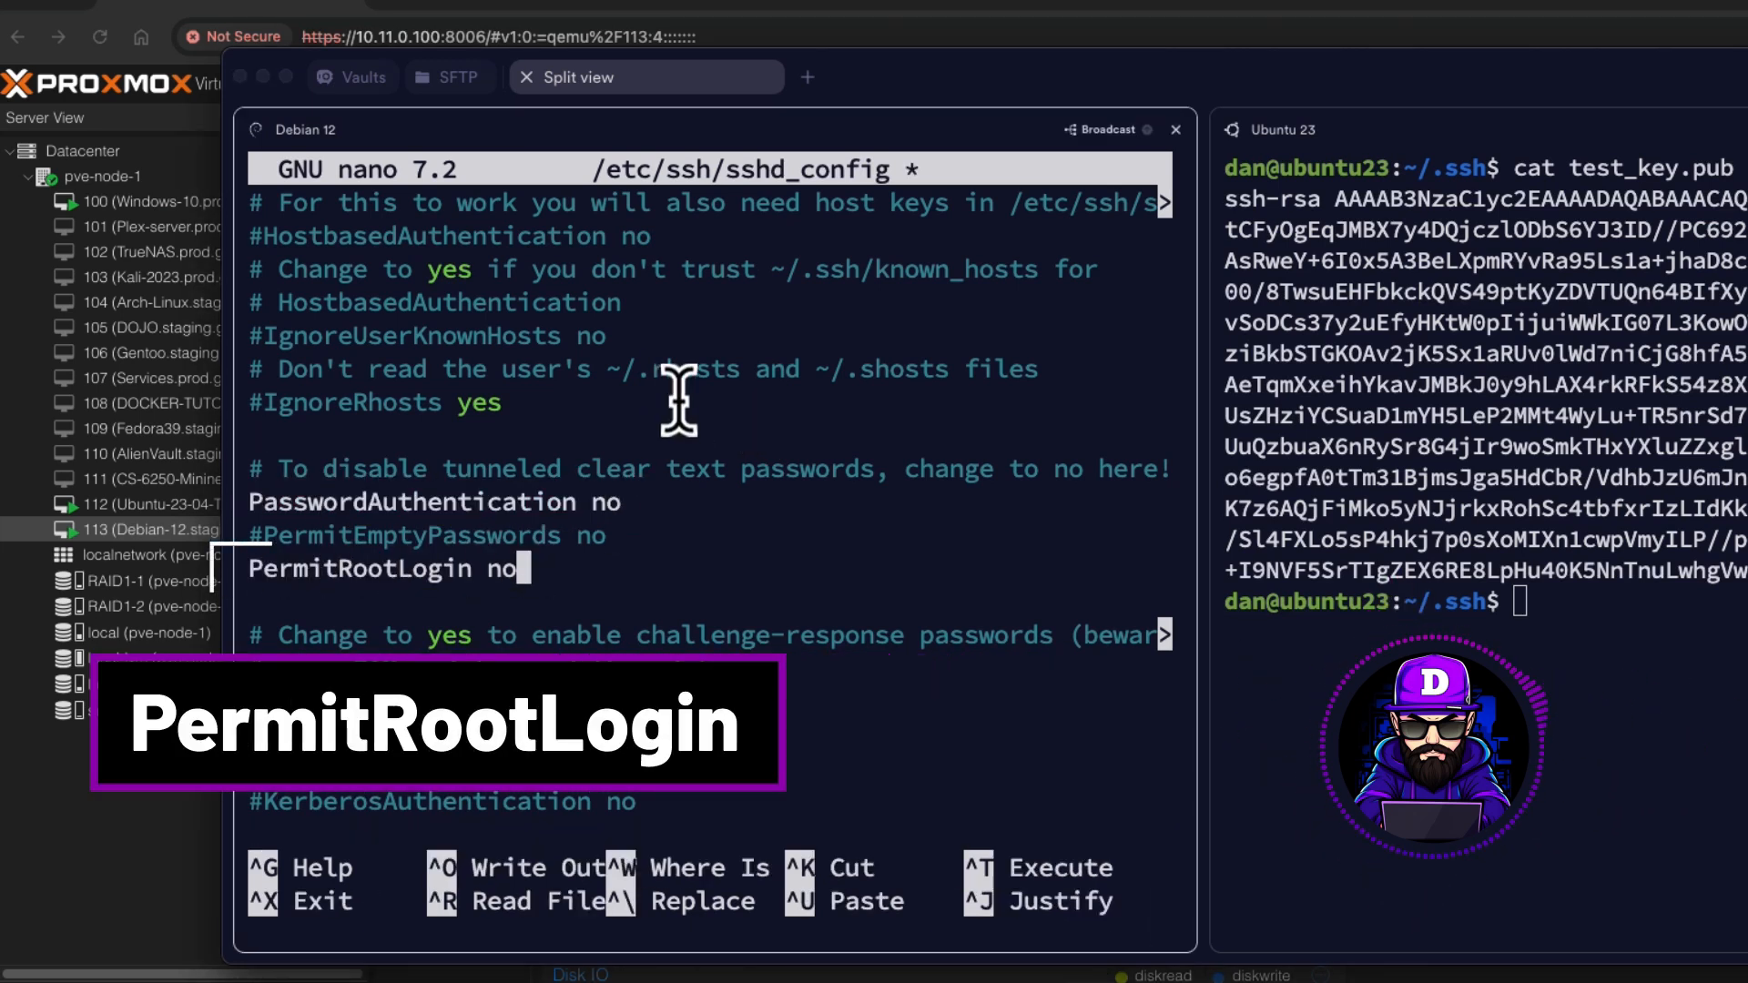
pyautogui.press('ctrl+x')
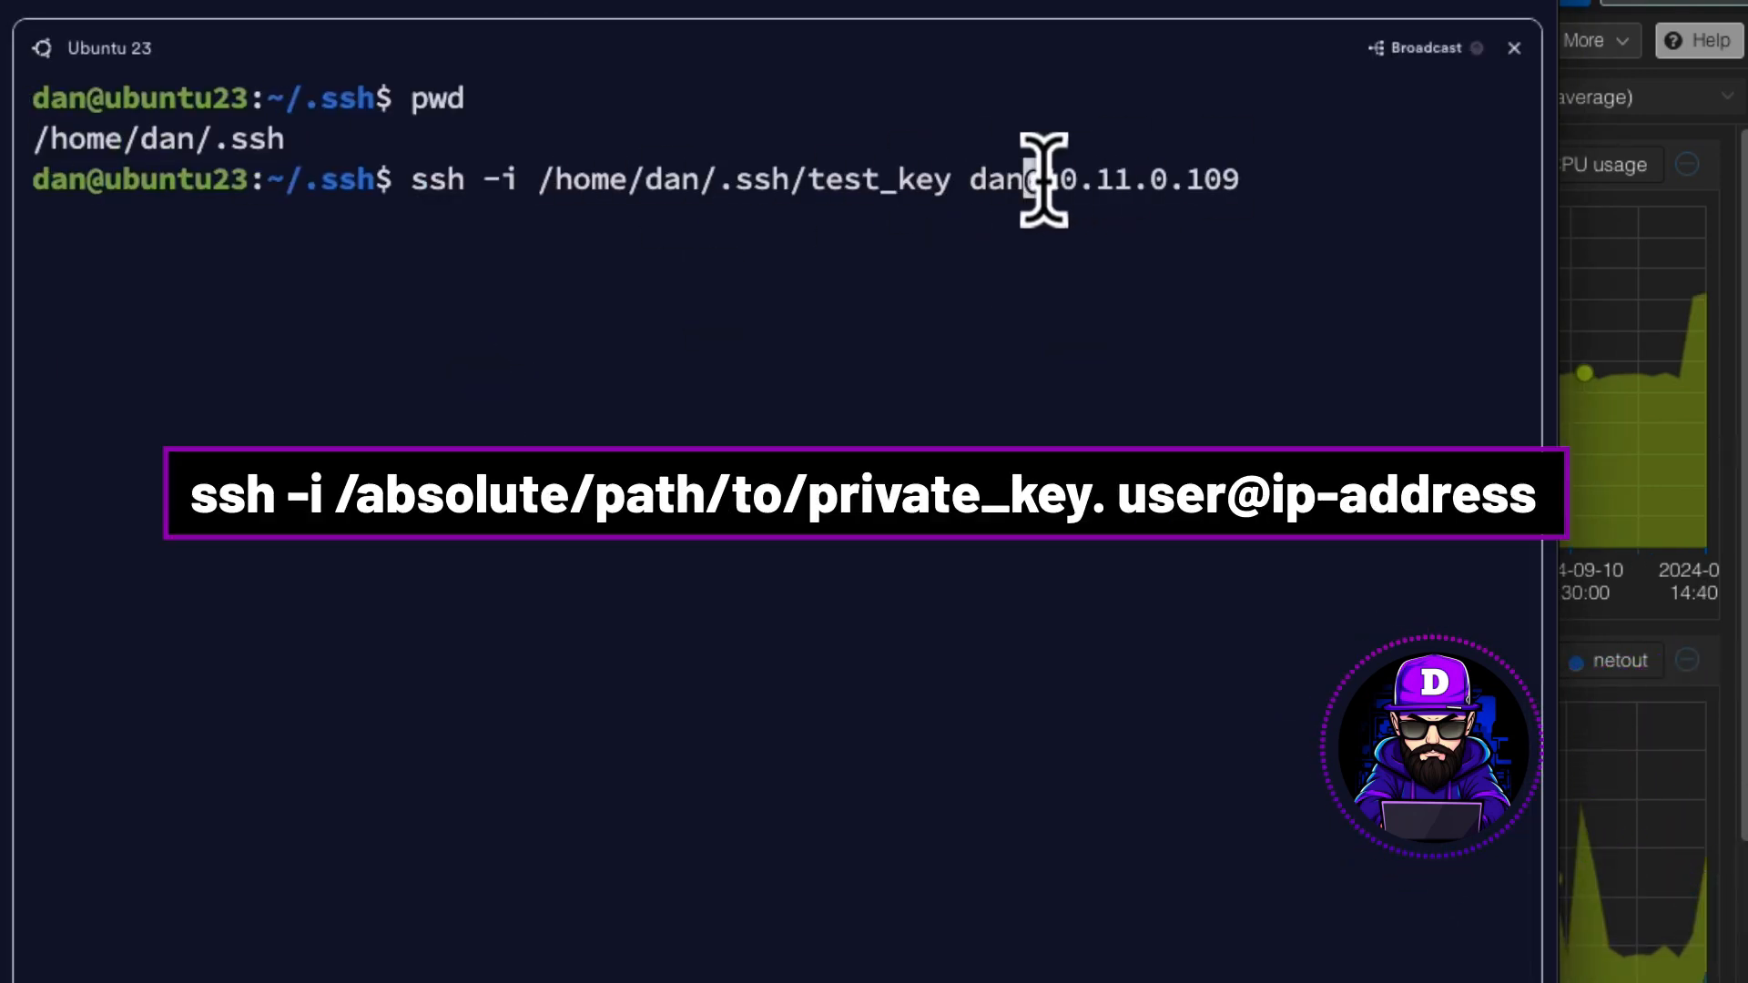
pyautogui.moveTo(1315, 184)
pyautogui.write('ls')
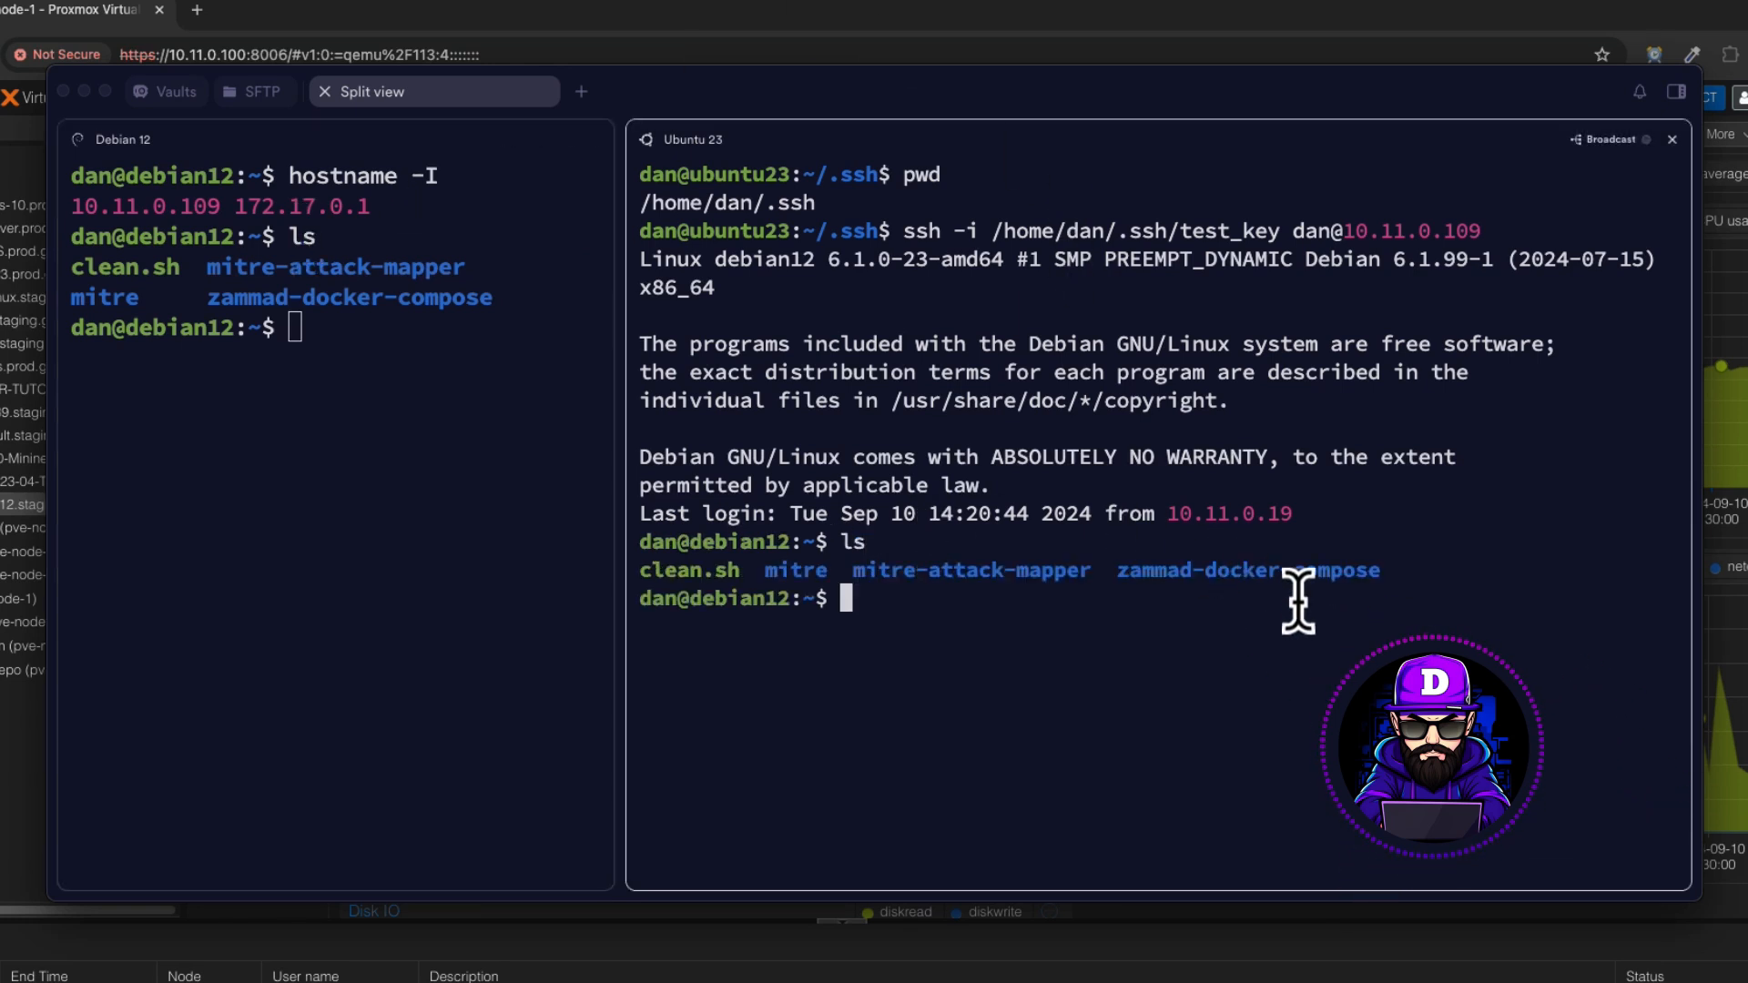
pyautogui.moveTo(1087, 579)
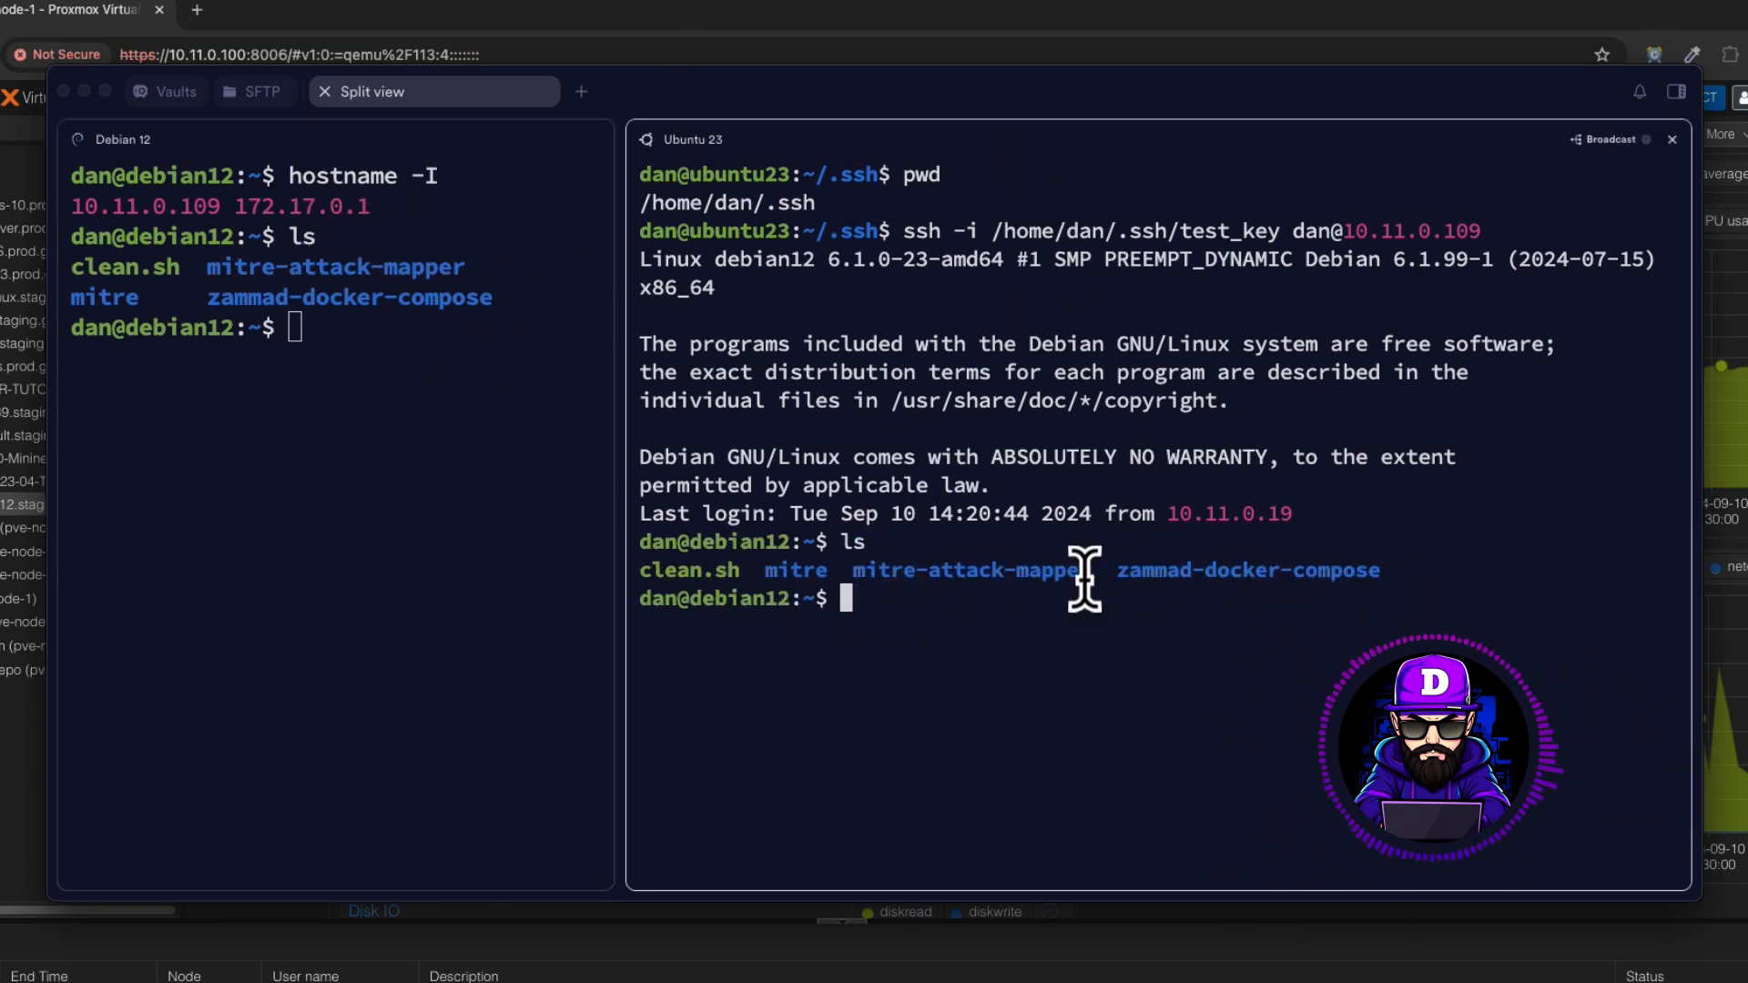
pyautogui.moveTo(1224, 621)
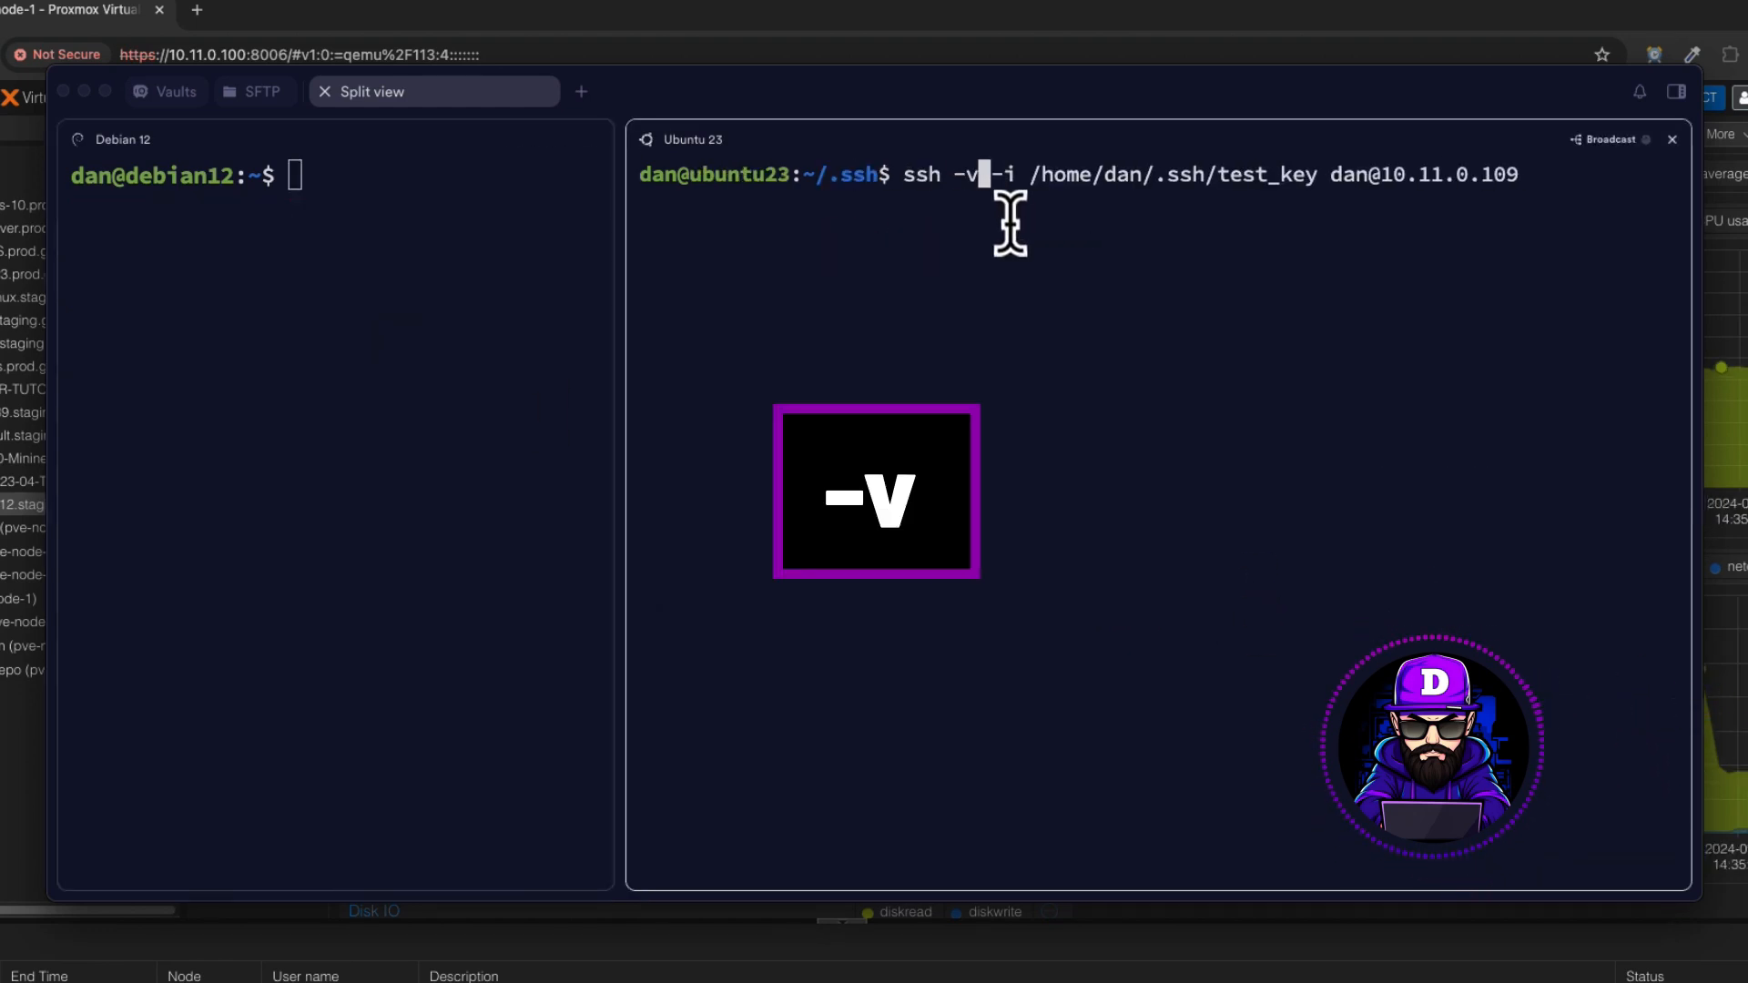
# Rerun ssh with -vvv and -i test_key, reviewing the debug output of the accepted key
pyautogui.press('Return')
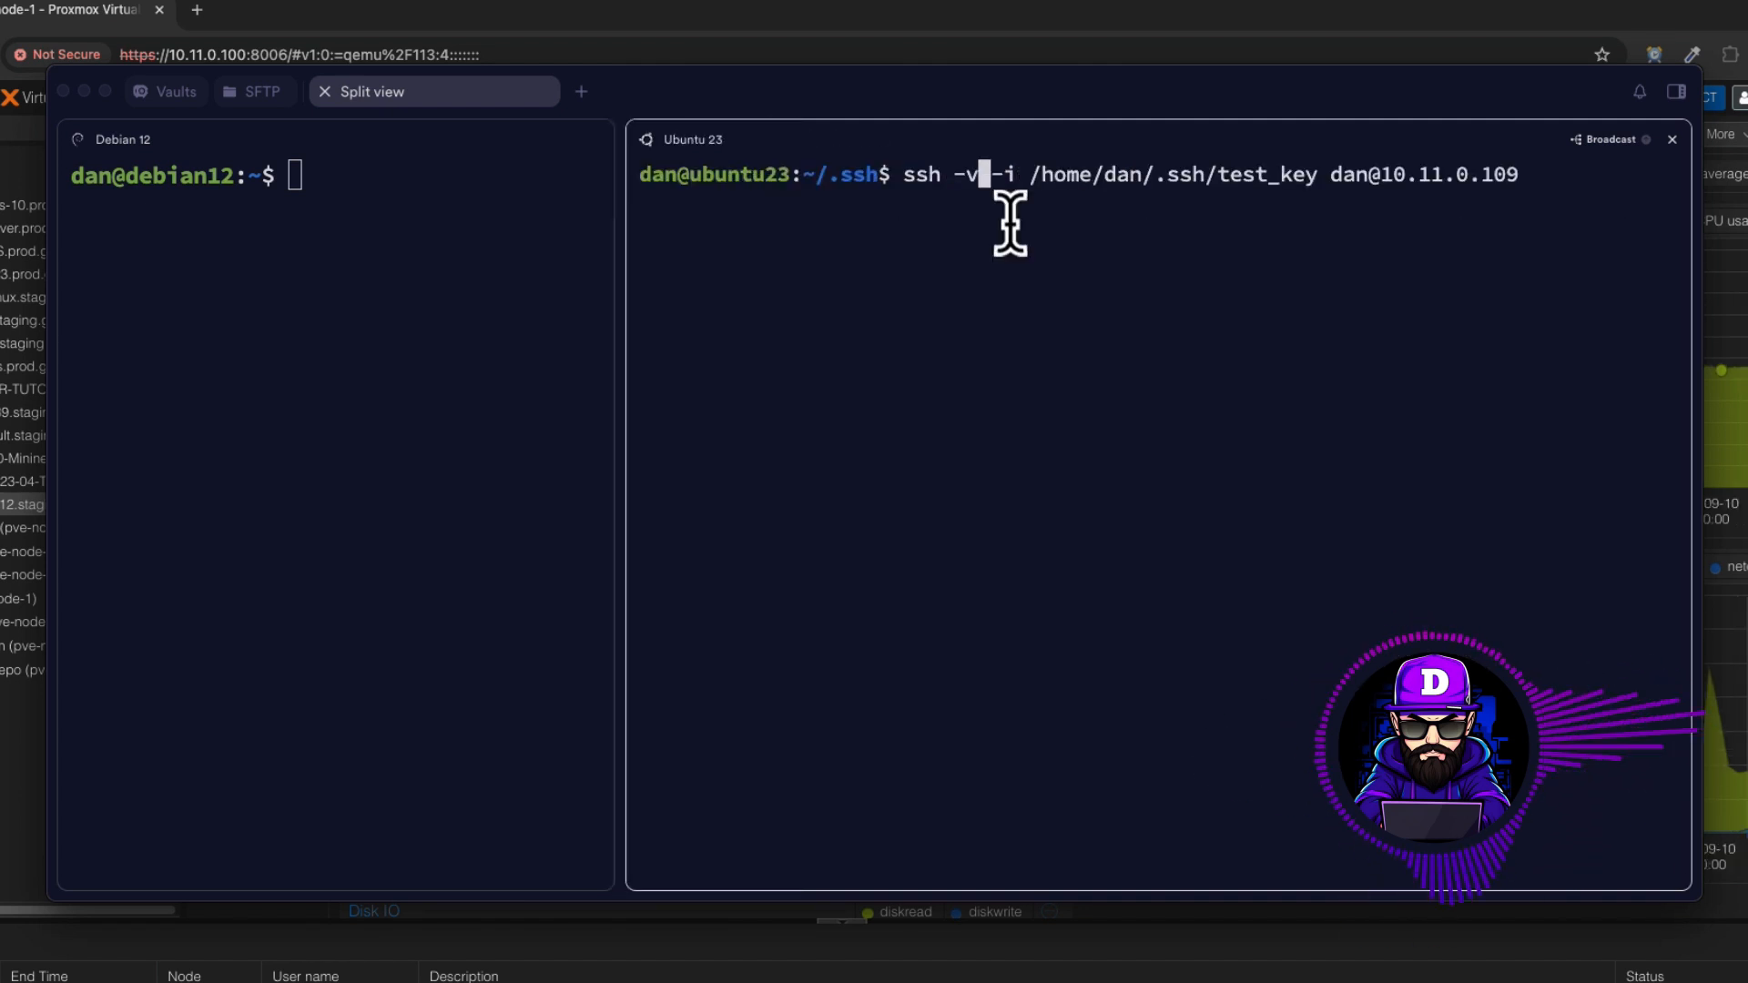
pyautogui.write('vv')
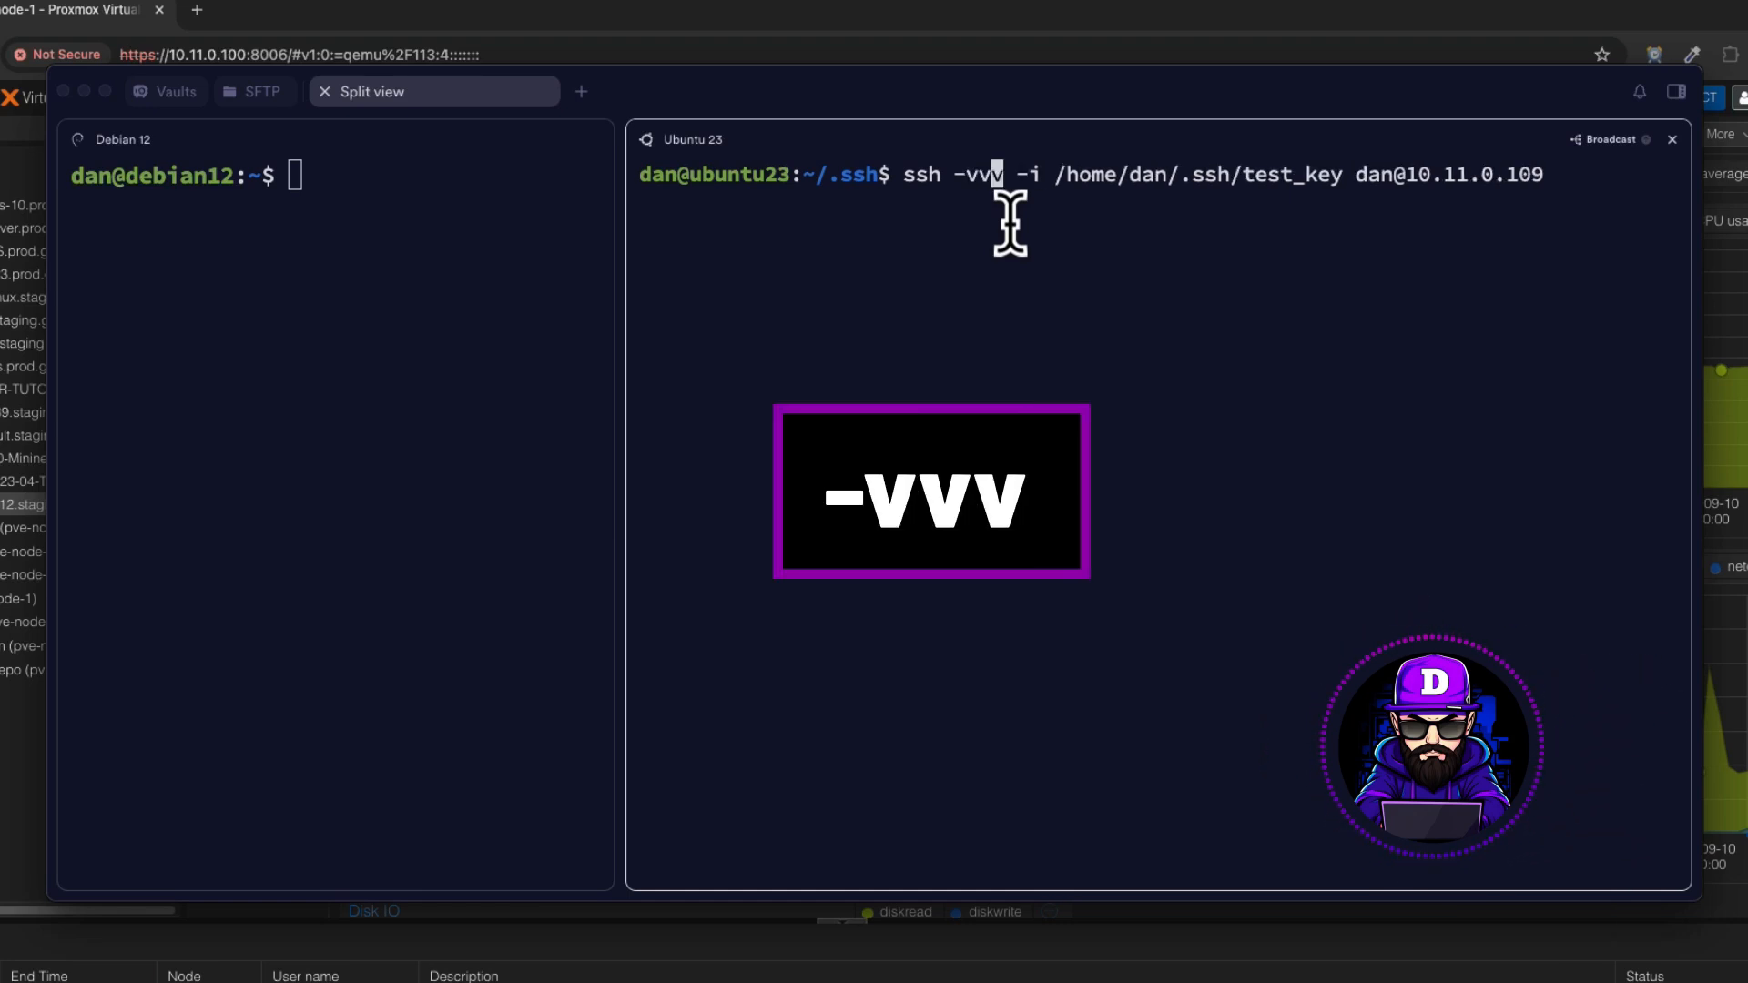
pyautogui.press('Return')
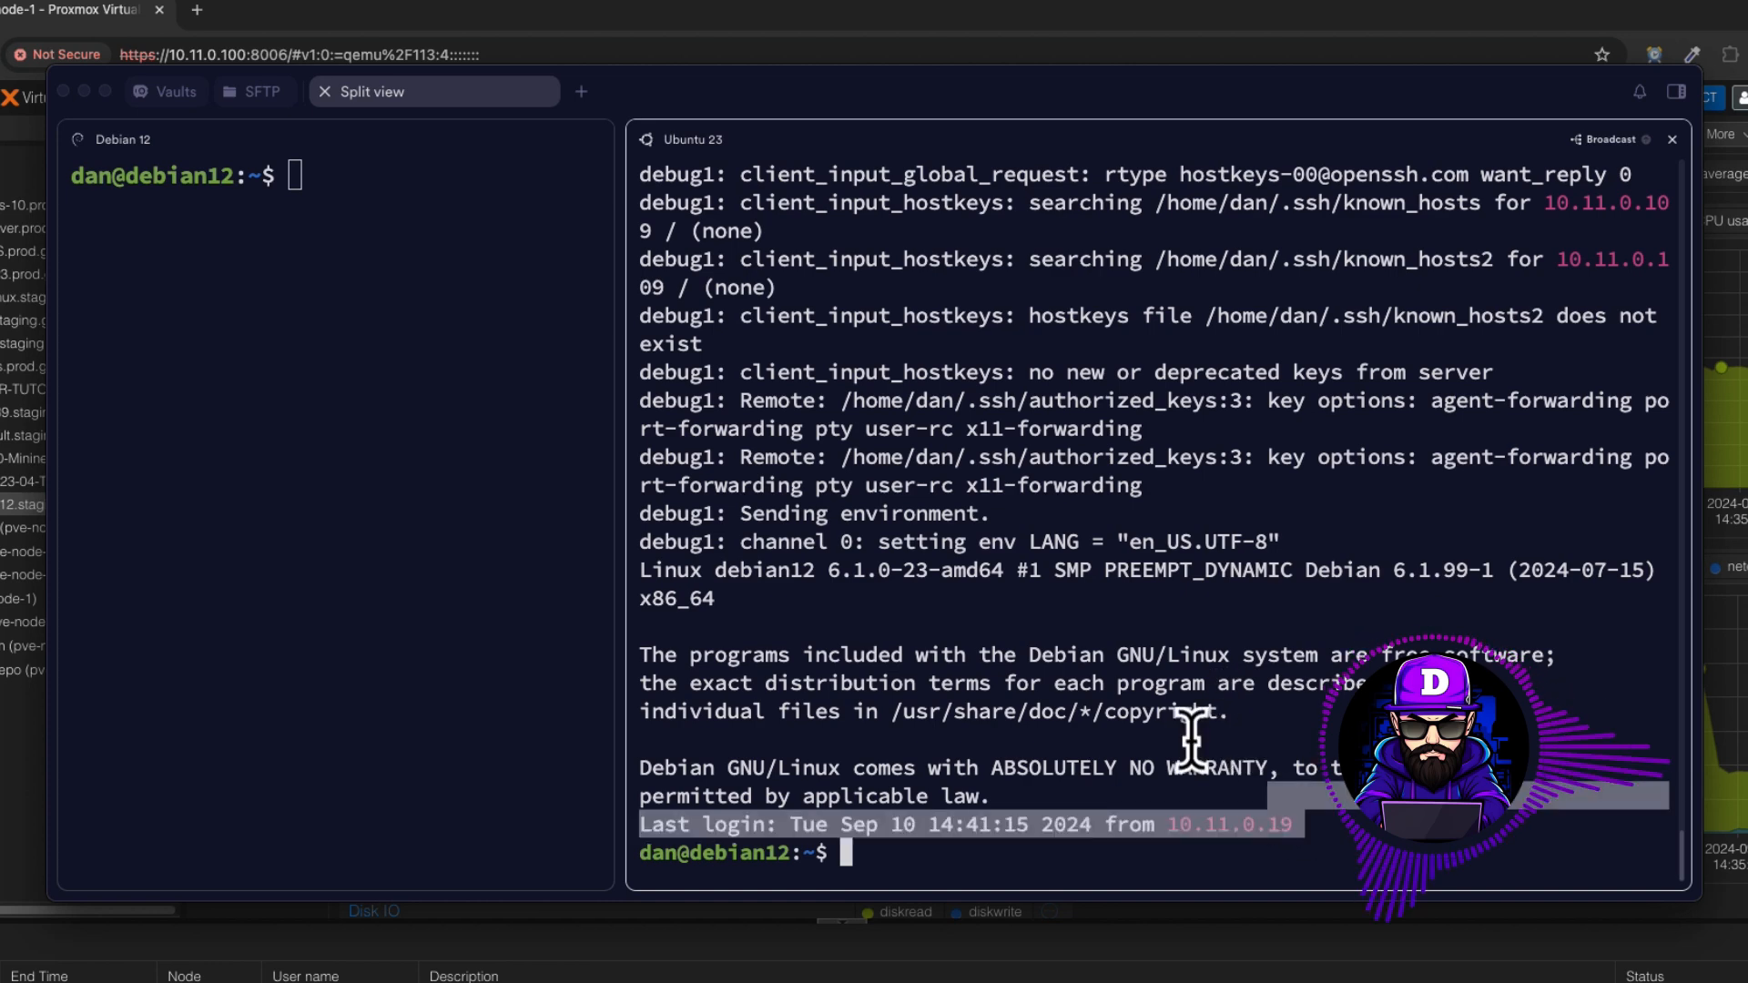
pyautogui.scroll(3)
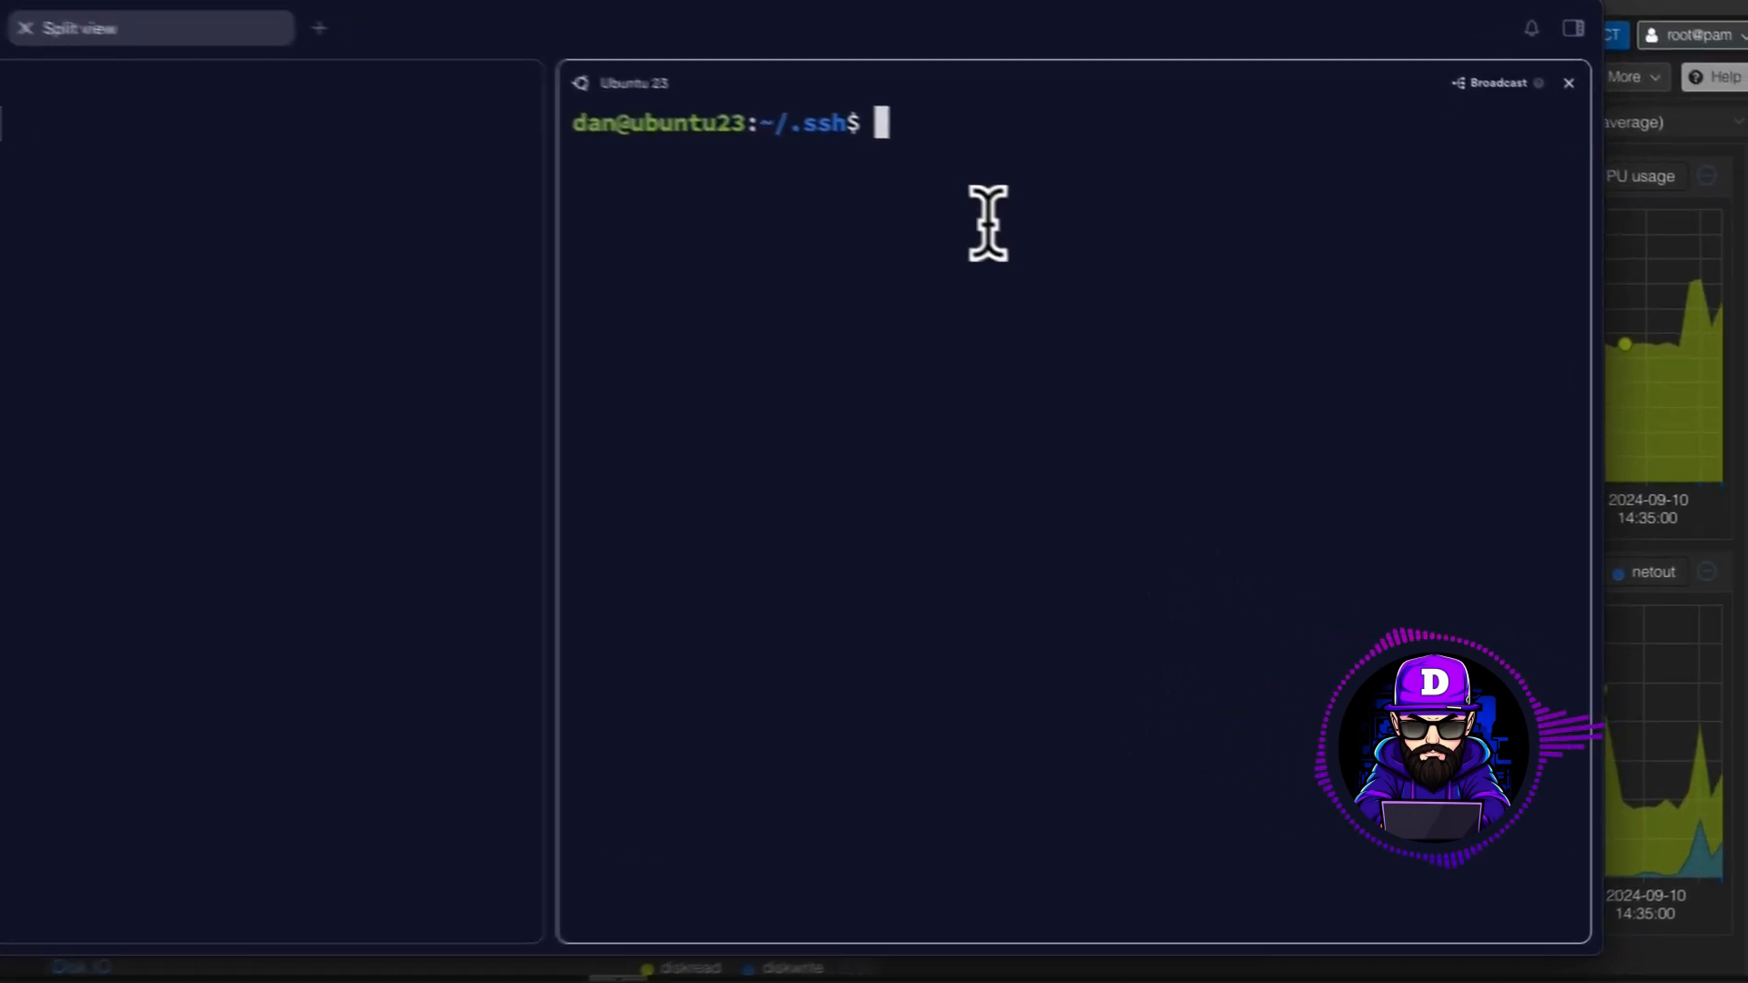
# Remove test_key* on Ubuntu, edit Debian's authorized_keys, and retry ssh -vvv to reach a password prompt
pyautogui.write('rm test_key*')
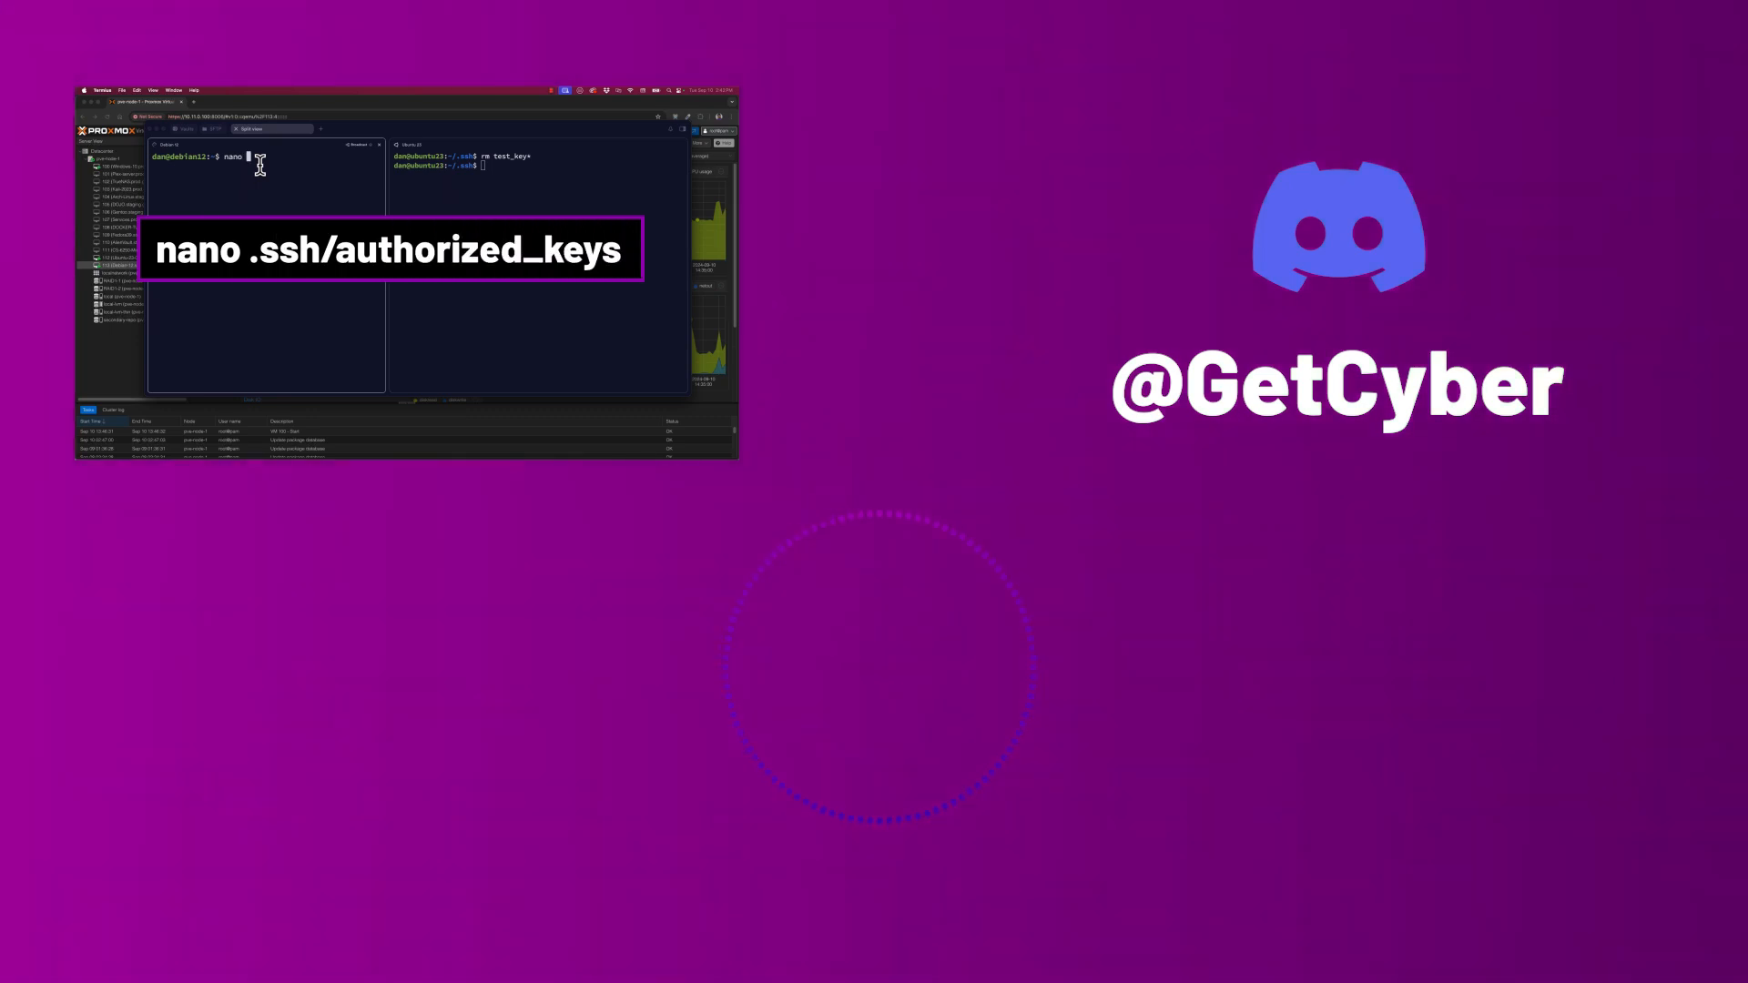
pyautogui.press('Return')
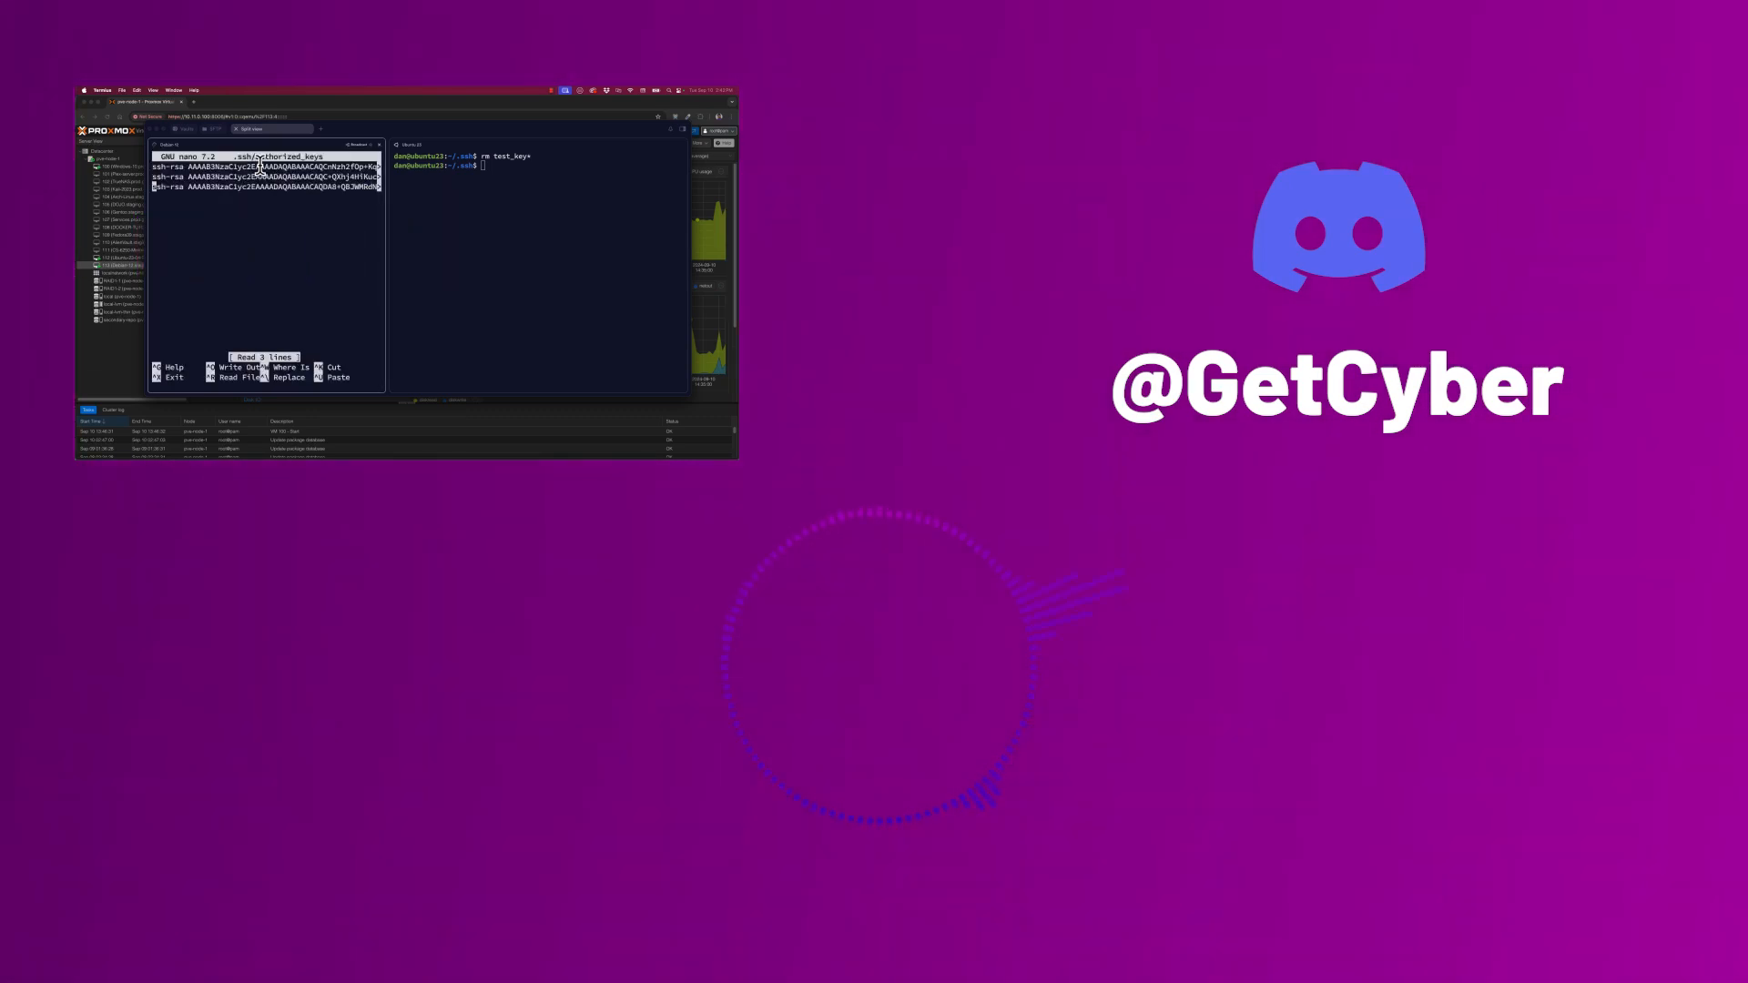
pyautogui.press('ctrl+x')
pyautogui.write('ssh -i /home/dan/.ssh/test_key dan@10.13.0.150')
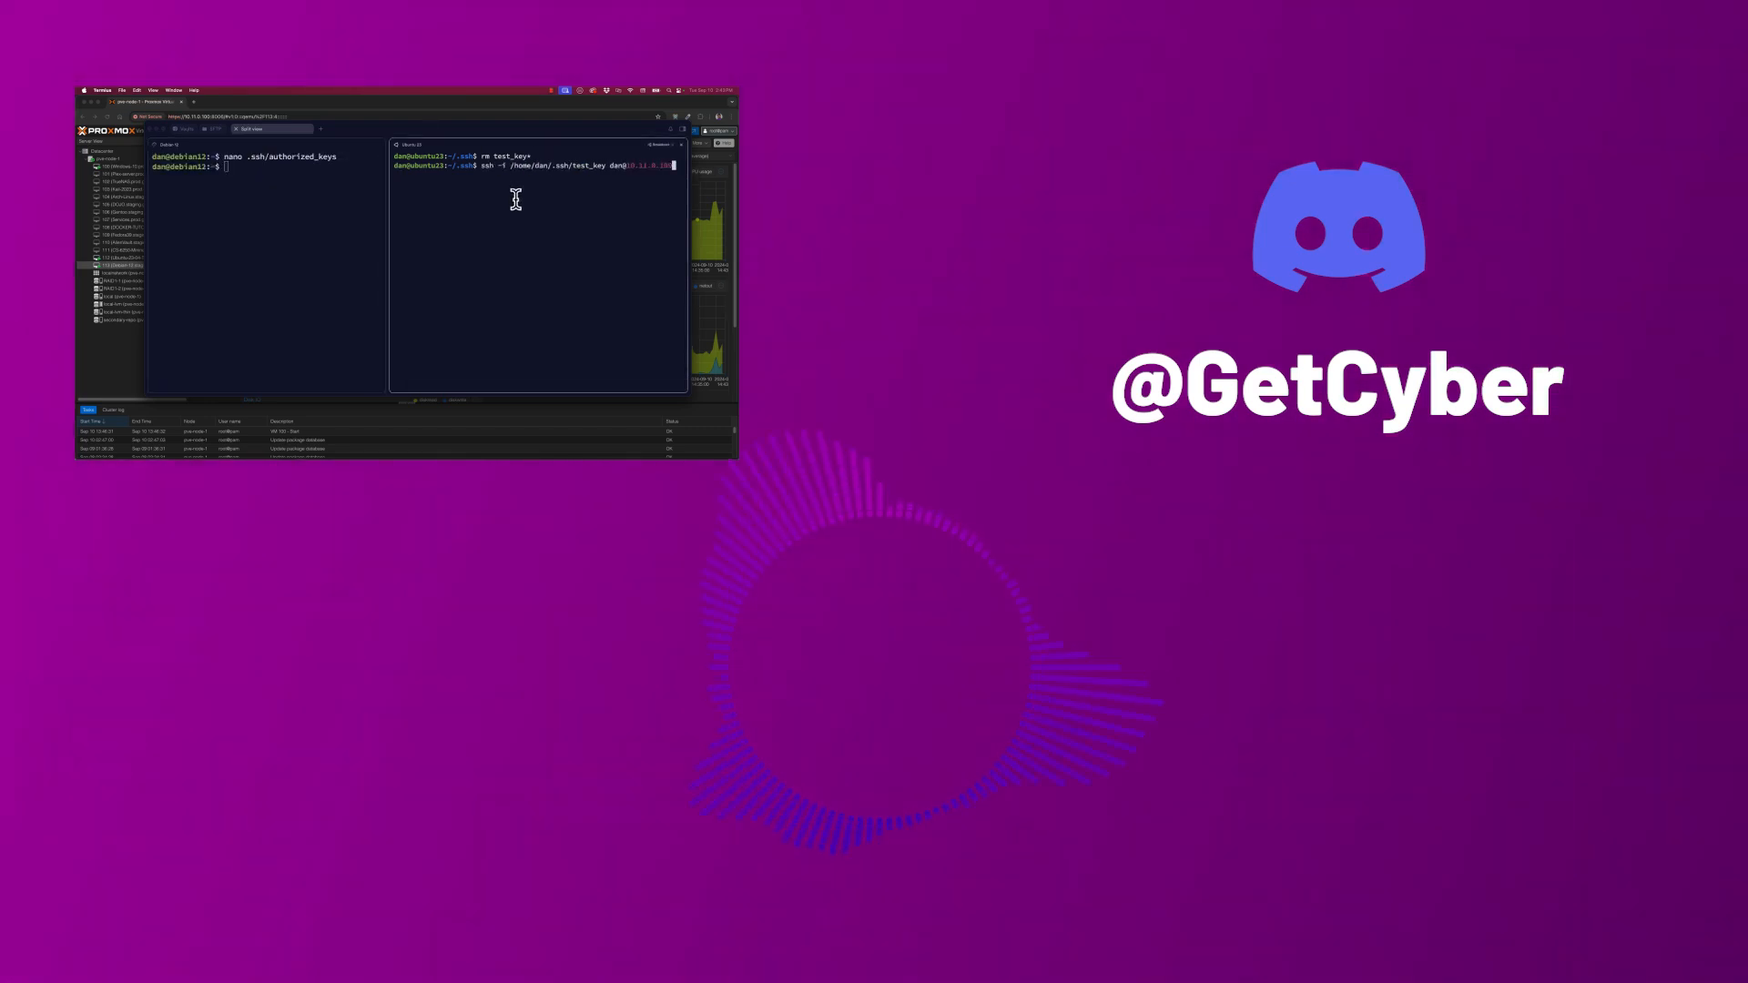
pyautogui.press('Return')
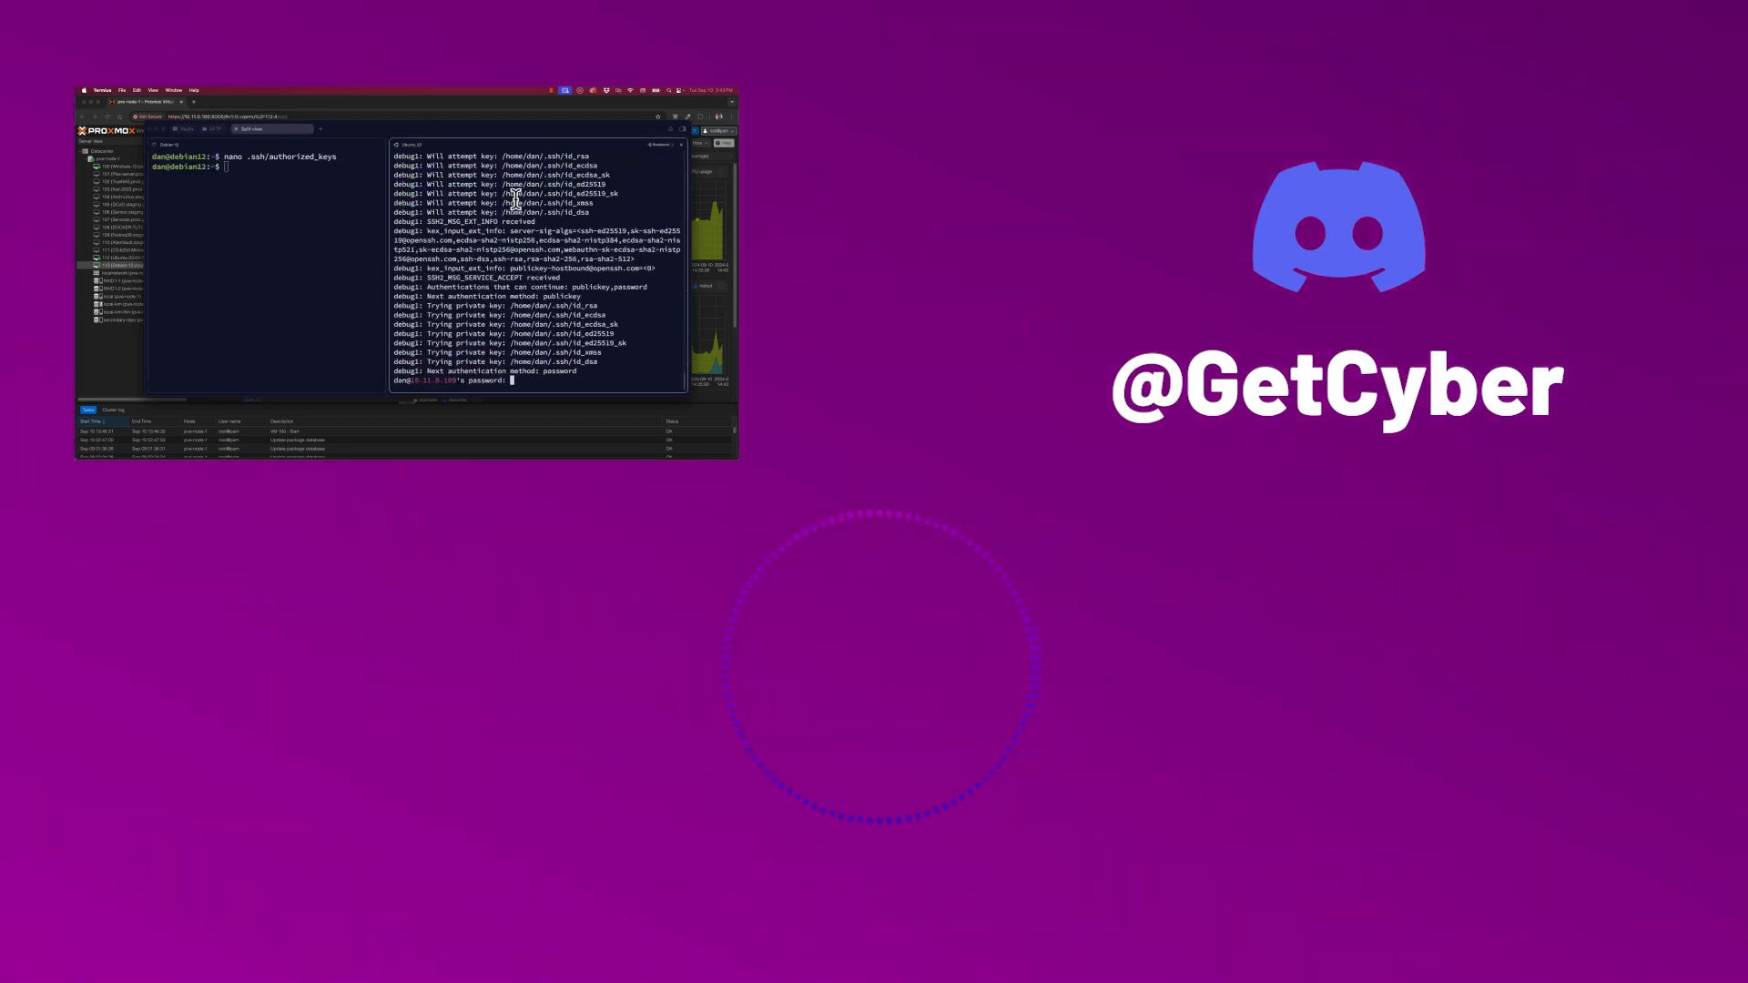